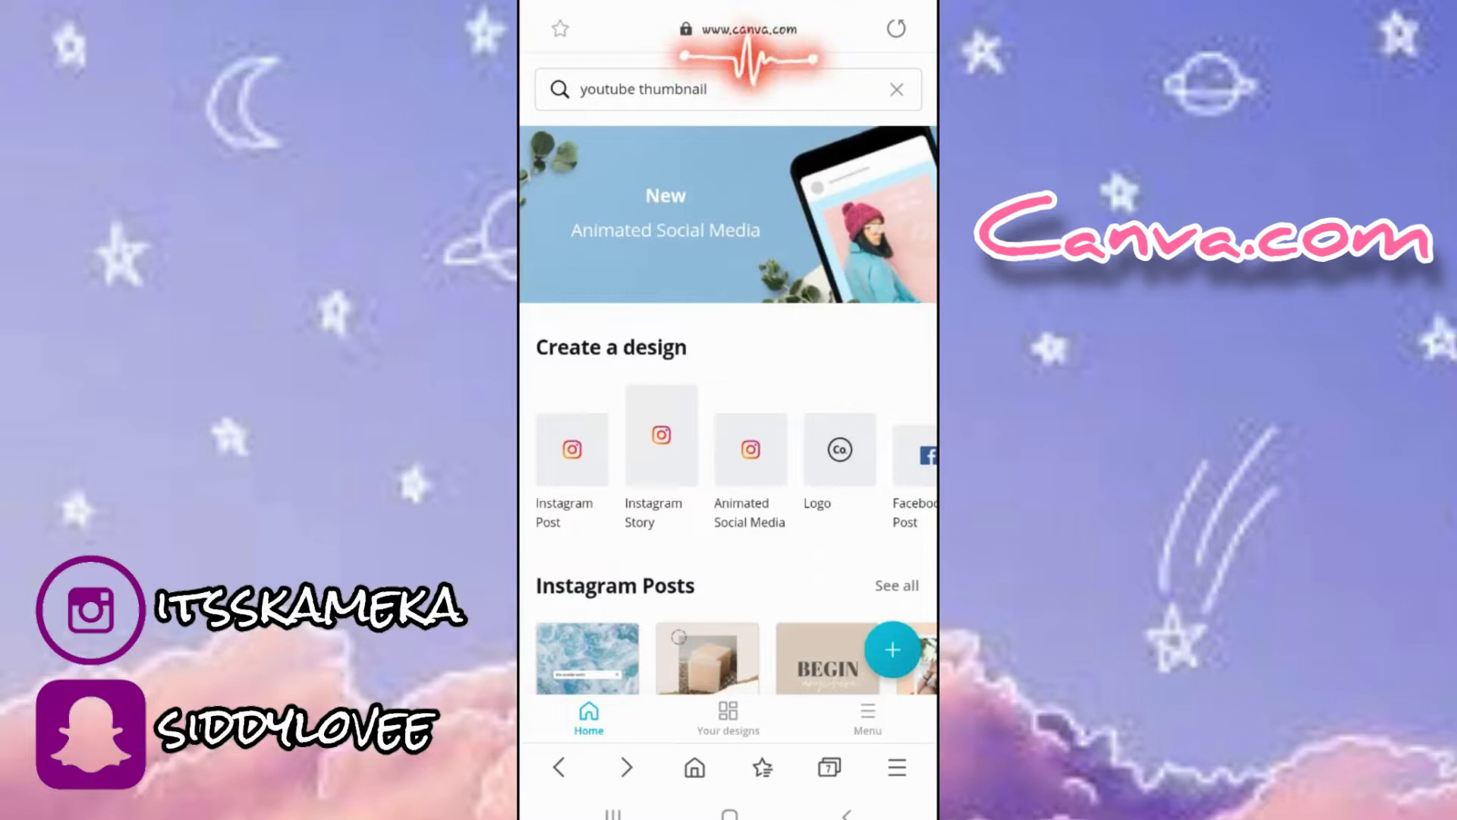
- Search Canva for 'youtube thumbnail' and start a blank thumbnail design
left_click(721, 89)
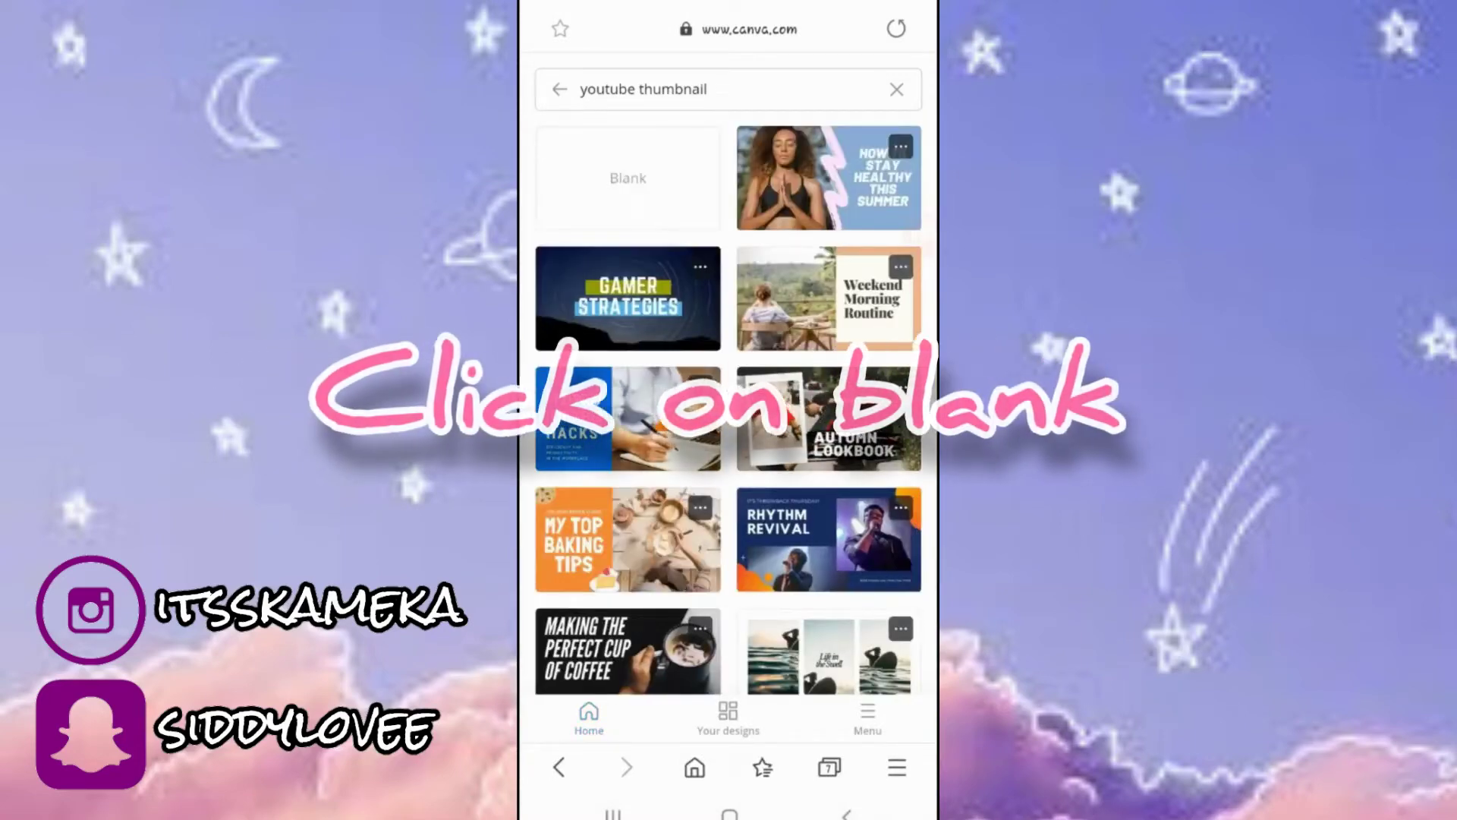
left_click(628, 177)
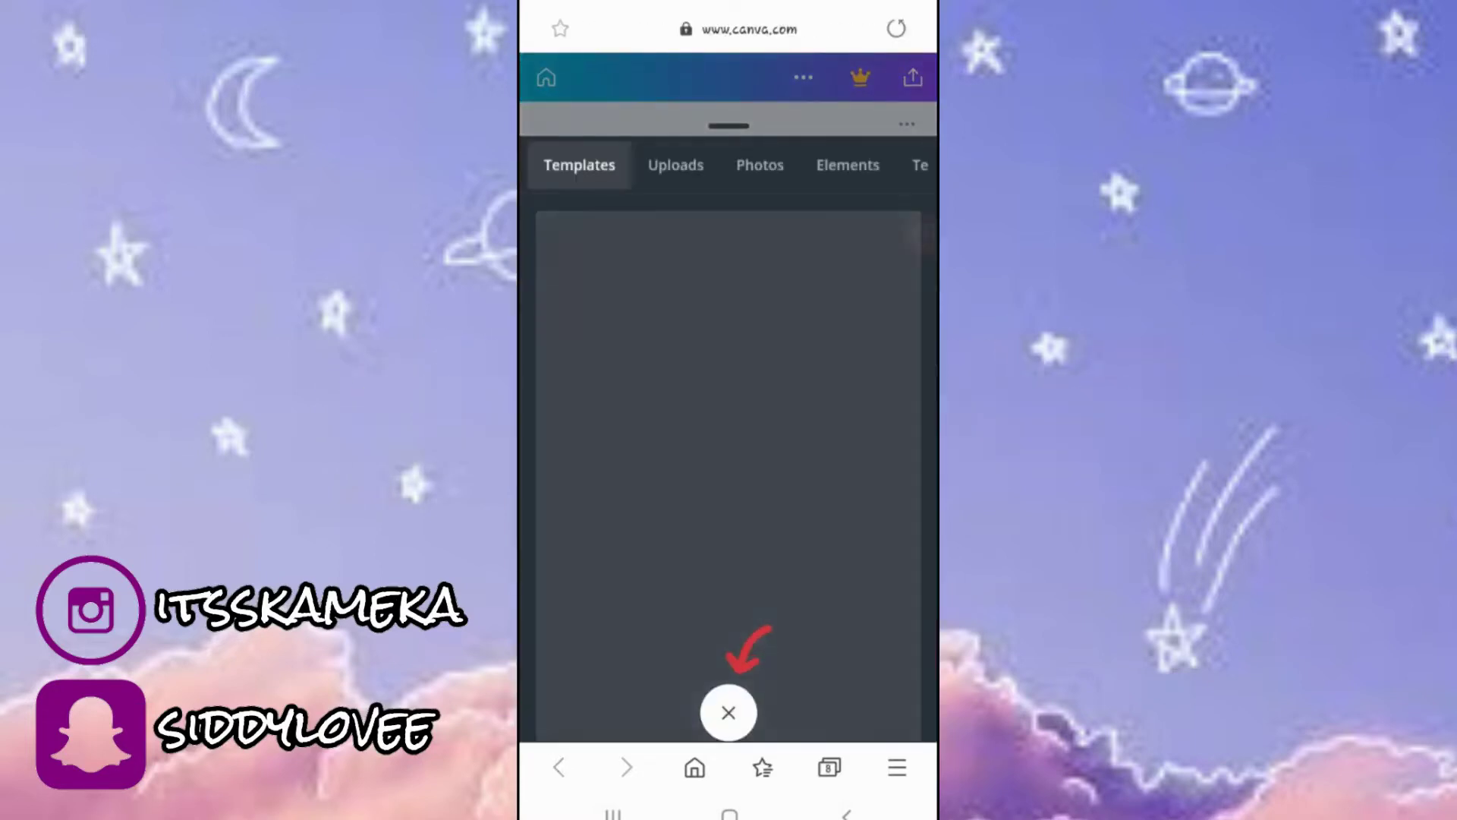
- Add the colourful Instagram icon from Elements to the blank thumbnail
left_click(728, 712)
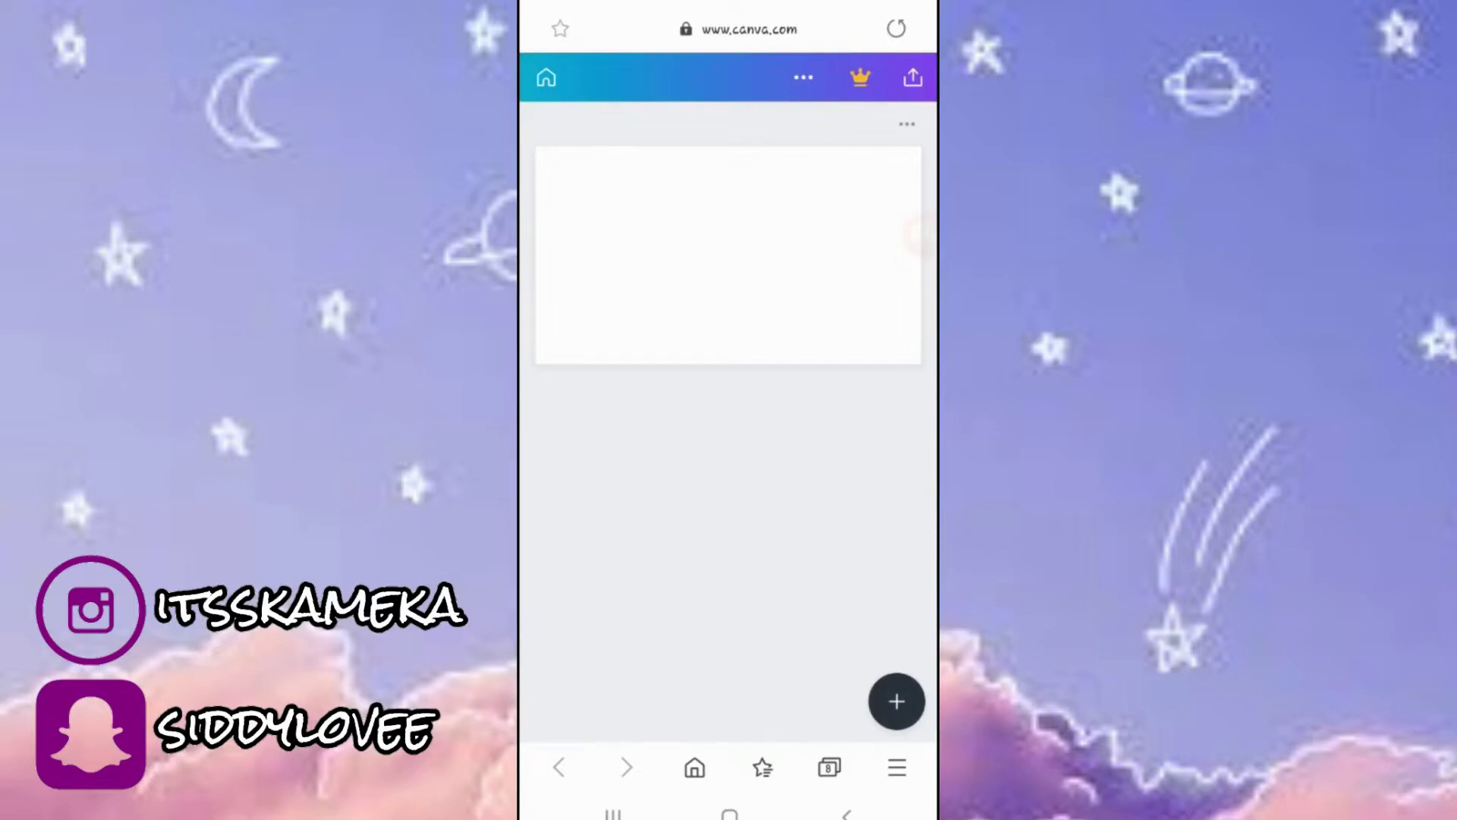
left_click(895, 701)
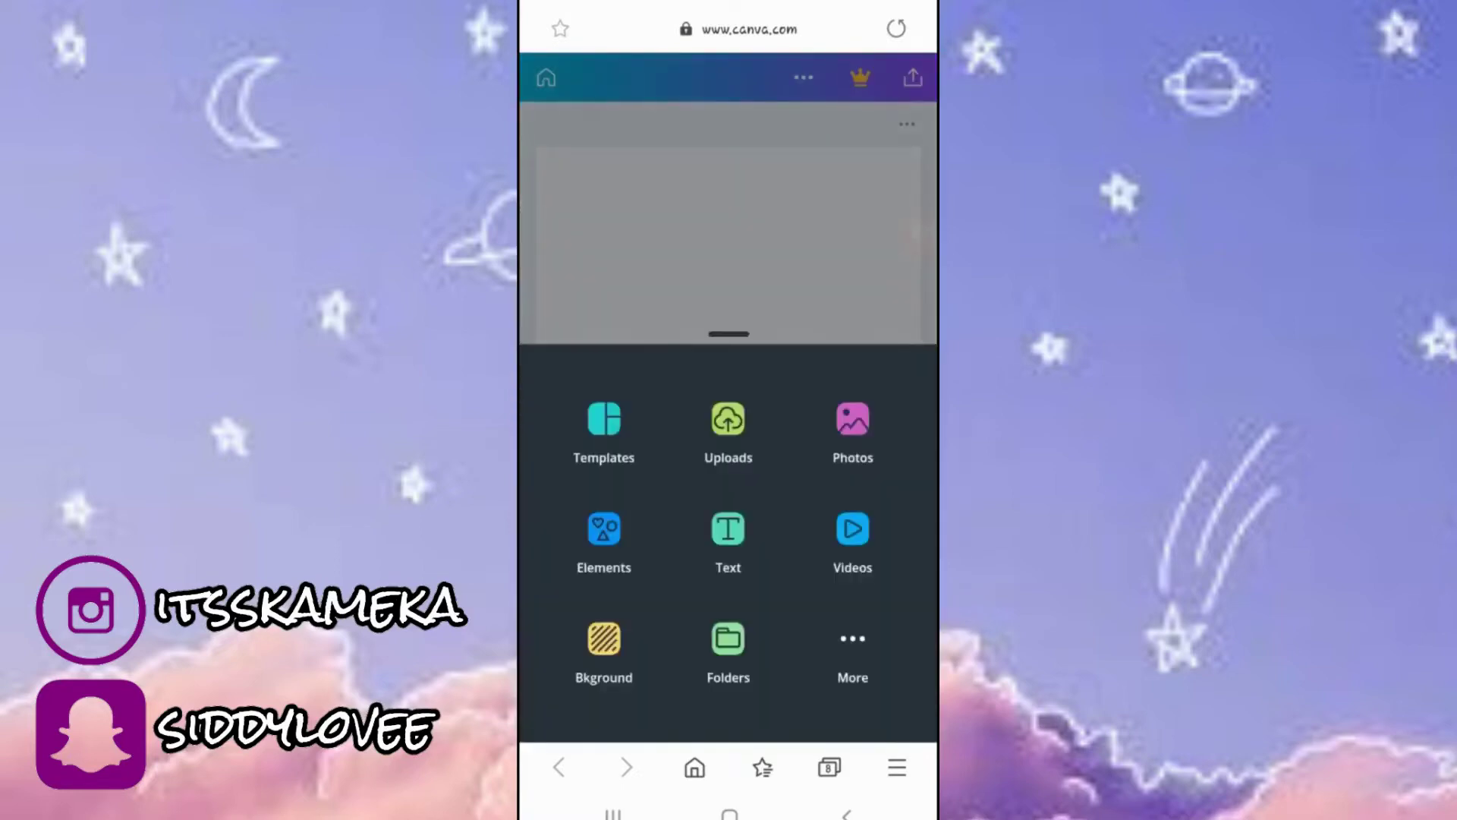
left_click(604, 530)
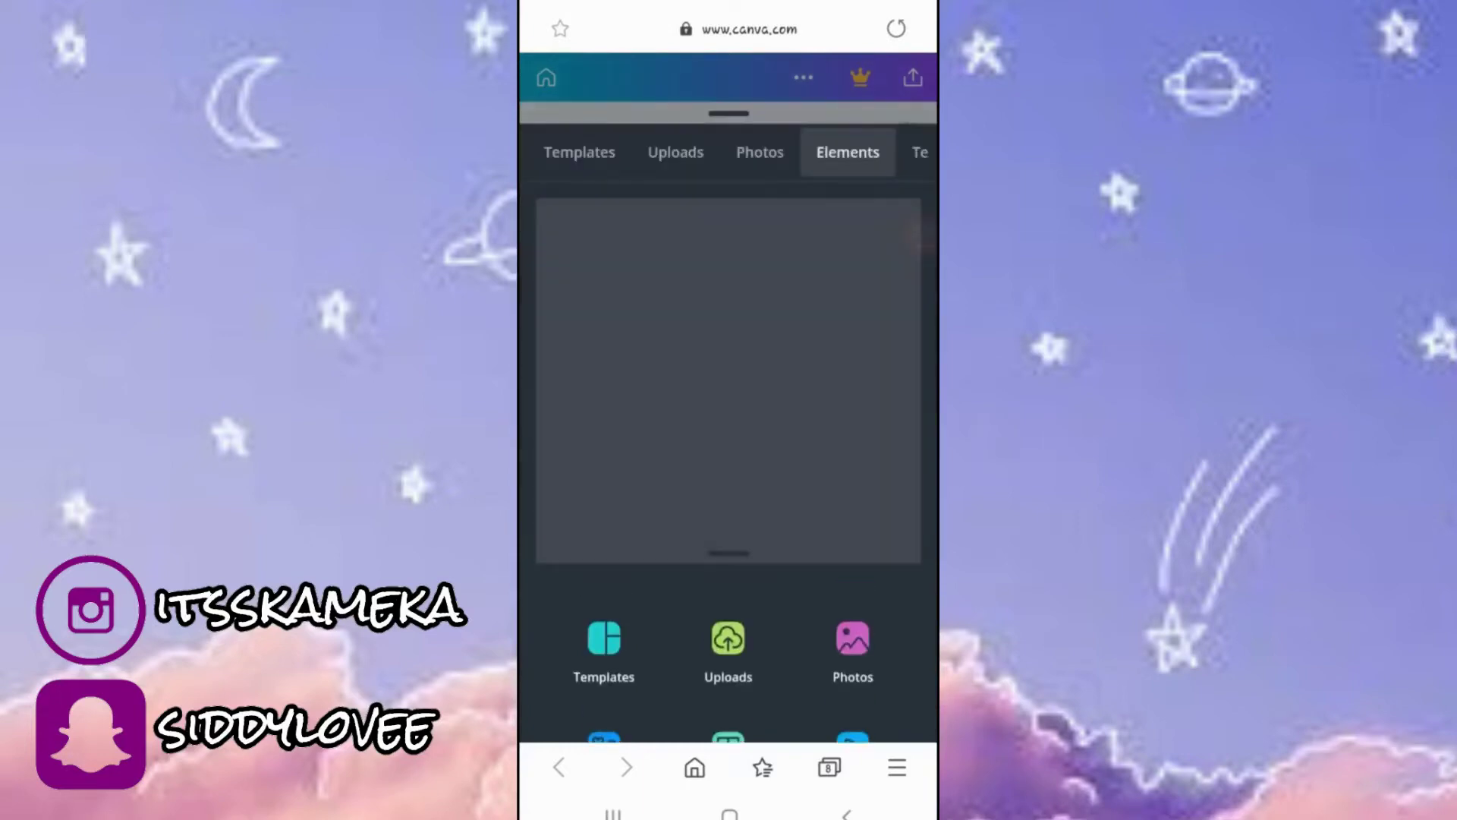
left_click(848, 151)
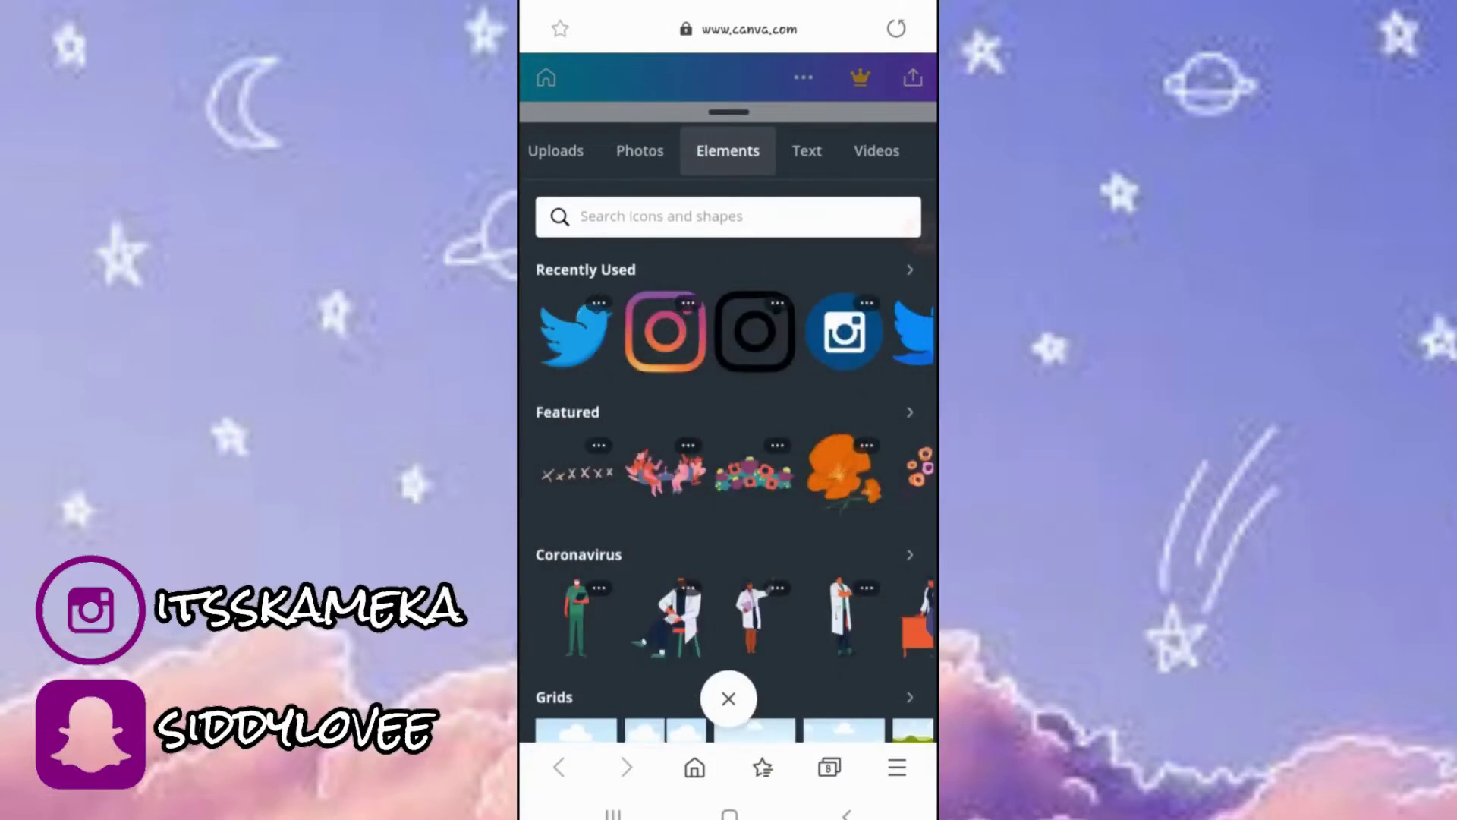
left_click(664, 332)
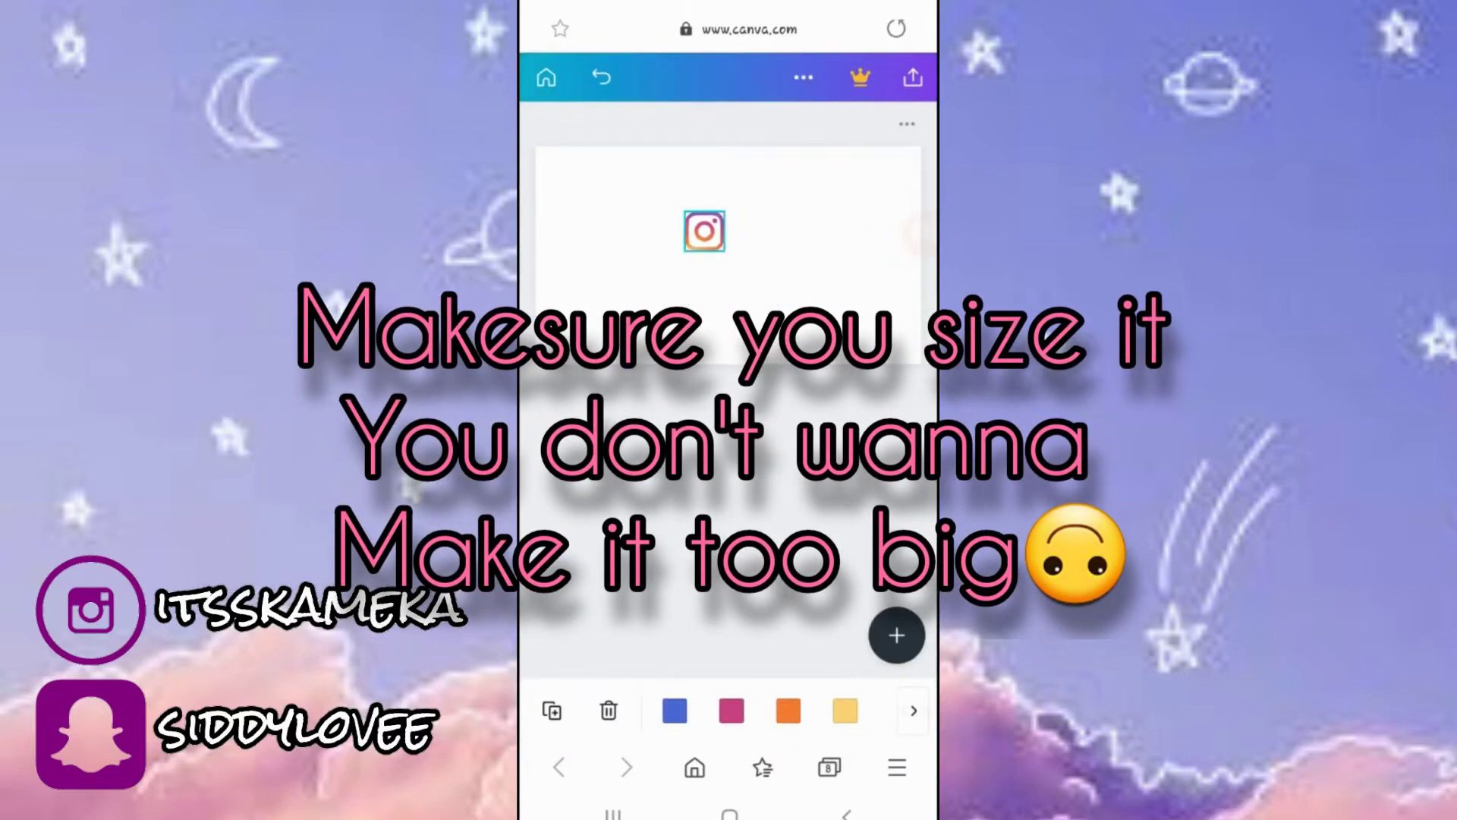
- Add the Twitter bird icon and position it directly under the Instagram icon
left_click(895, 636)
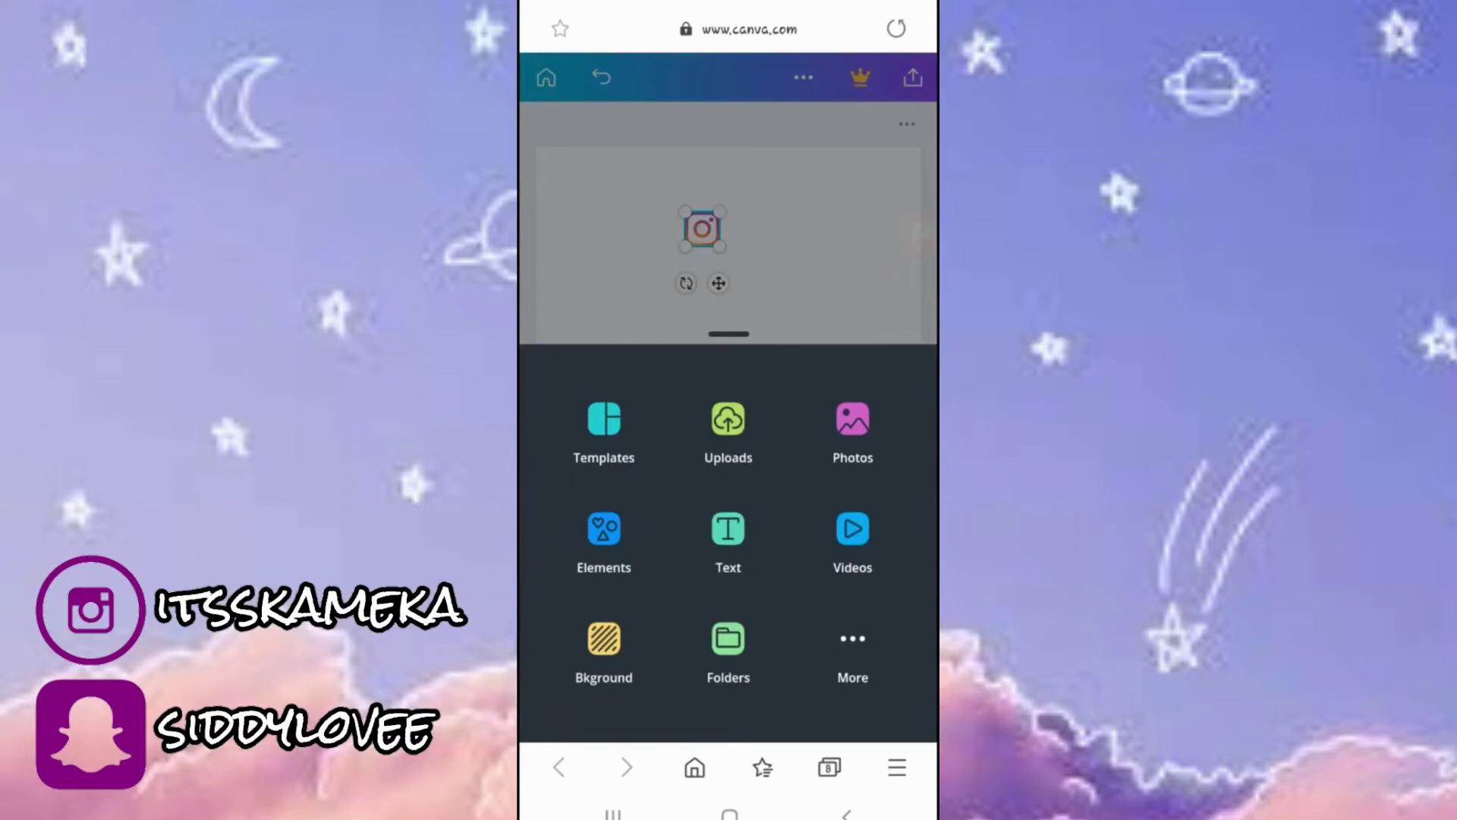
left_click(604, 530)
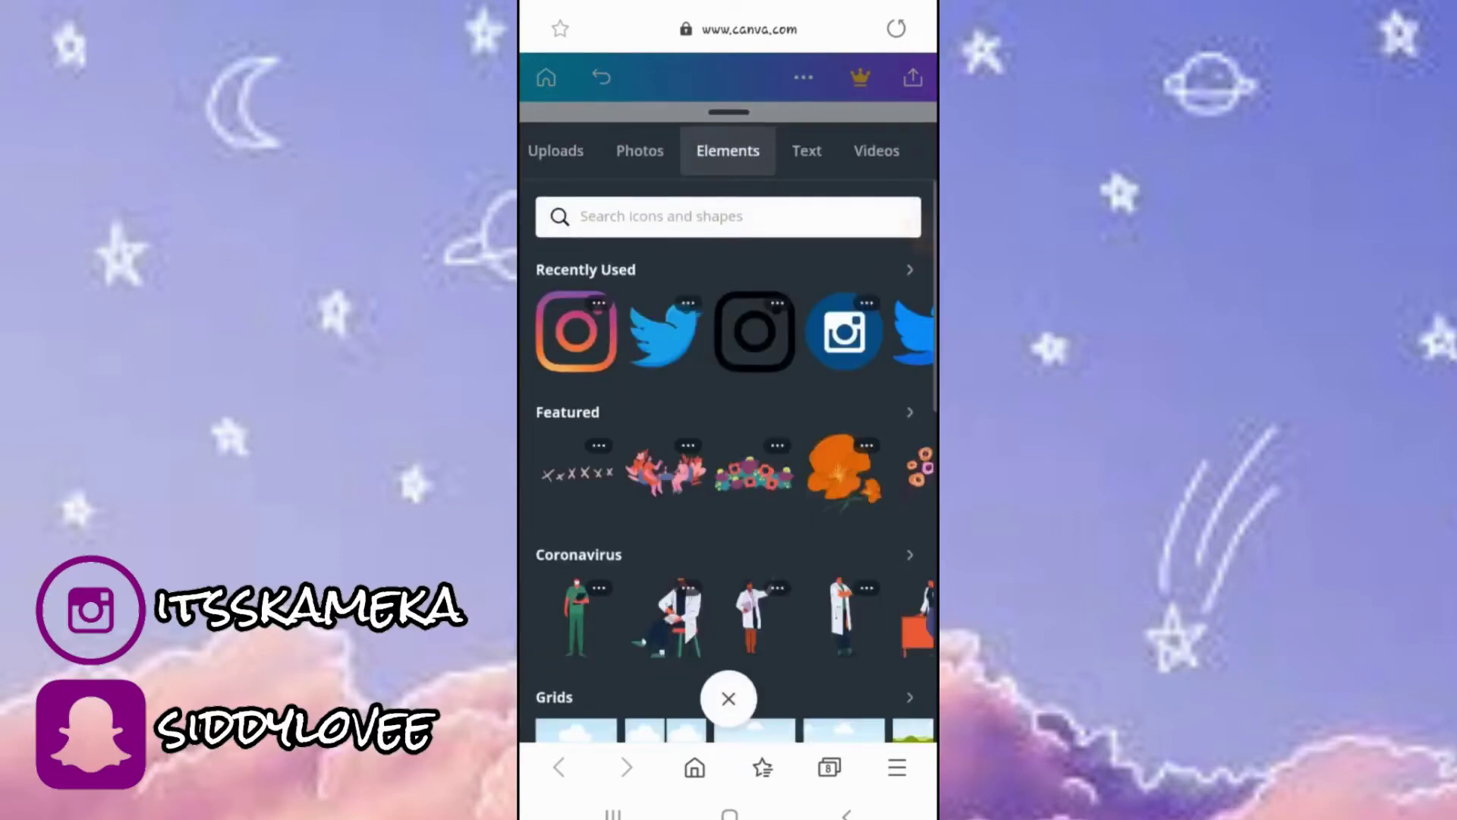
left_click(665, 332)
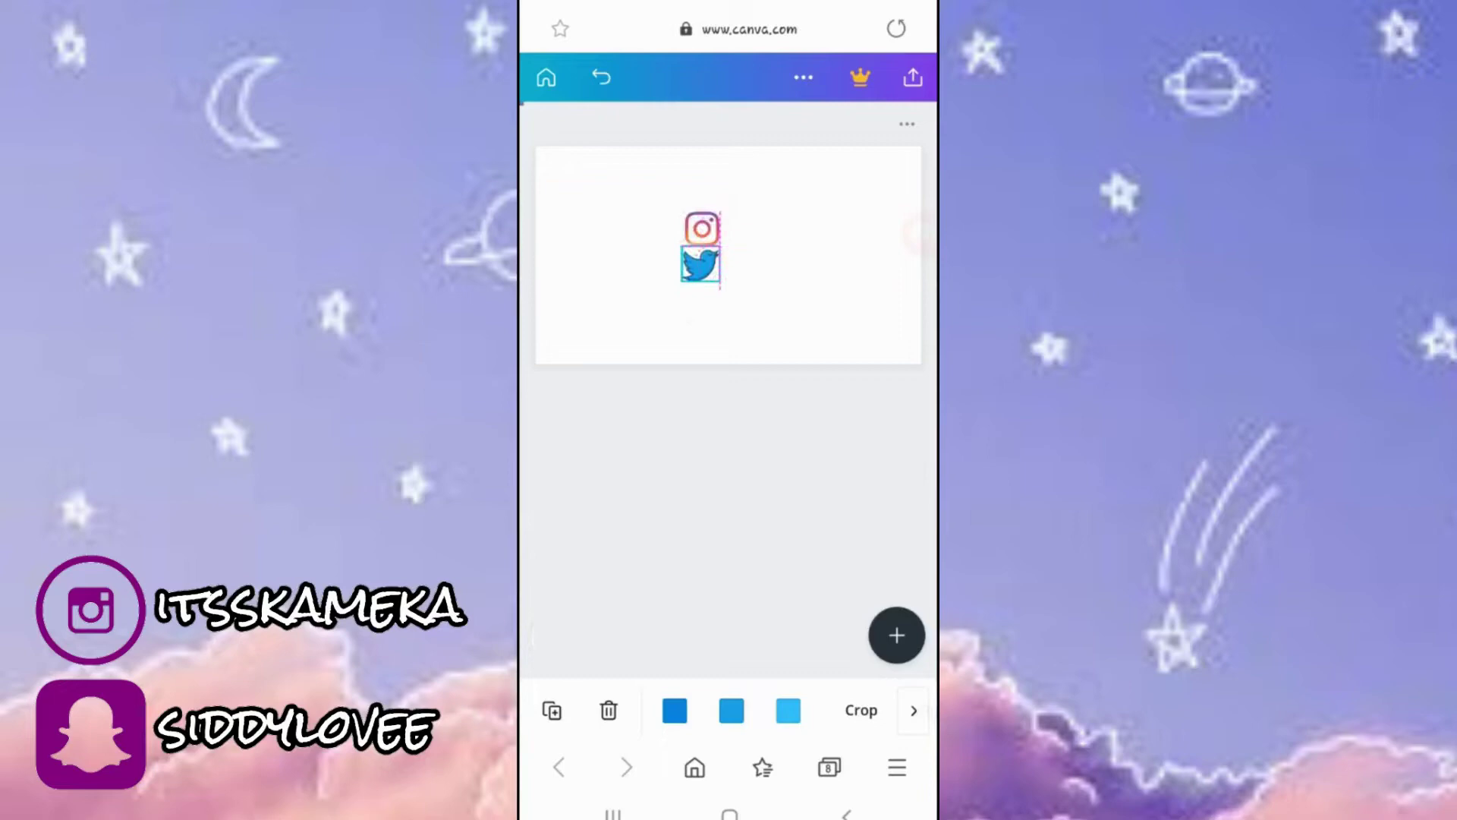
left_click_drag(700, 268, 704, 273)
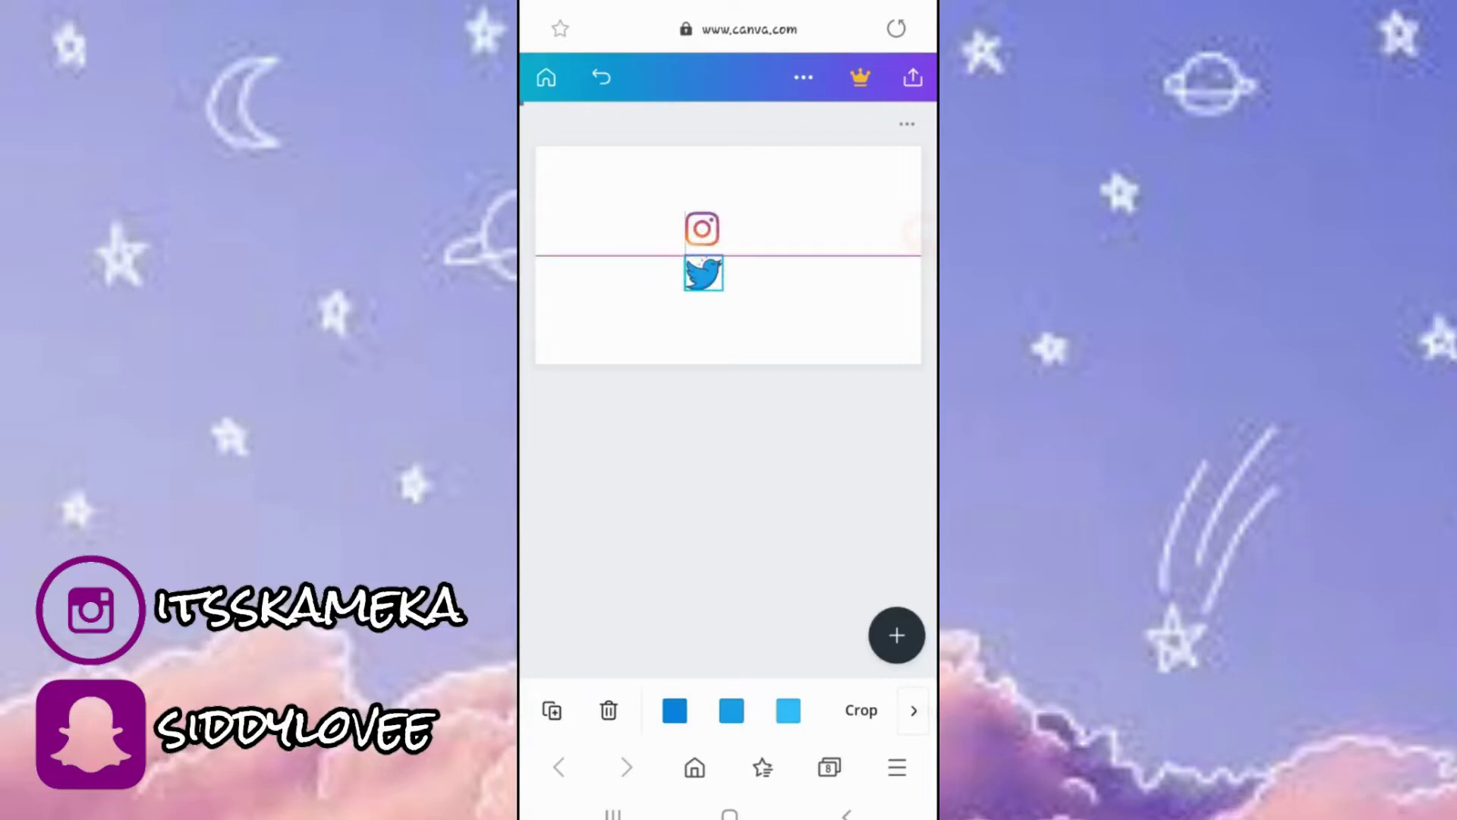
left_click_drag(702, 273, 703, 254)
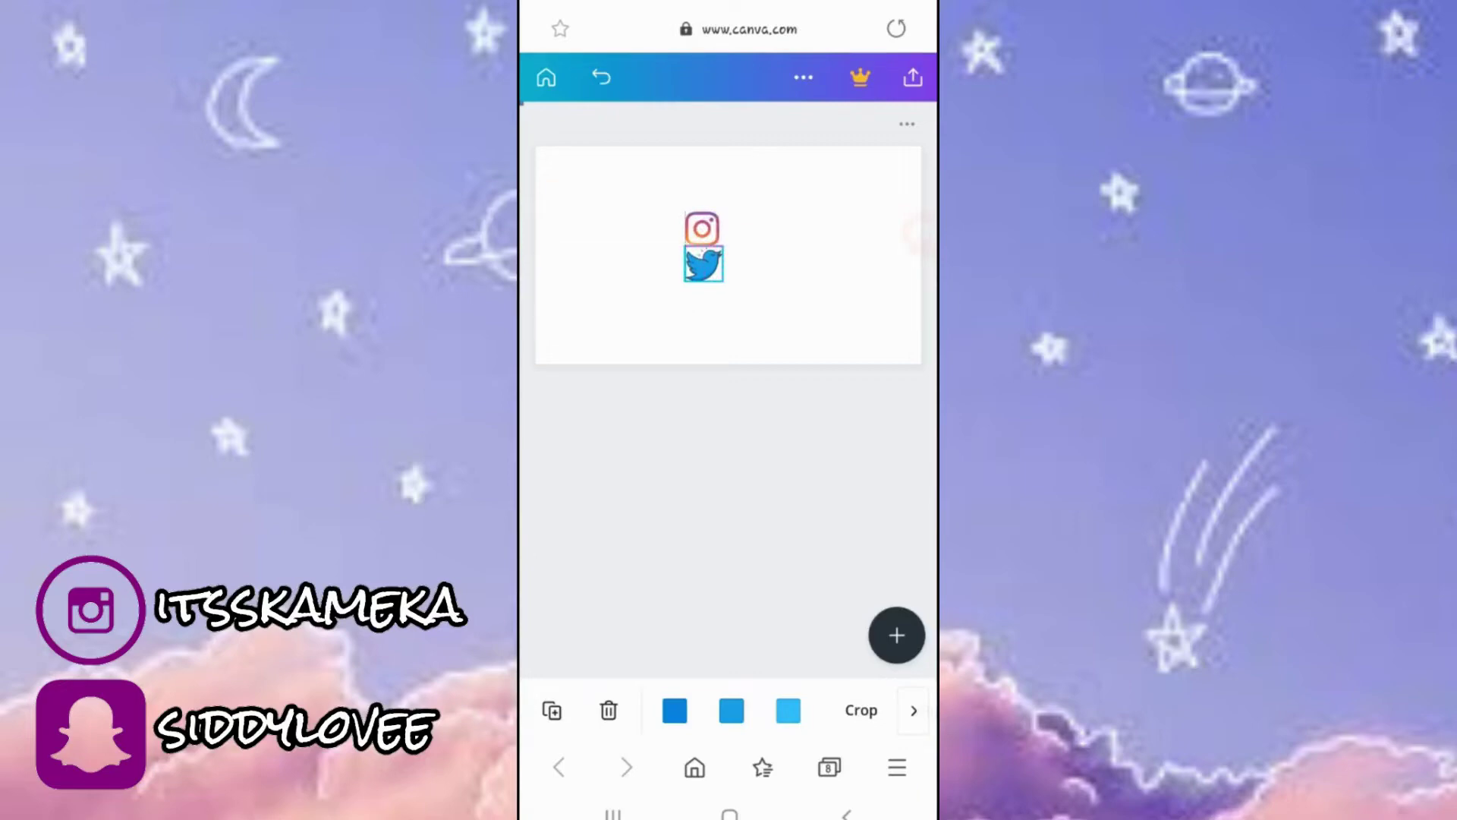
- Recolour the Instagram icon with one of the document colours
left_click(705, 265)
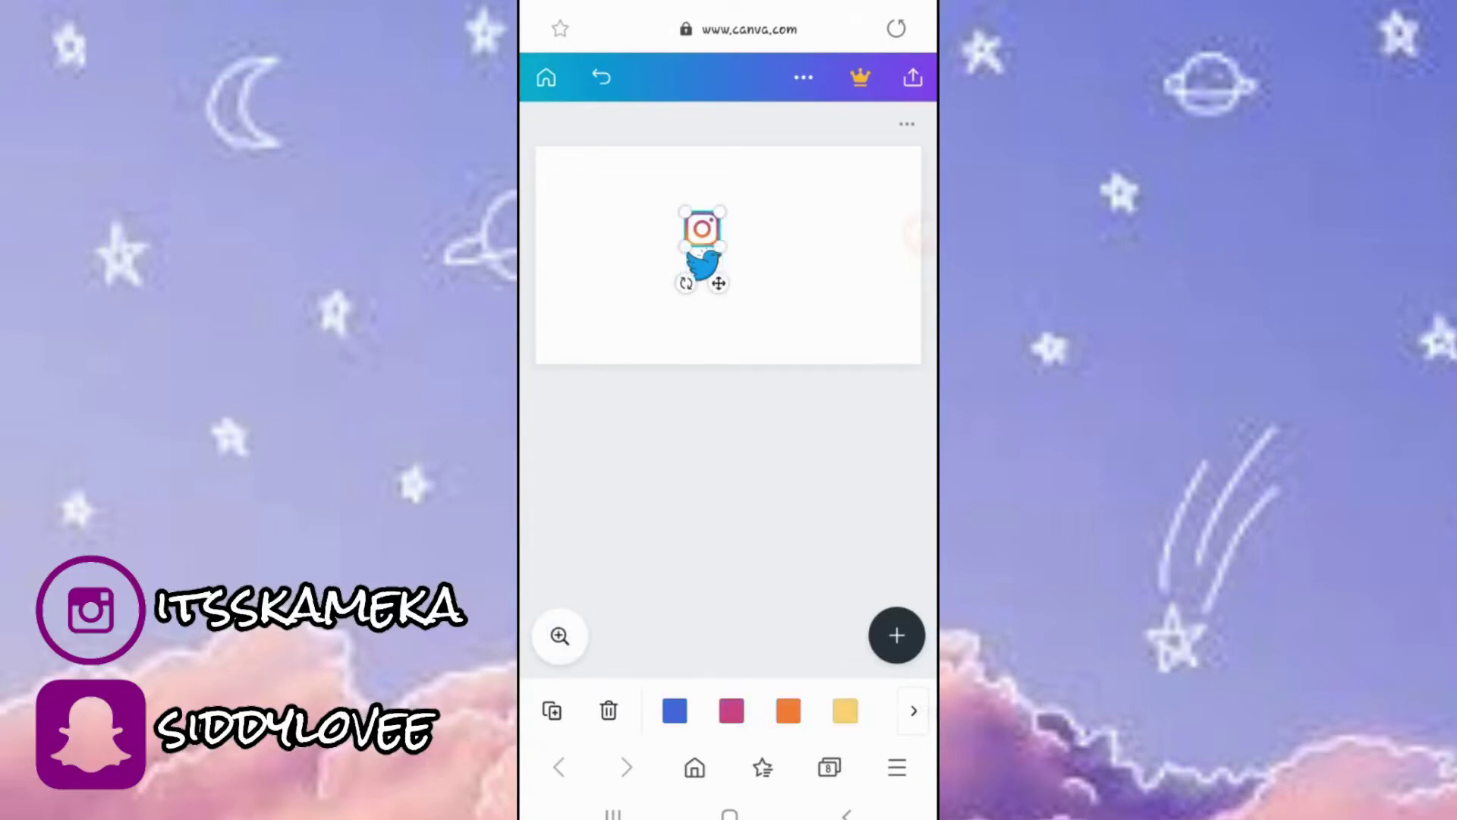
left_click(731, 710)
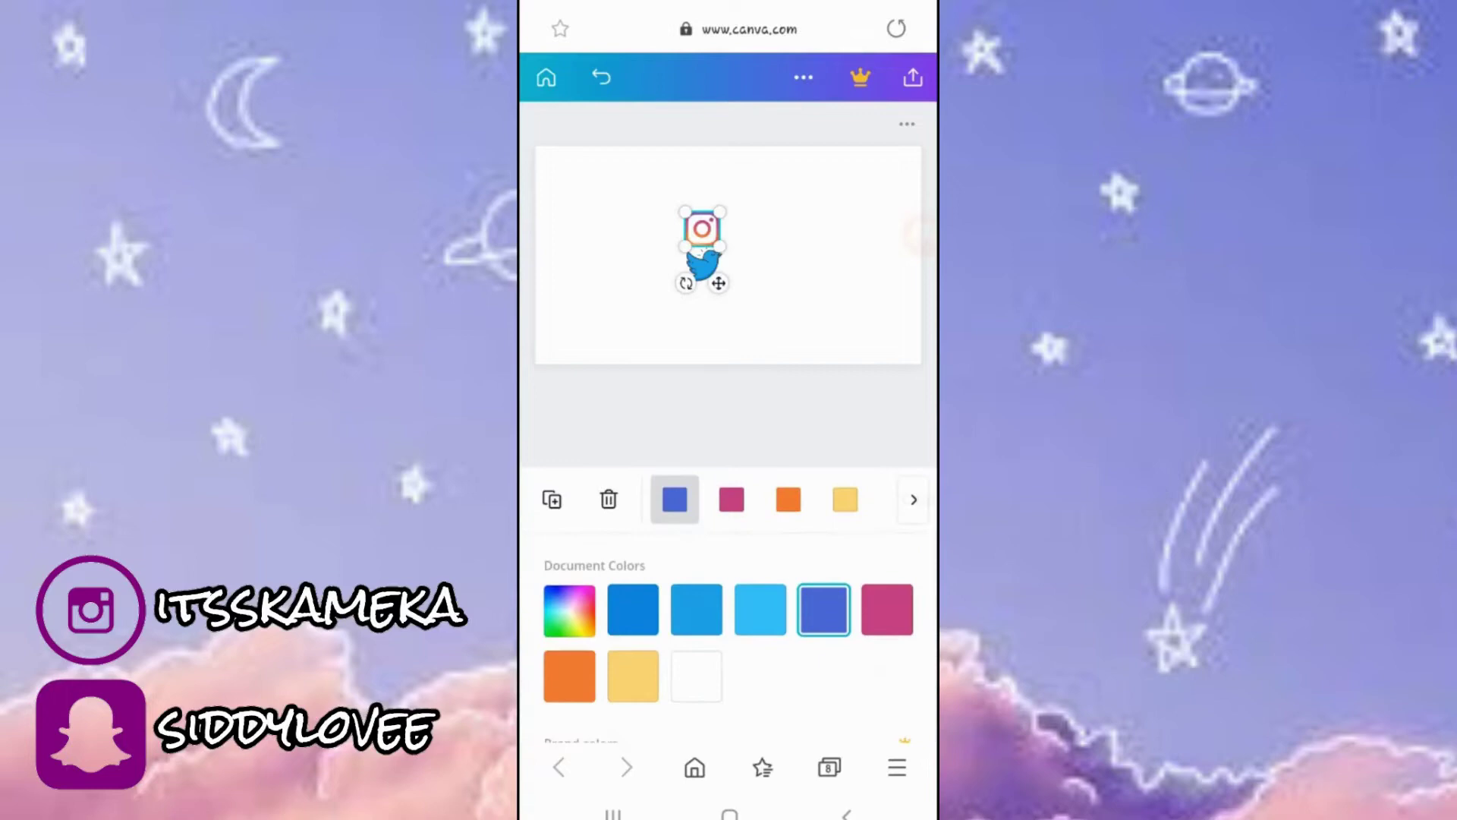
left_click(633, 676)
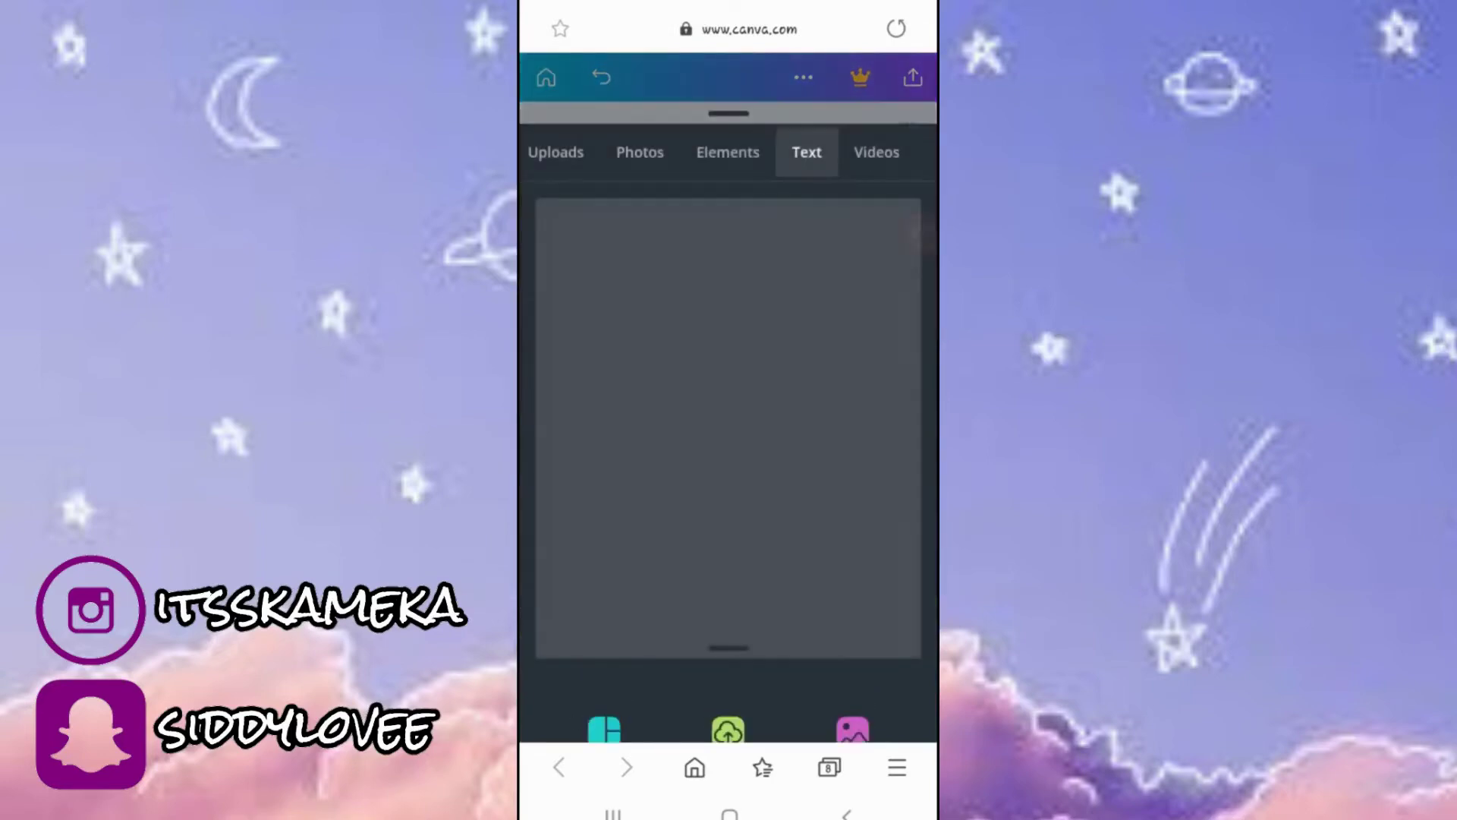
- Add the Appetizer text combination and edit it to read 'SIDDYLOVEE'
left_click(807, 151)
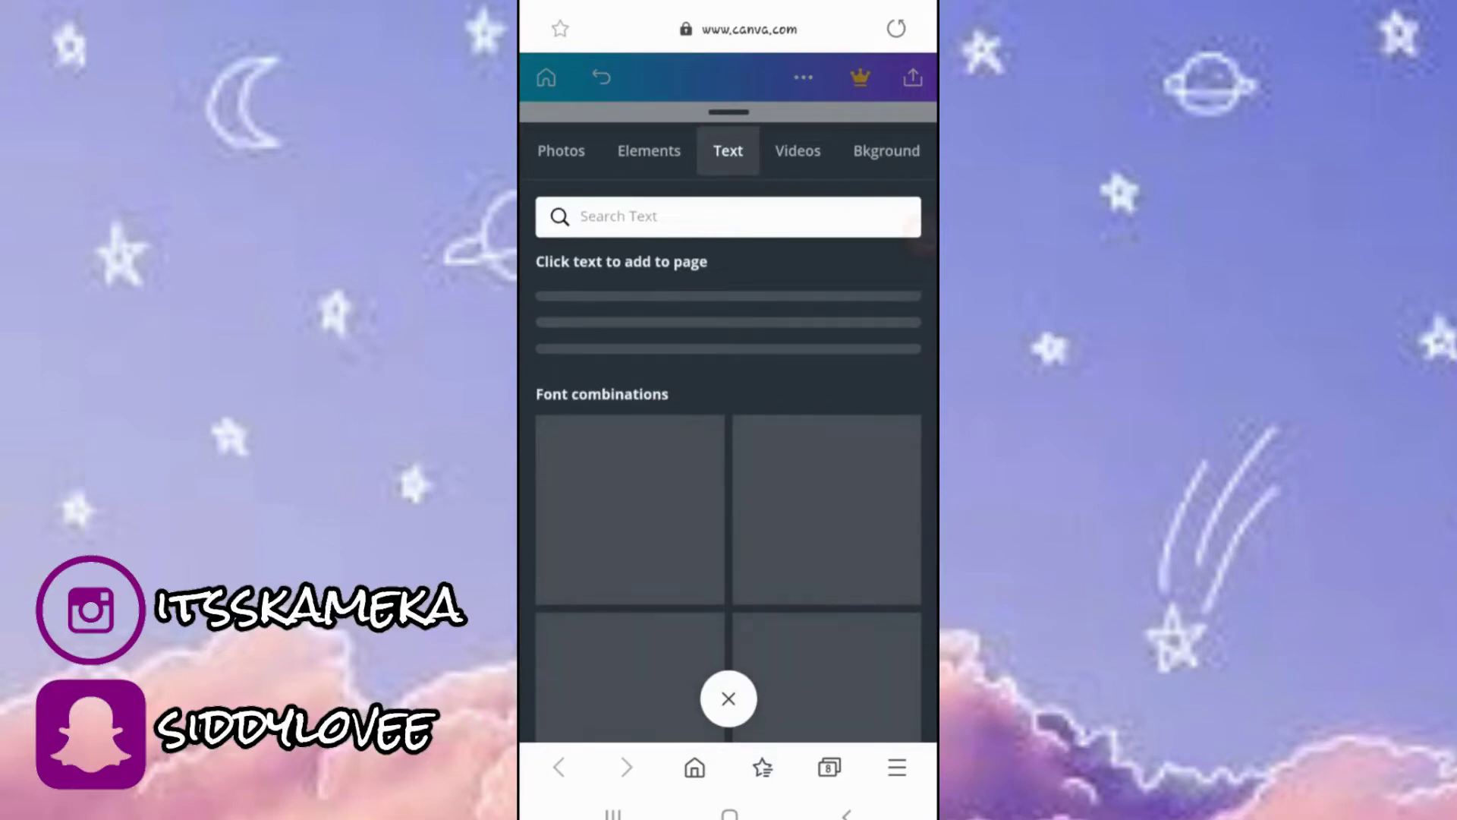
left_click(729, 217)
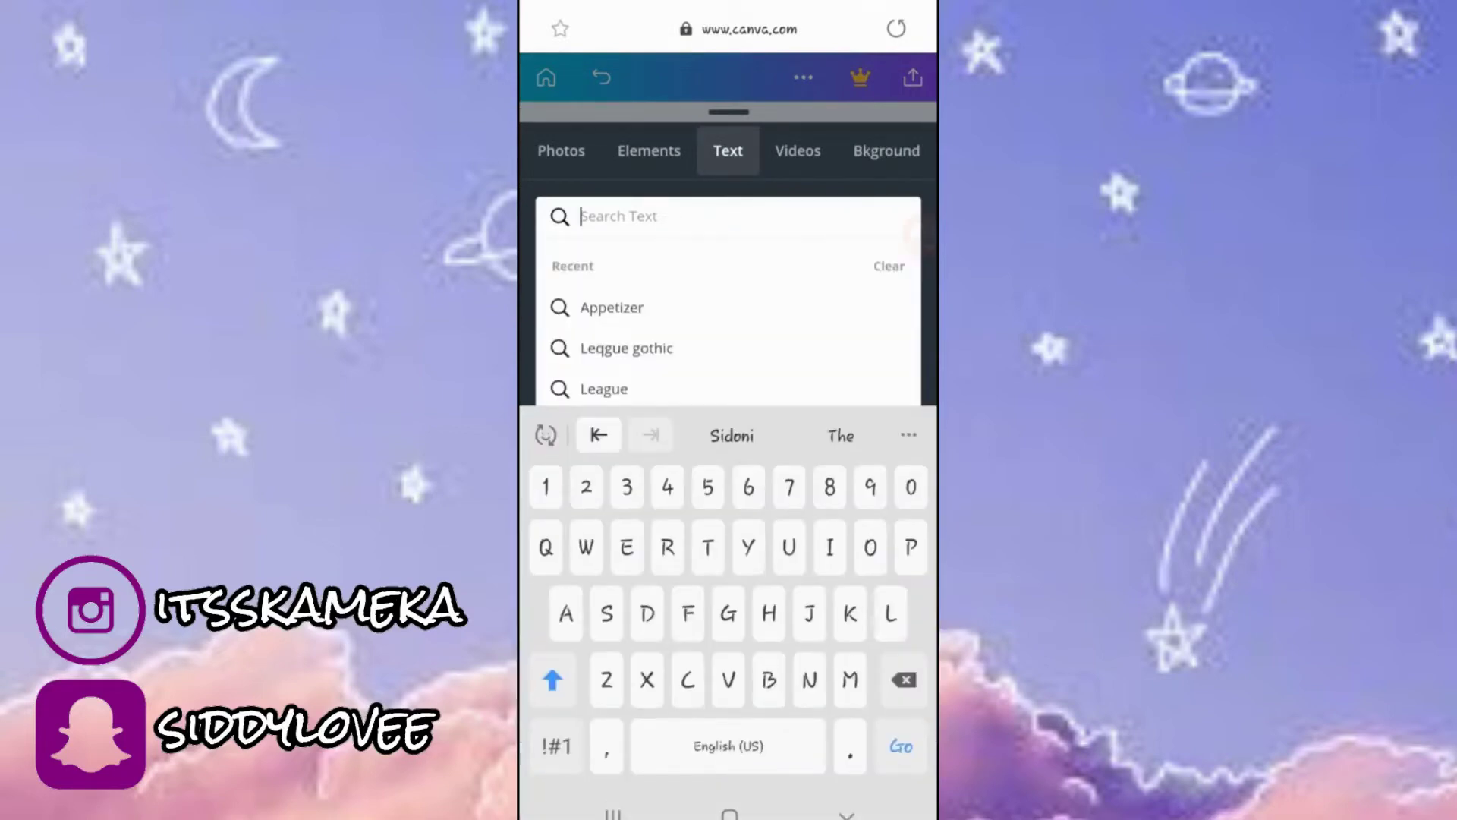
left_click(612, 308)
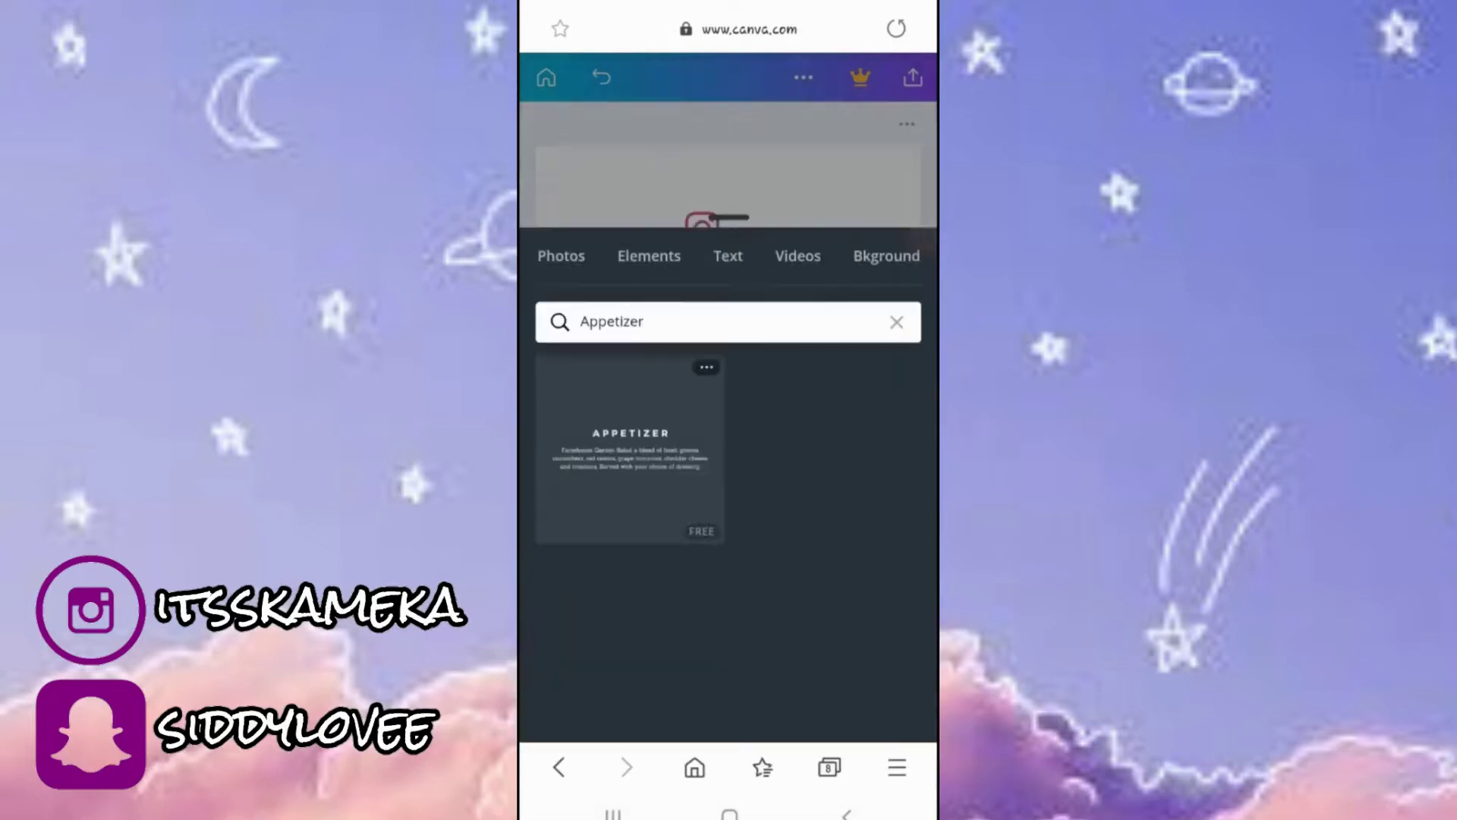
left_click(629, 452)
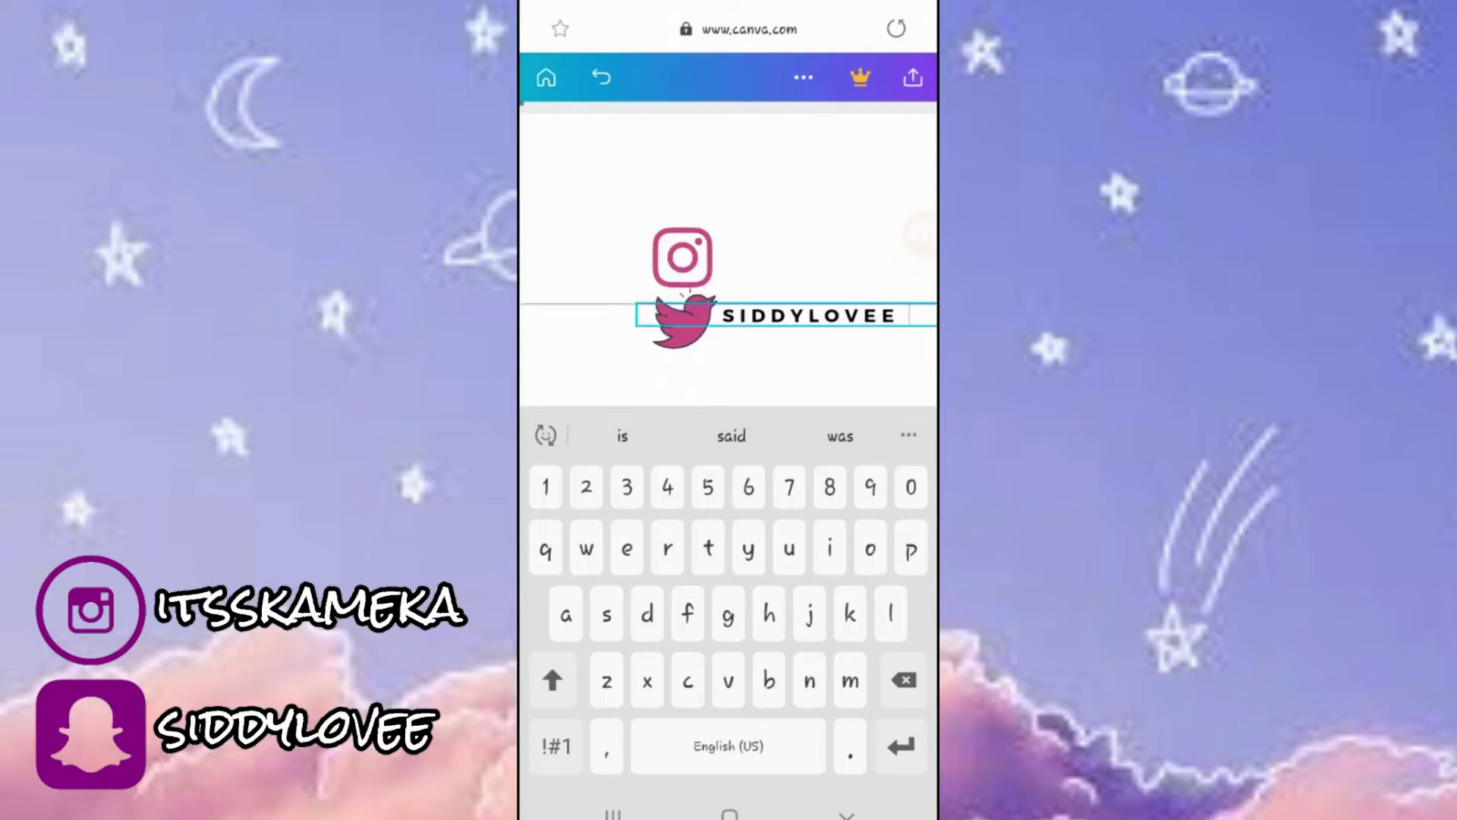
left_click(786, 315)
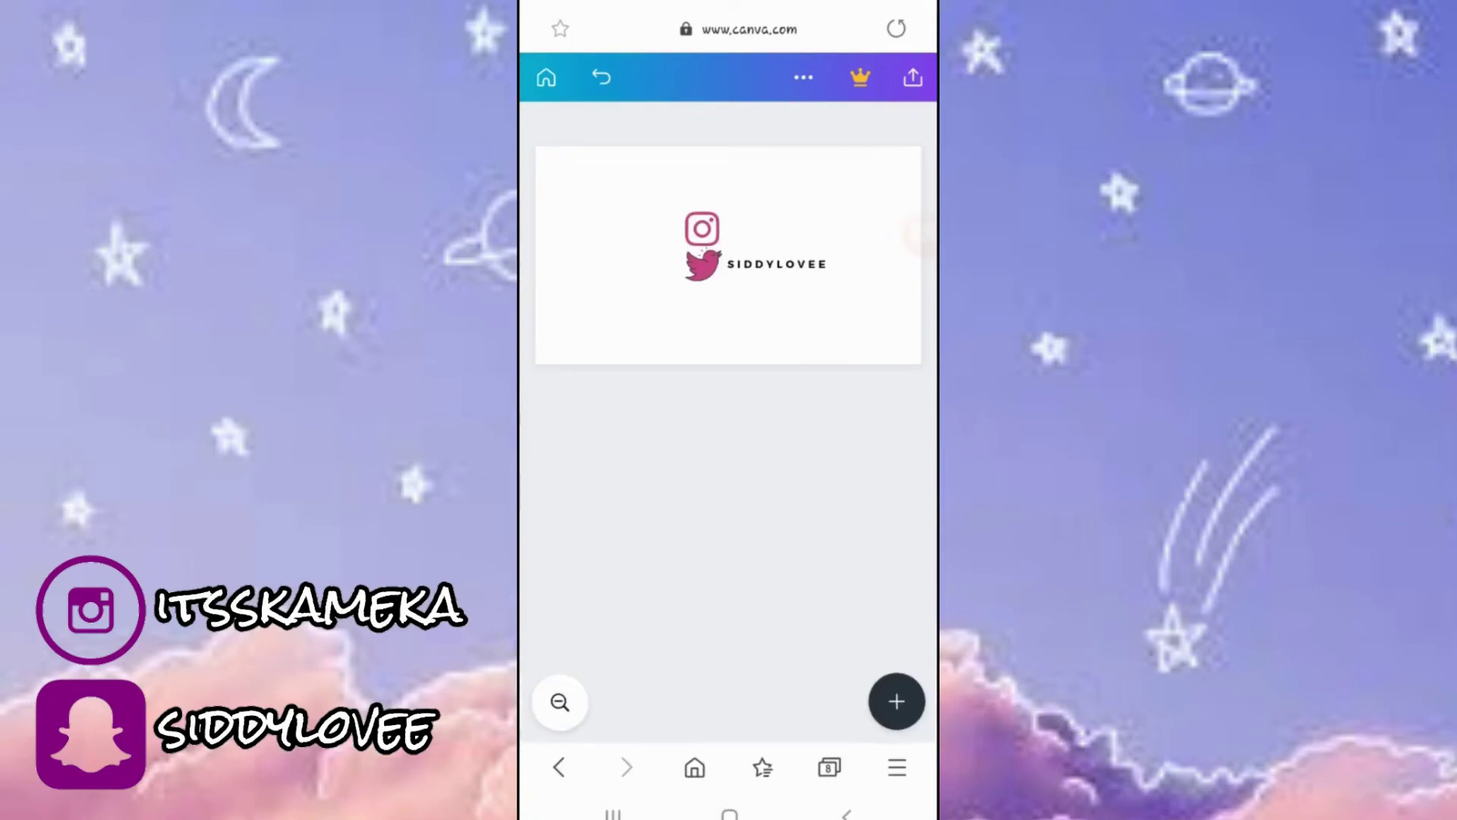
- Add another Appetizer text combination and change it to 'ITSSKAMEKA' beside the Instagram icon
left_click(896, 701)
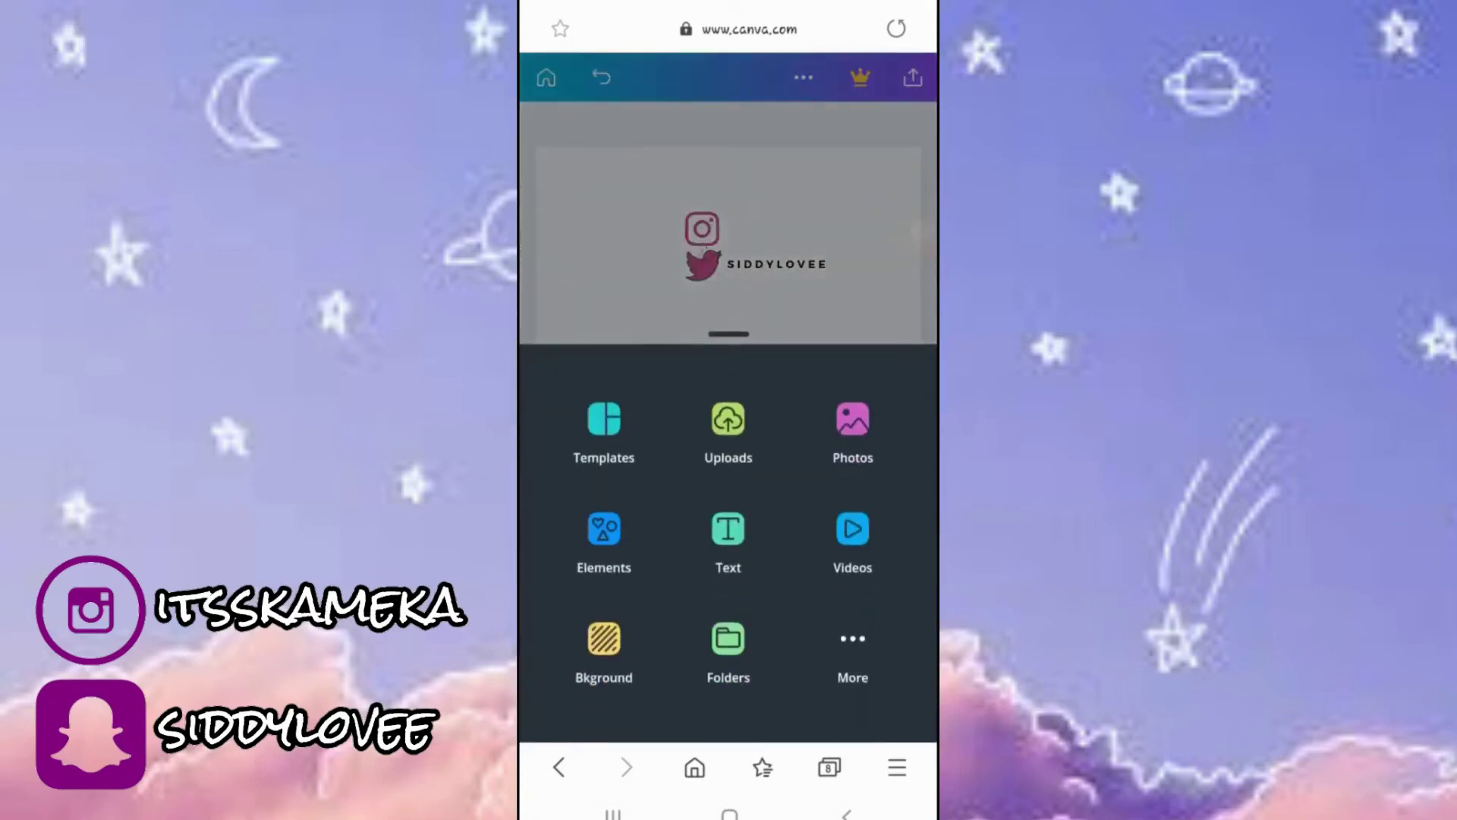
left_click(728, 528)
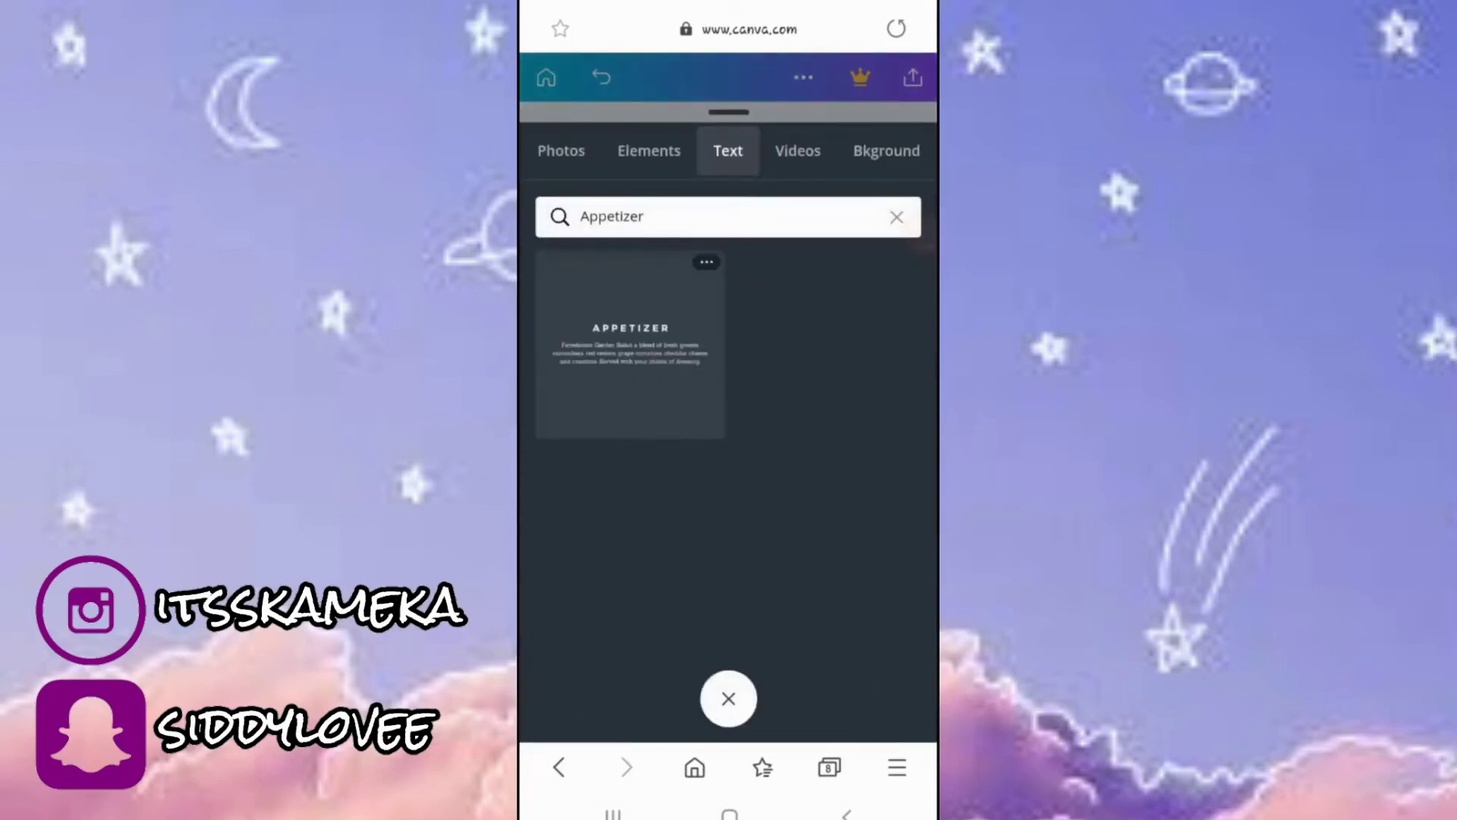
left_click(630, 344)
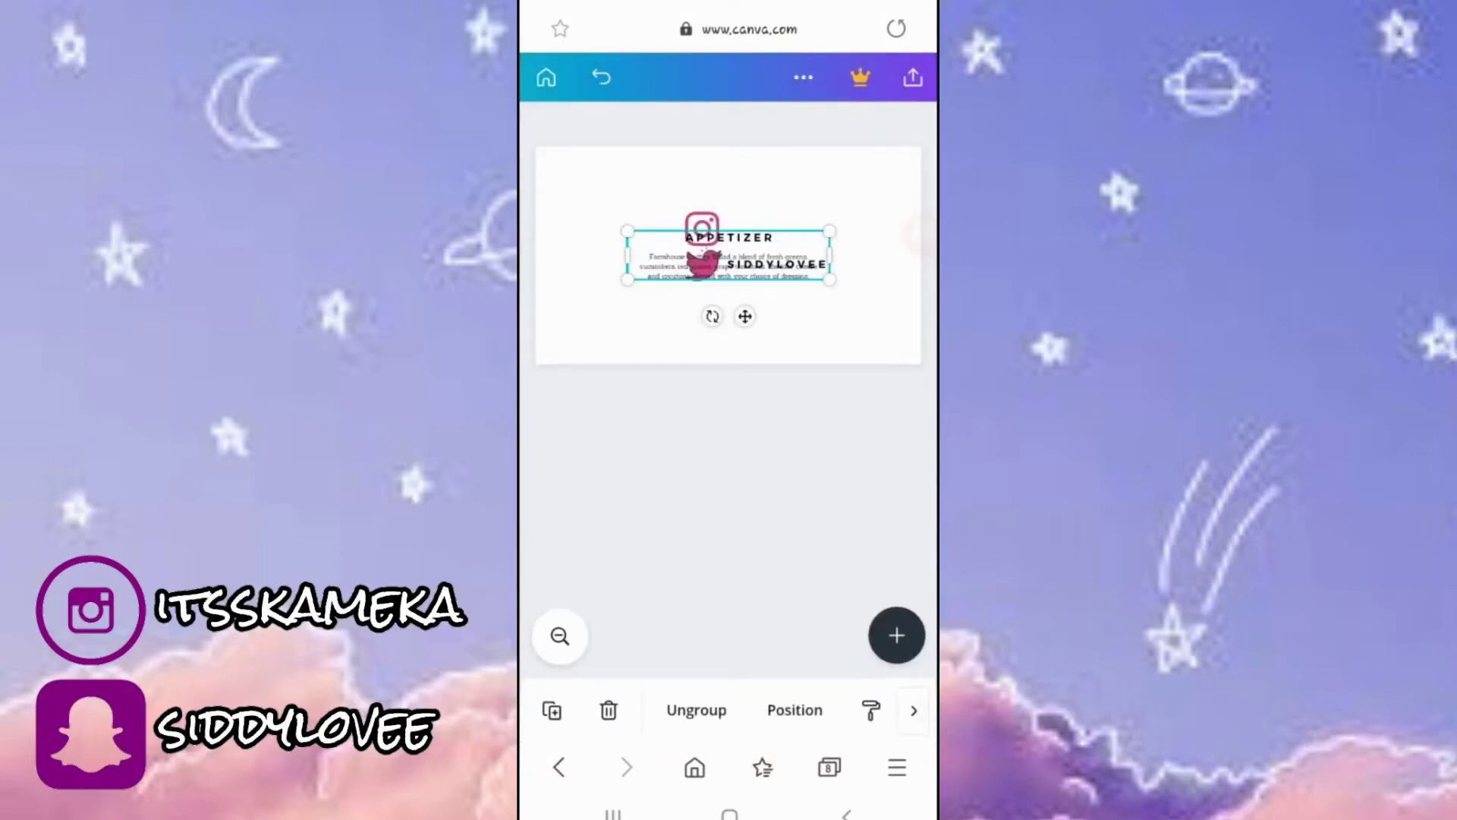
left_click(730, 265)
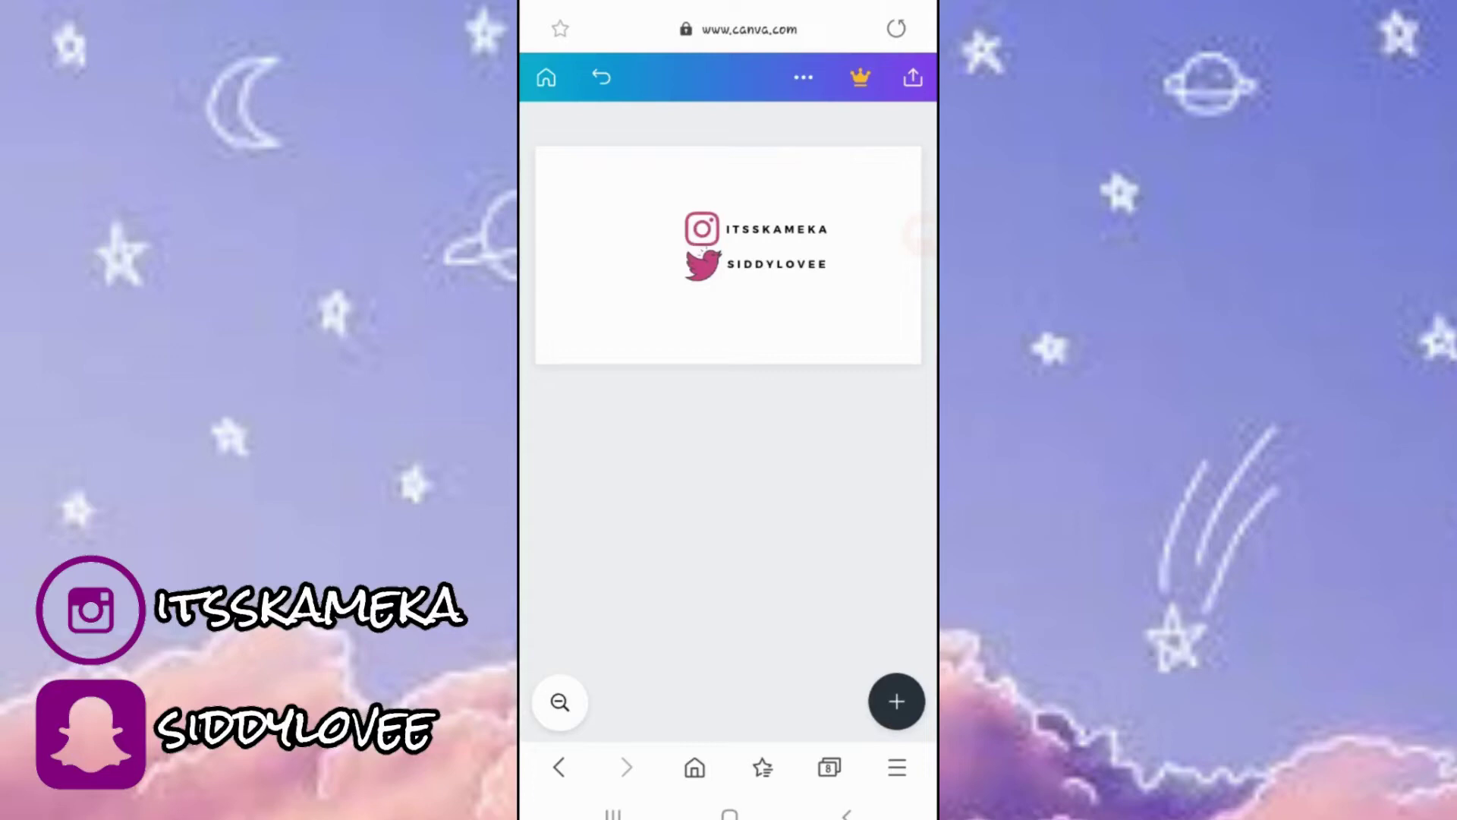
- Download the handles thumbnail as a PNG, then go to the home screen
left_click(913, 77)
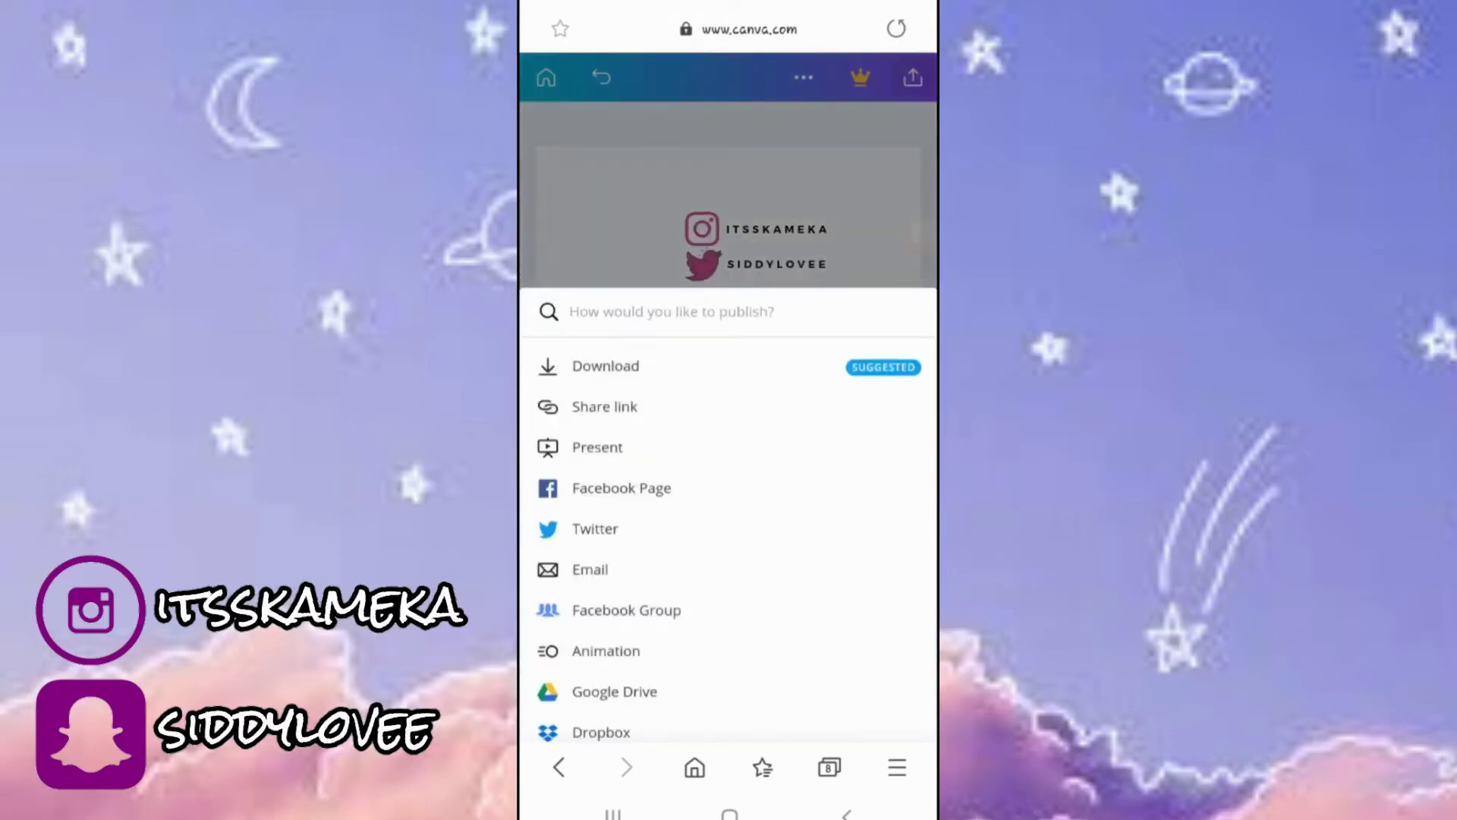
left_click(605, 365)
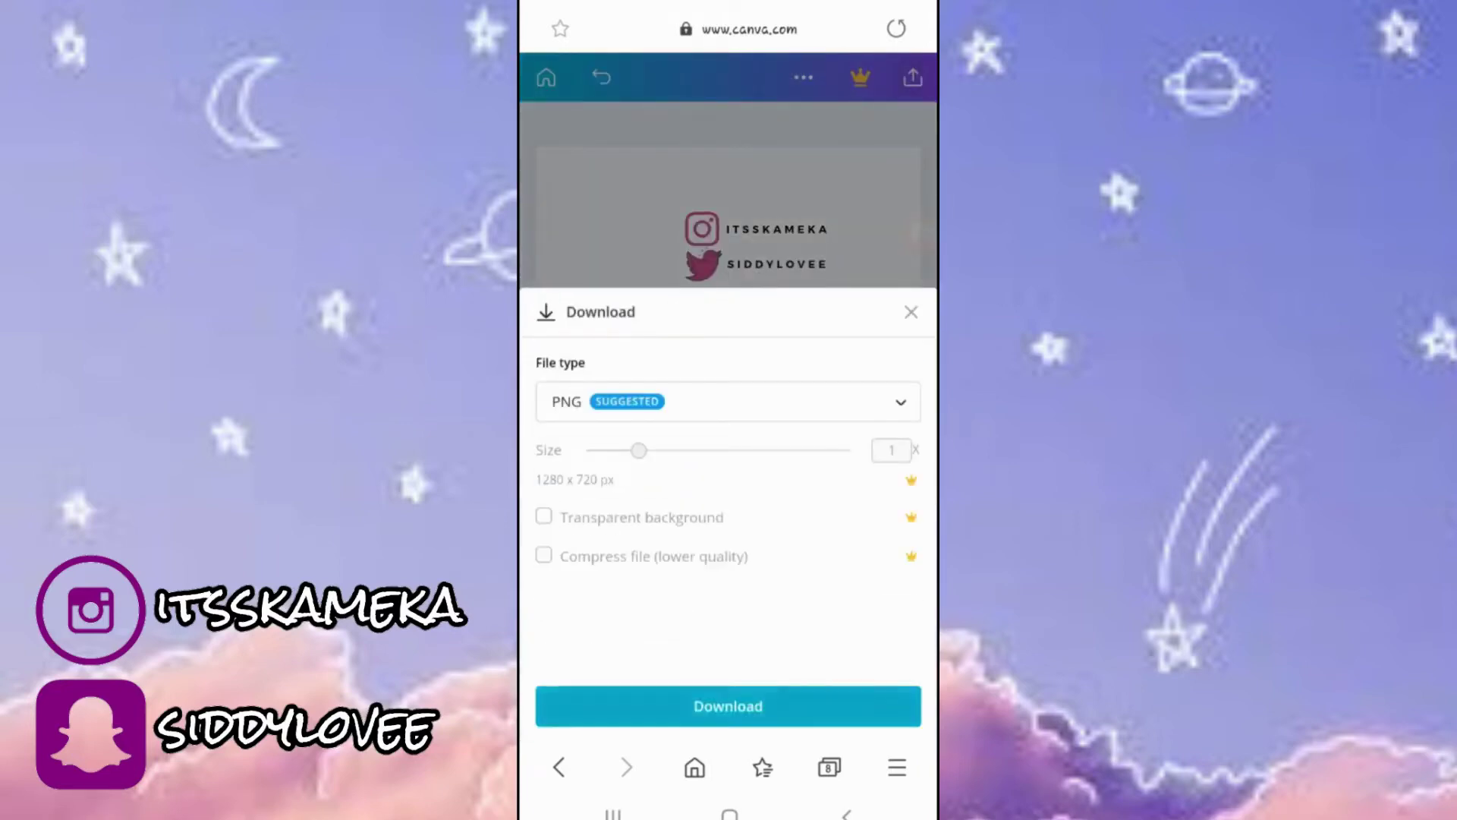
left_click(728, 706)
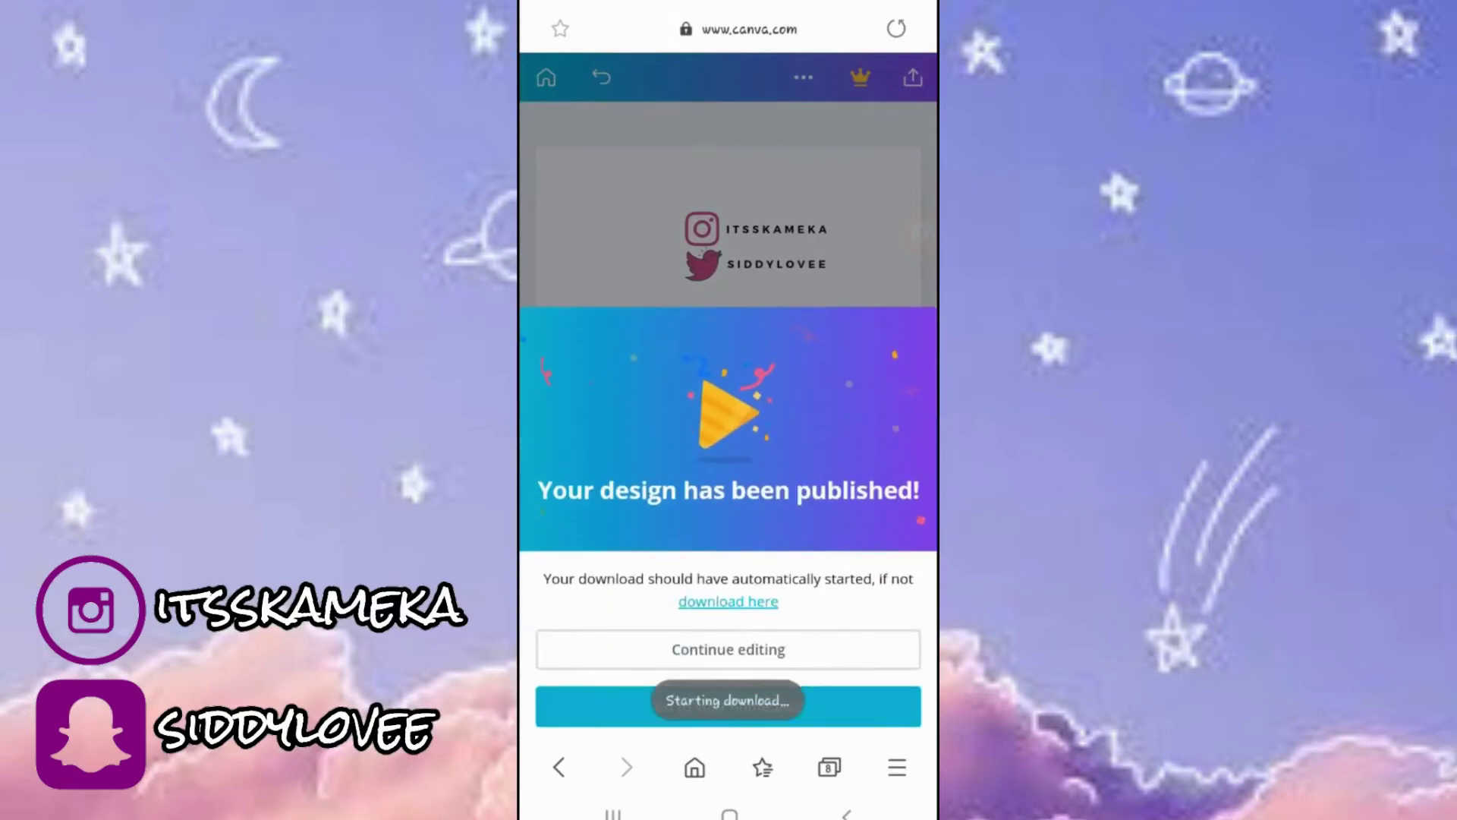
left_click(728, 649)
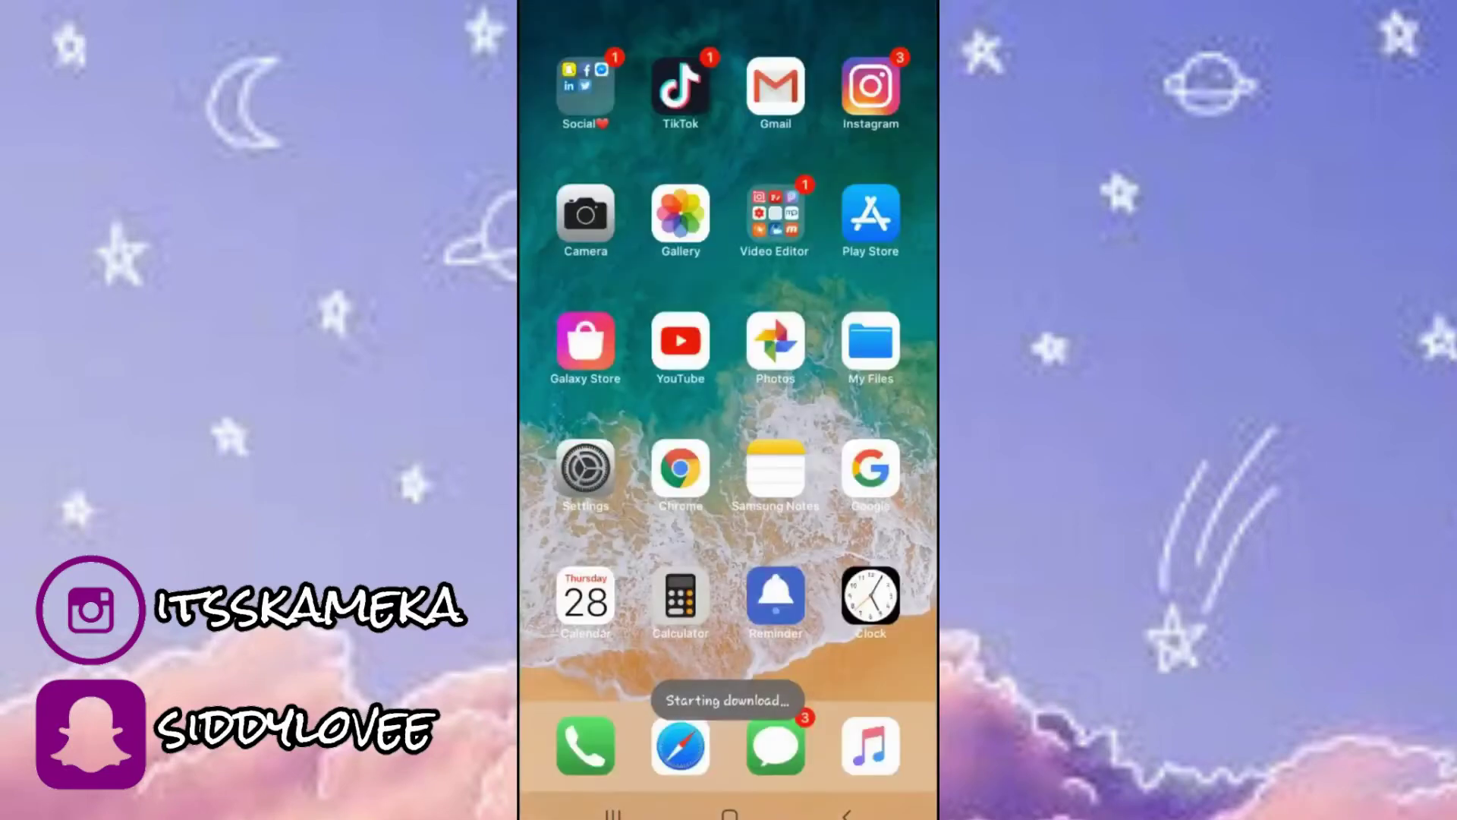
- Launch Background Eraser and load the handles graphic from the gallery
left_click(774, 214)
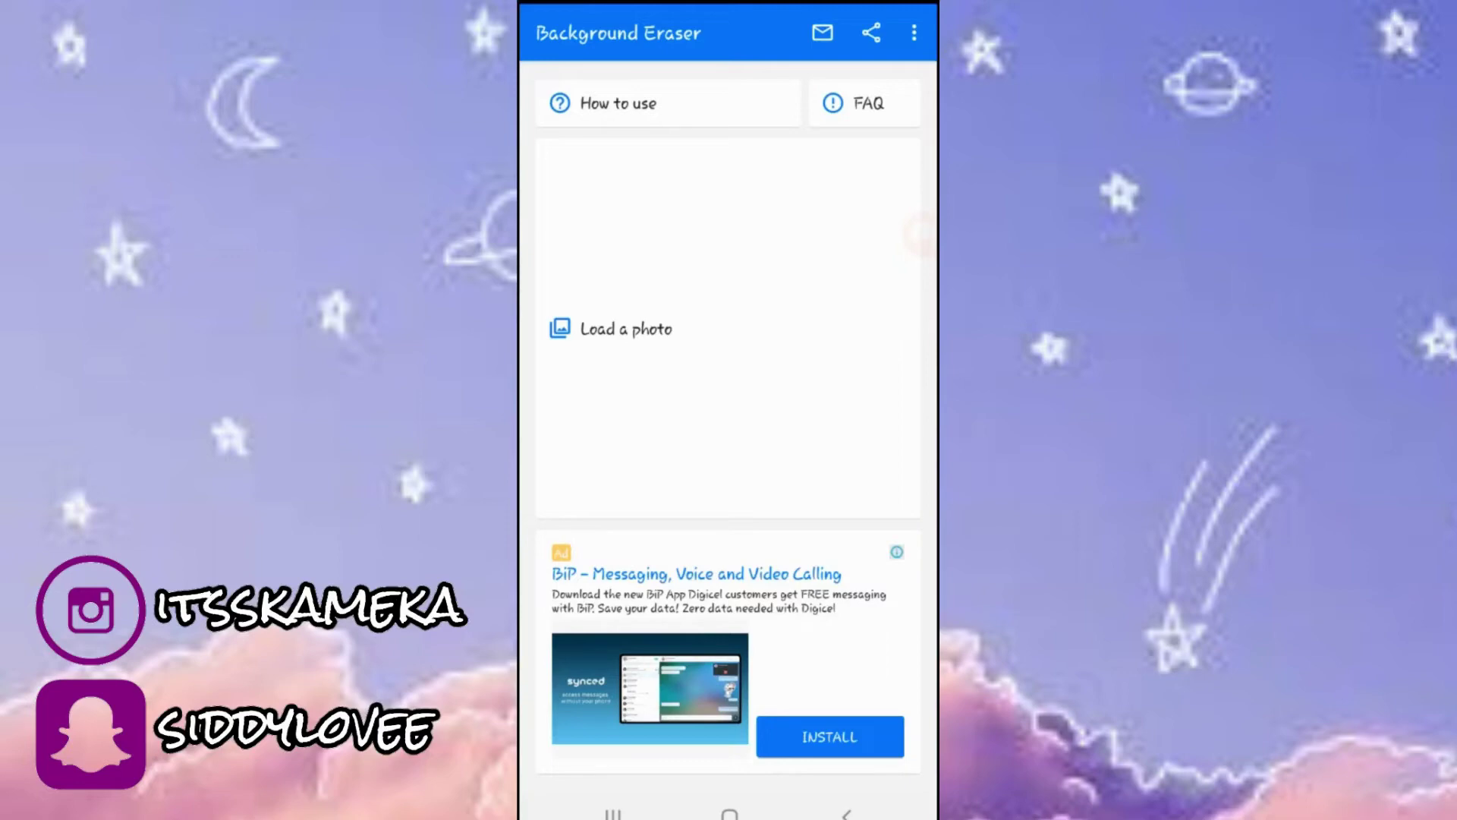
left_click(612, 329)
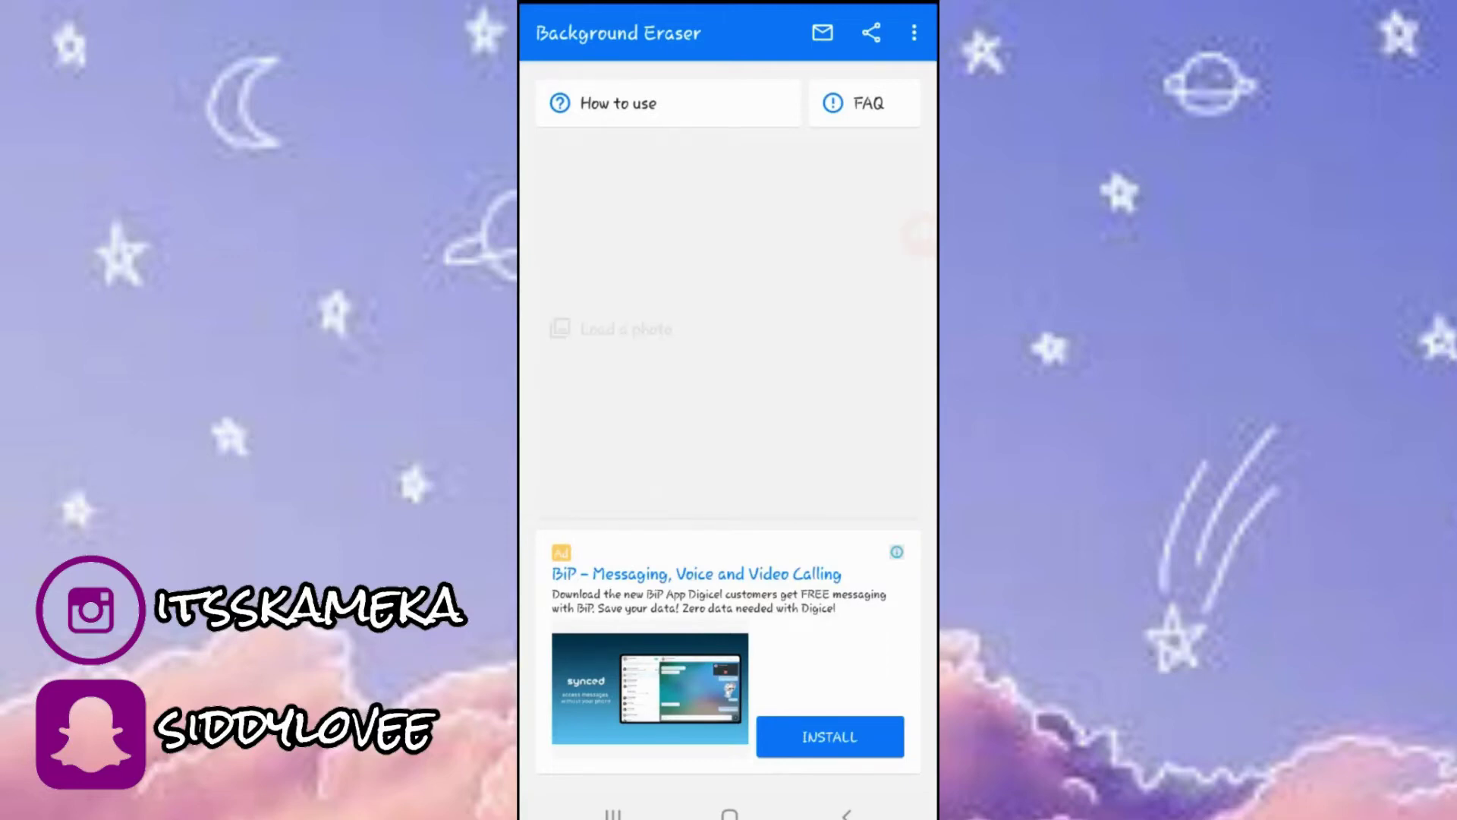
left_click(624, 330)
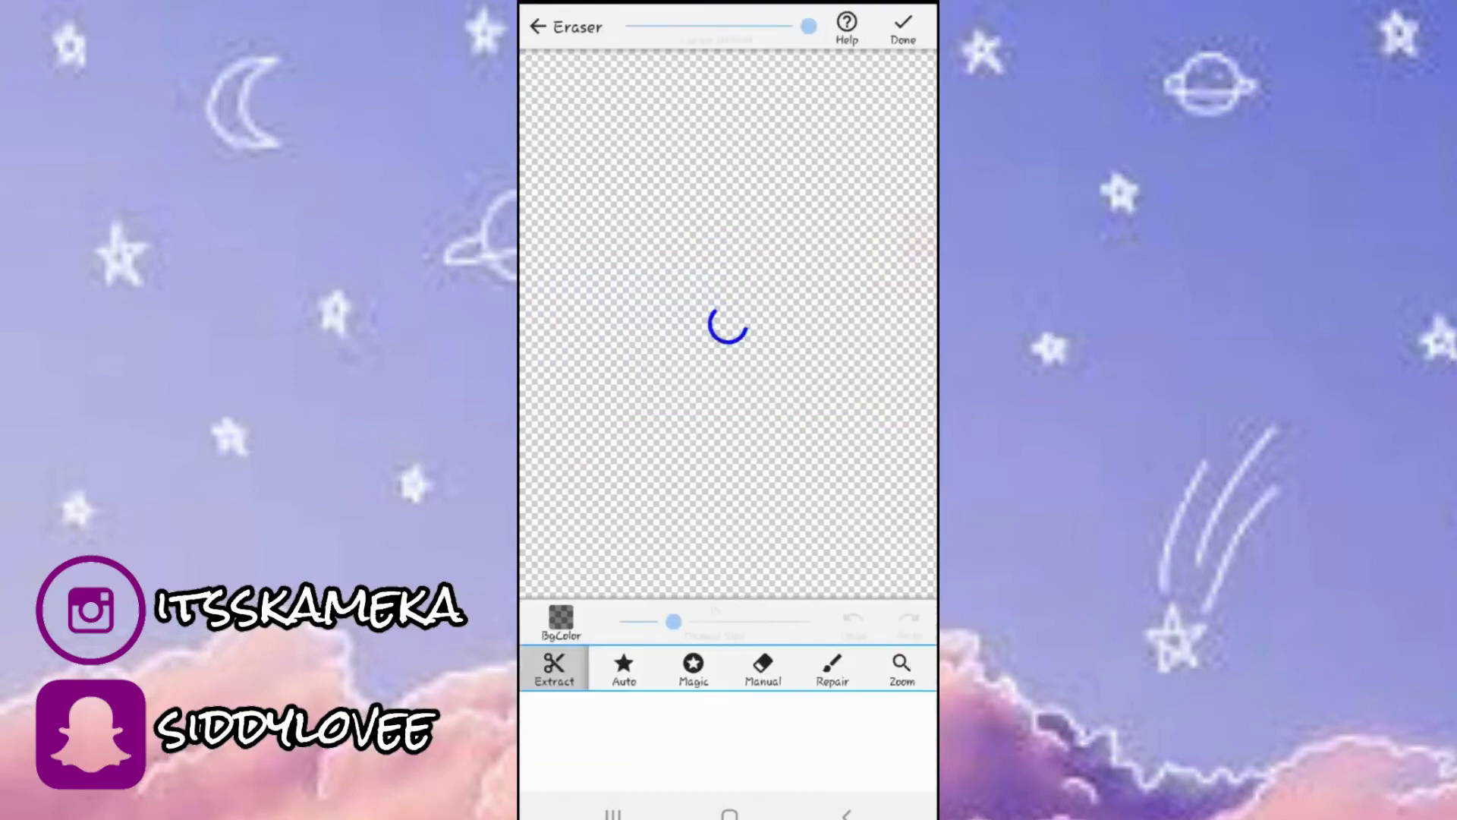
- Erase the white background around the graphic with Auto mode, then zoom in
left_click(762, 669)
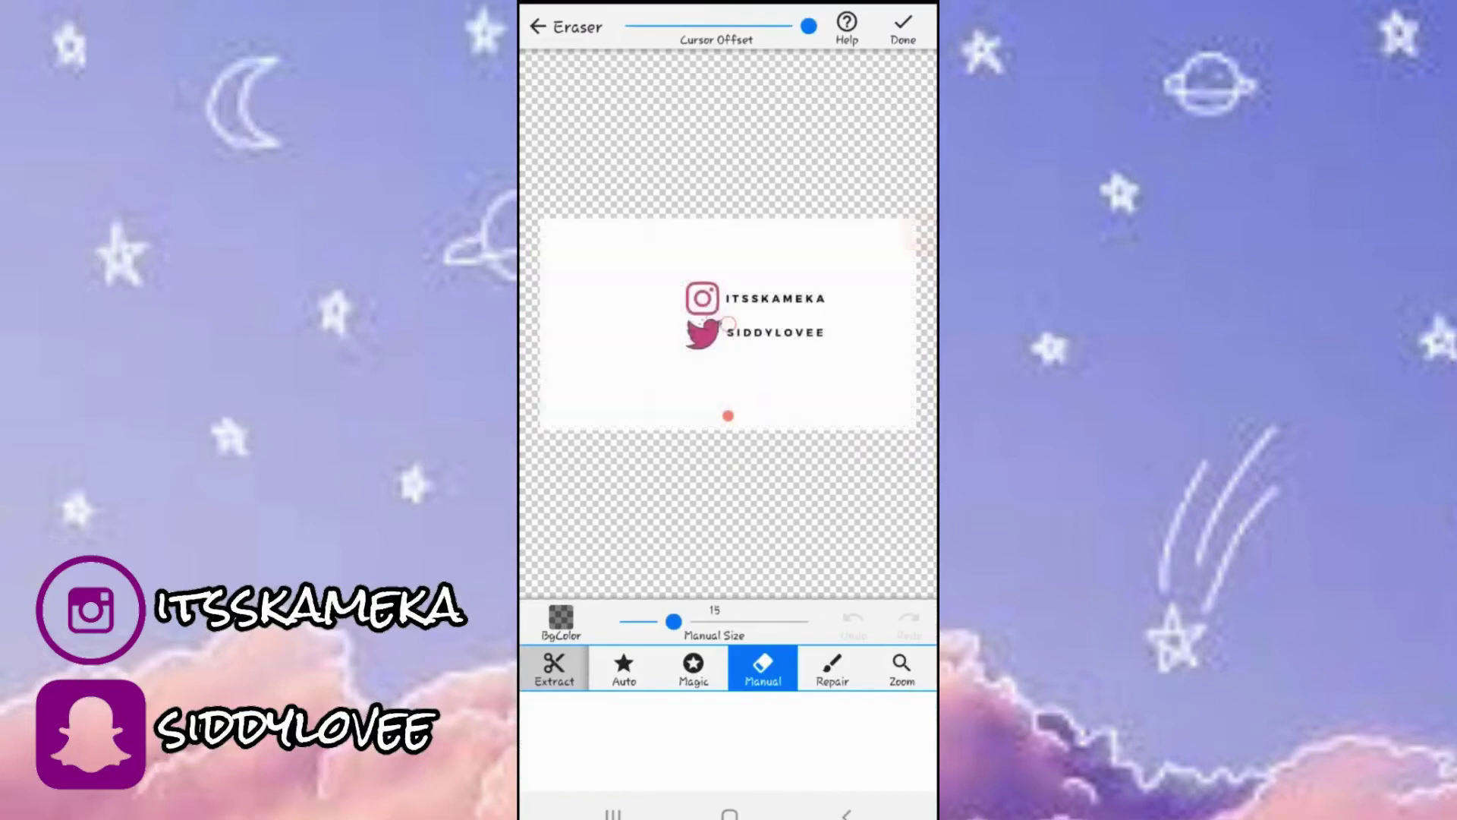
left_click(624, 669)
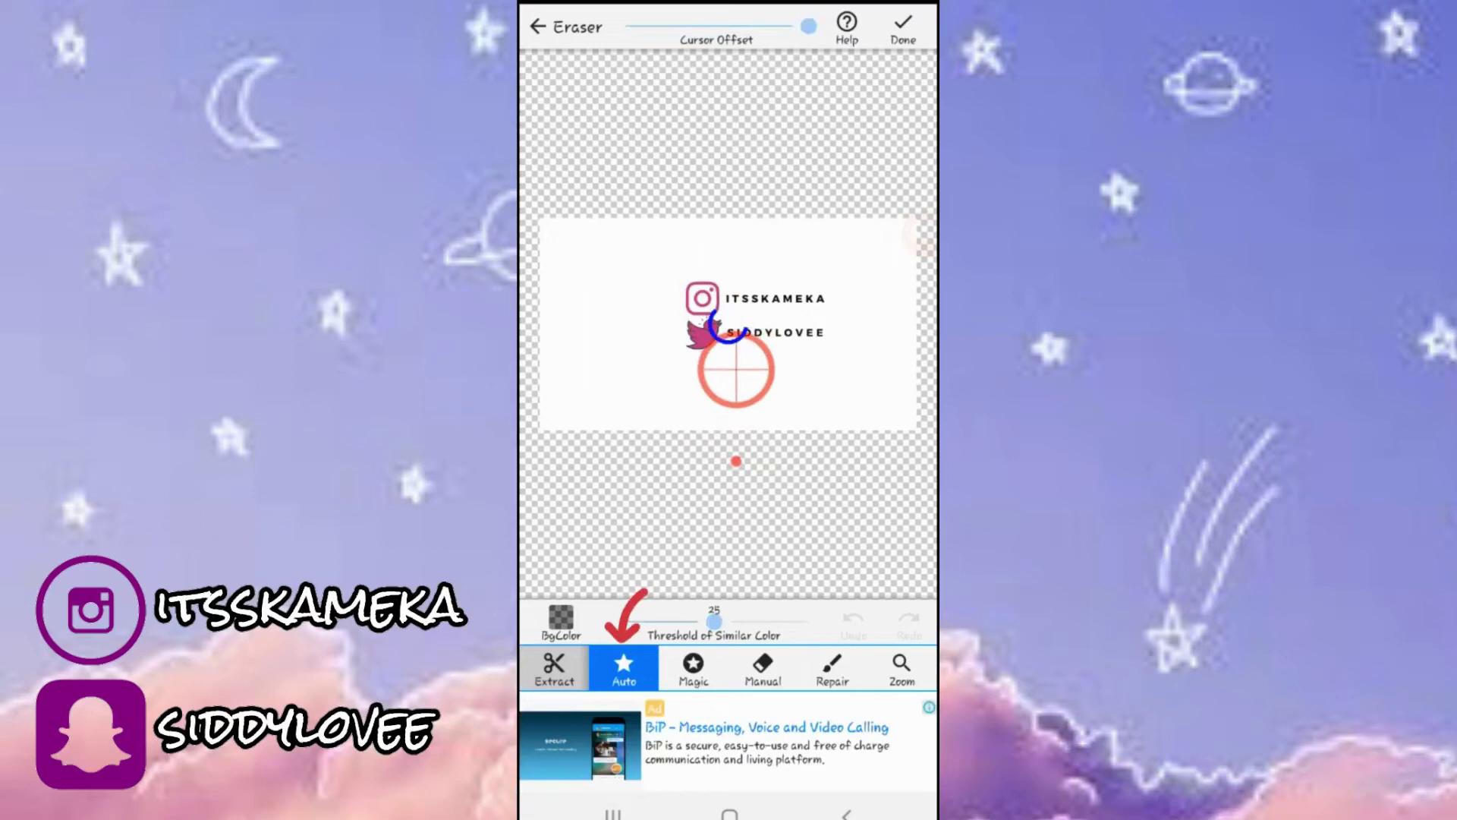
left_click(735, 371)
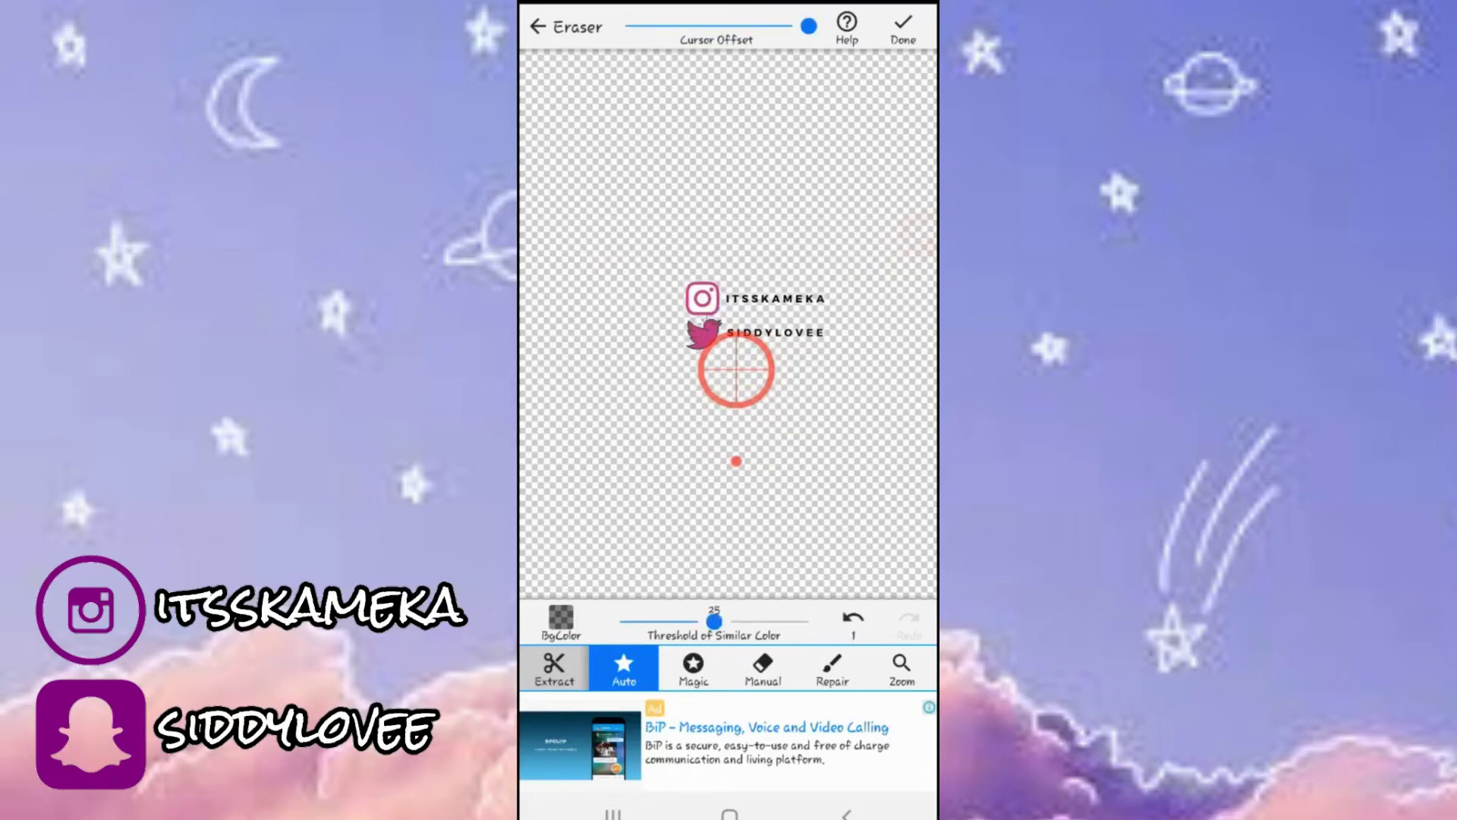
left_click(901, 669)
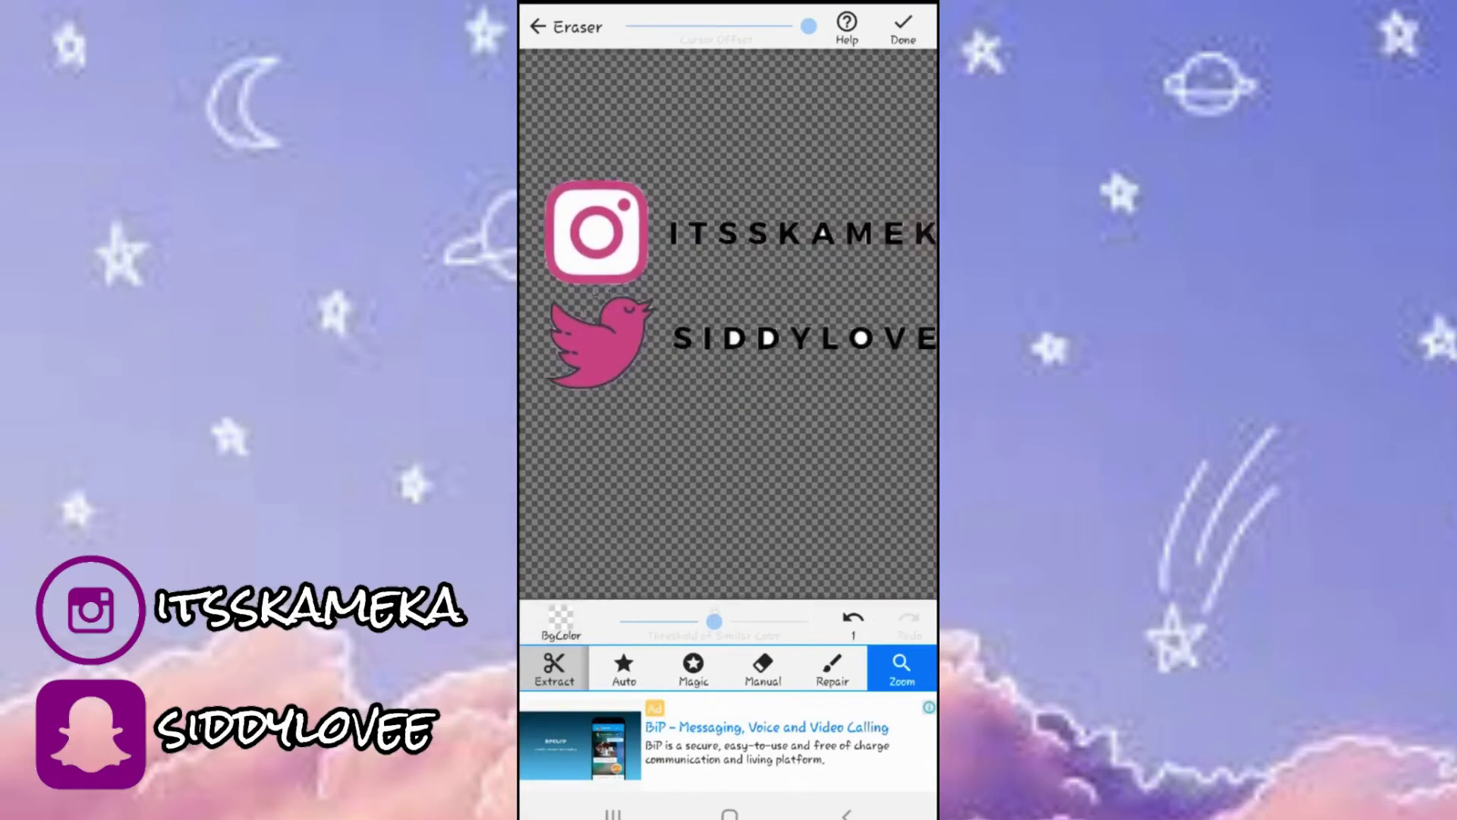
- Erase the remaining white inside the Instagram icon and the letters
left_click(623, 671)
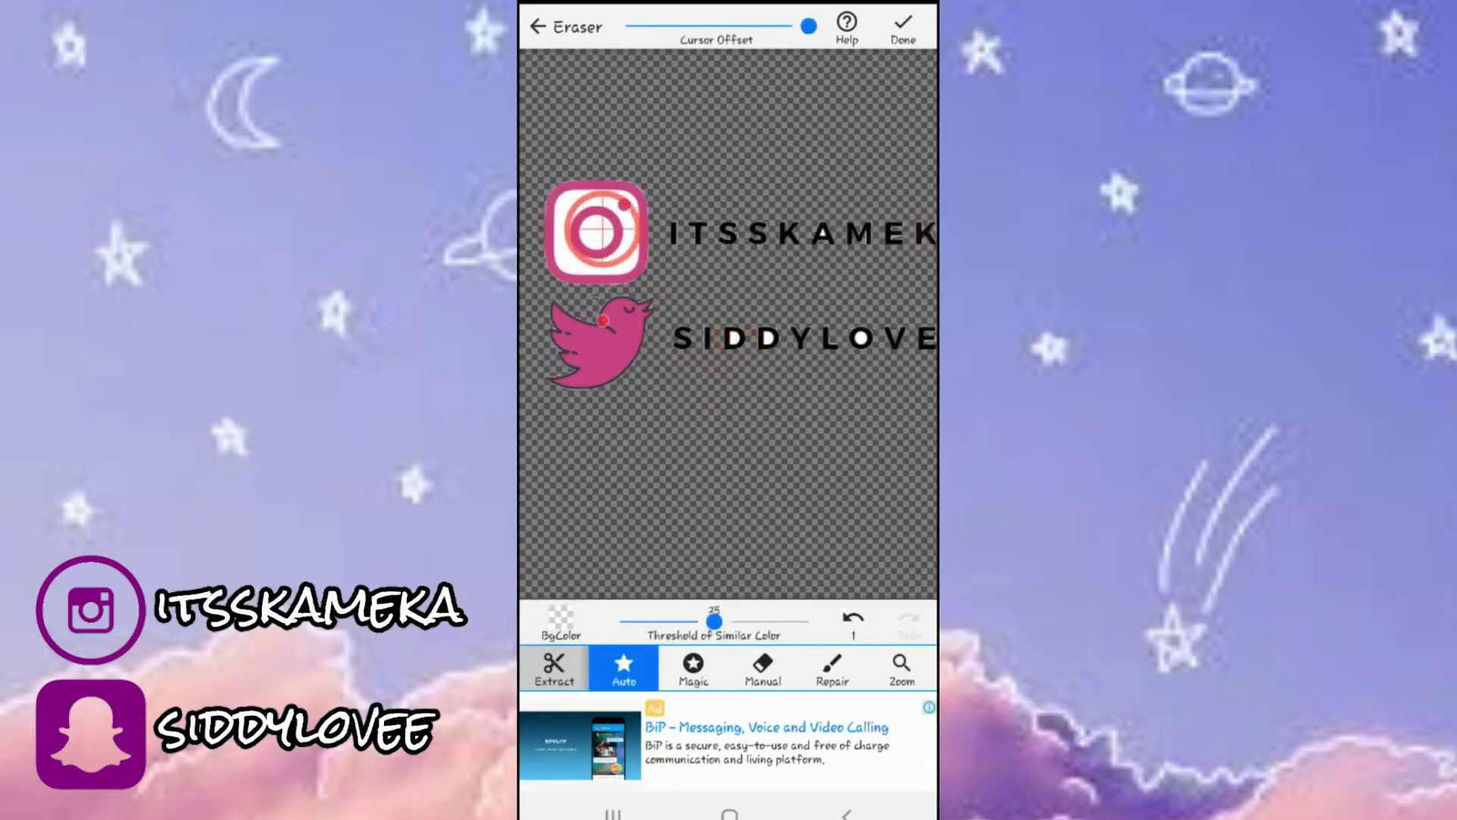
left_click(597, 235)
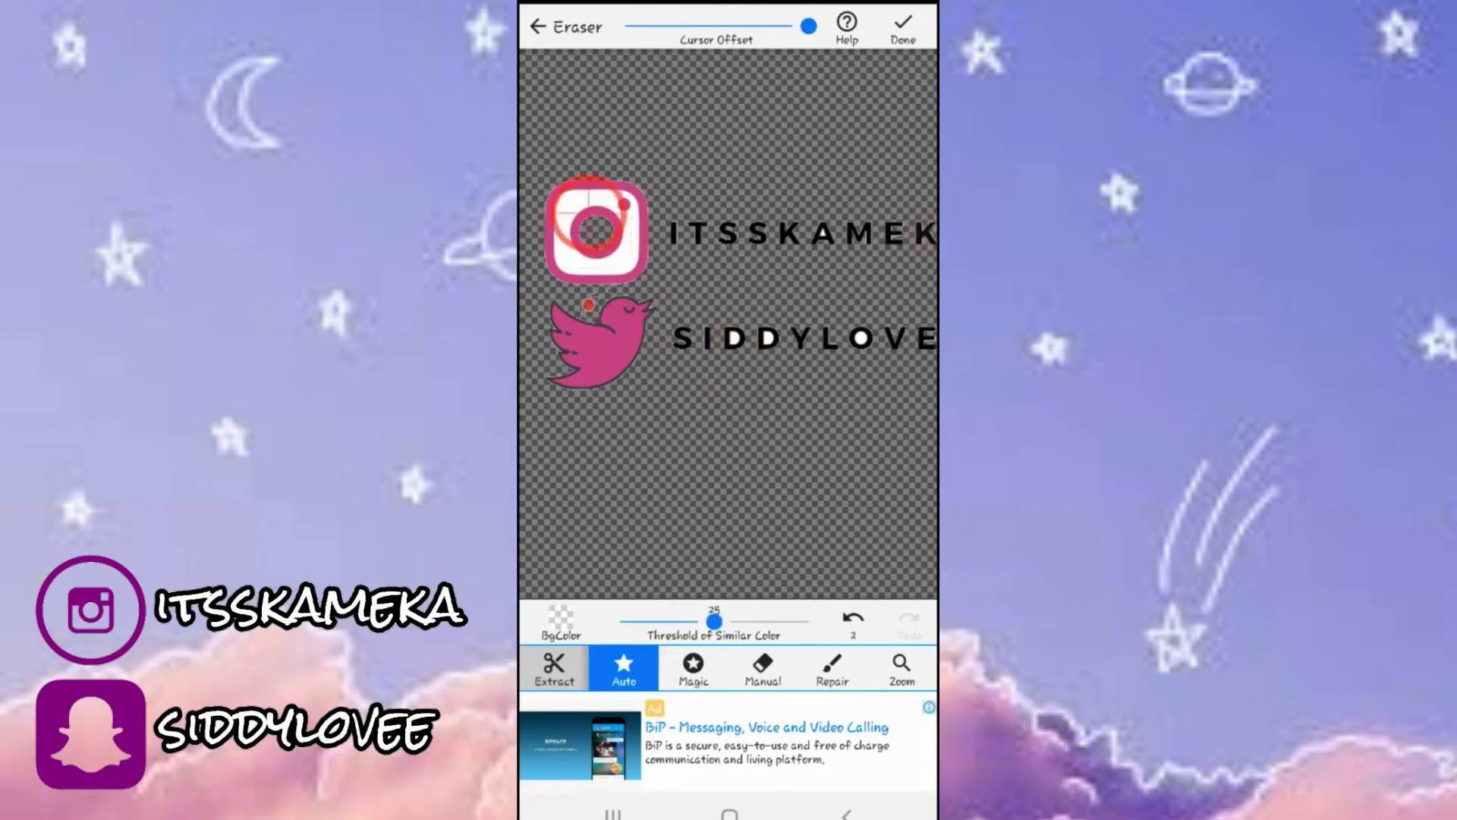
left_click(595, 234)
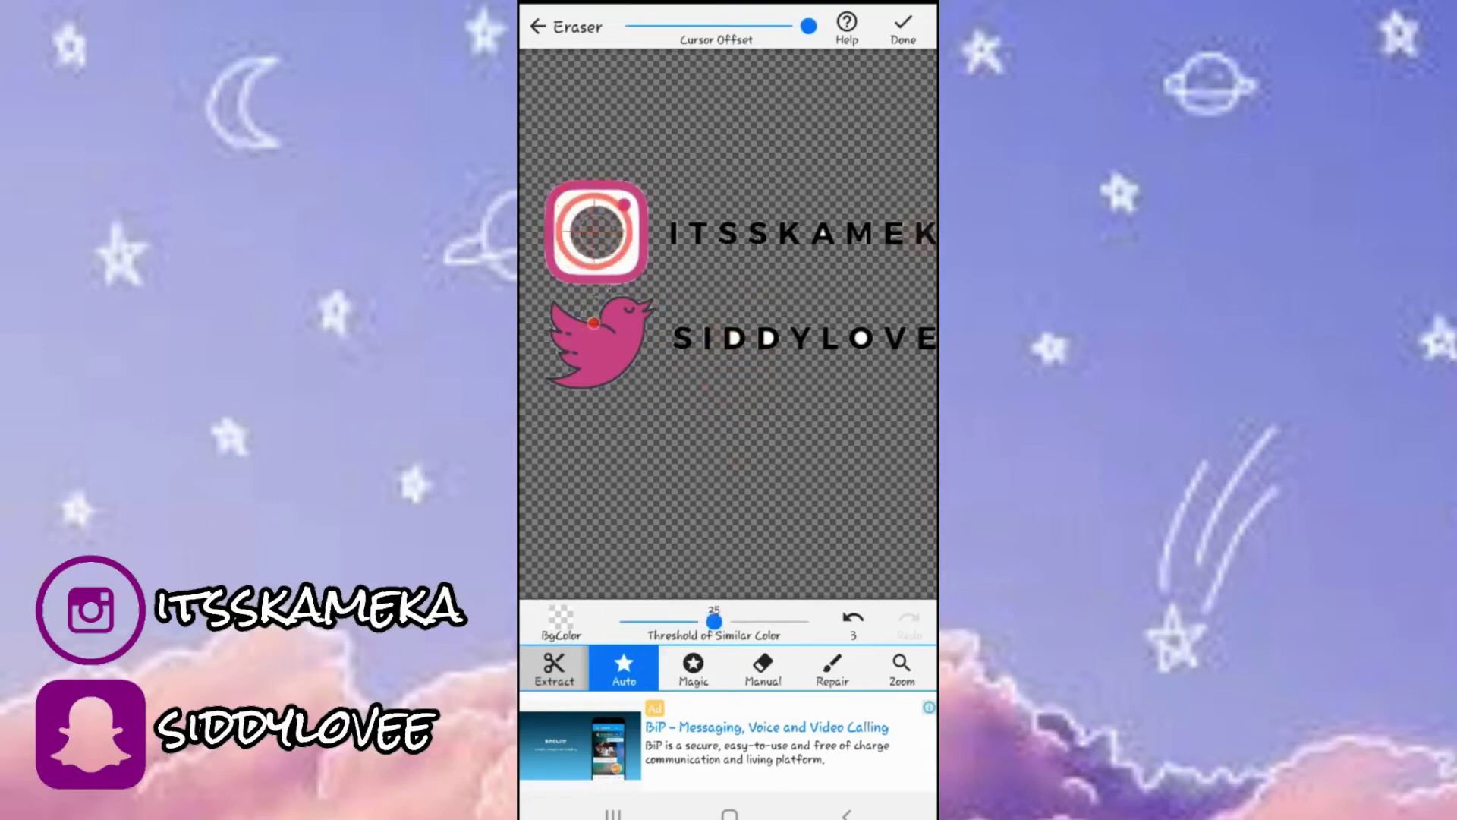
left_click(593, 235)
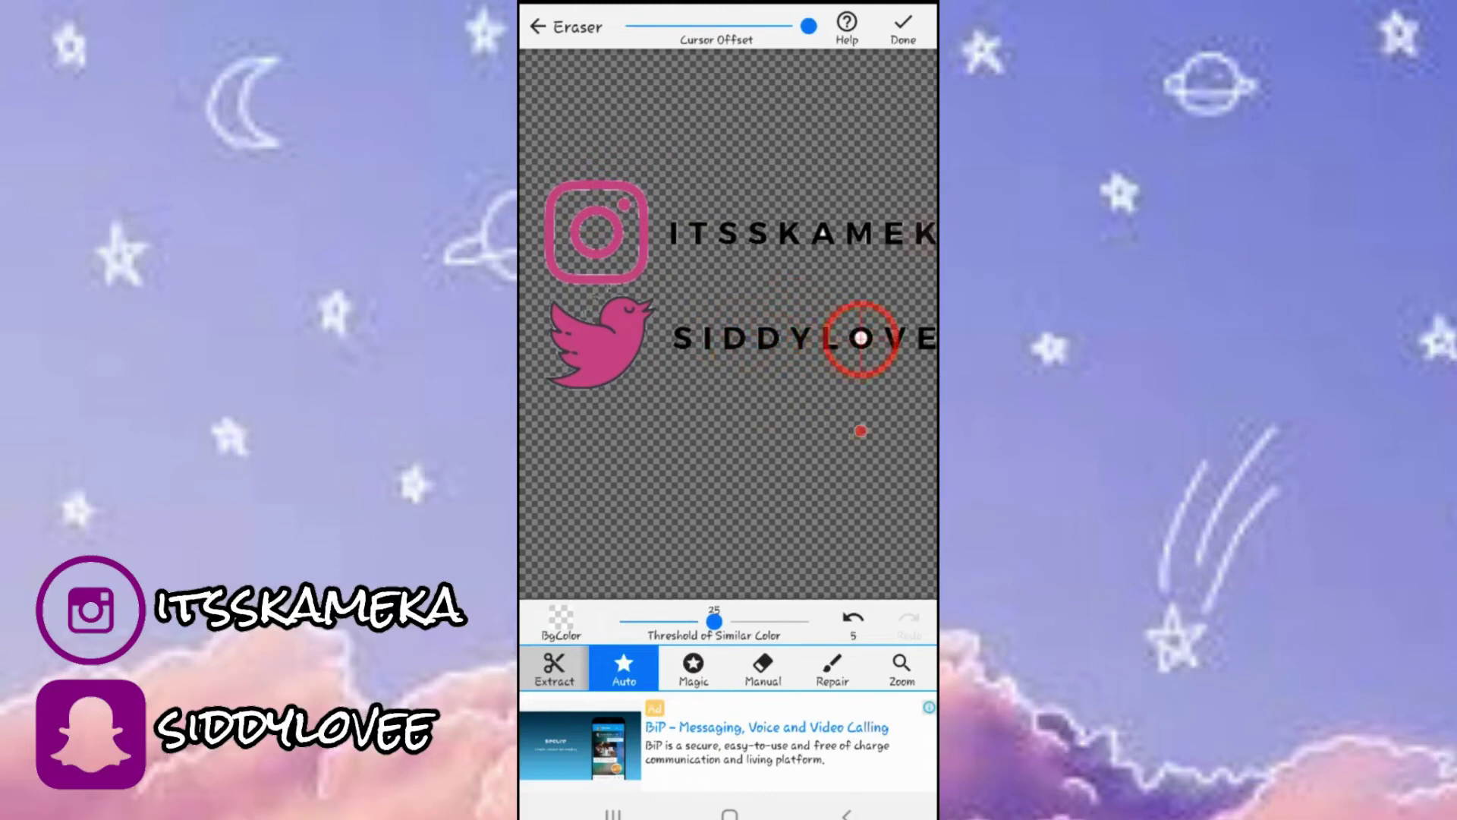
left_click(901, 668)
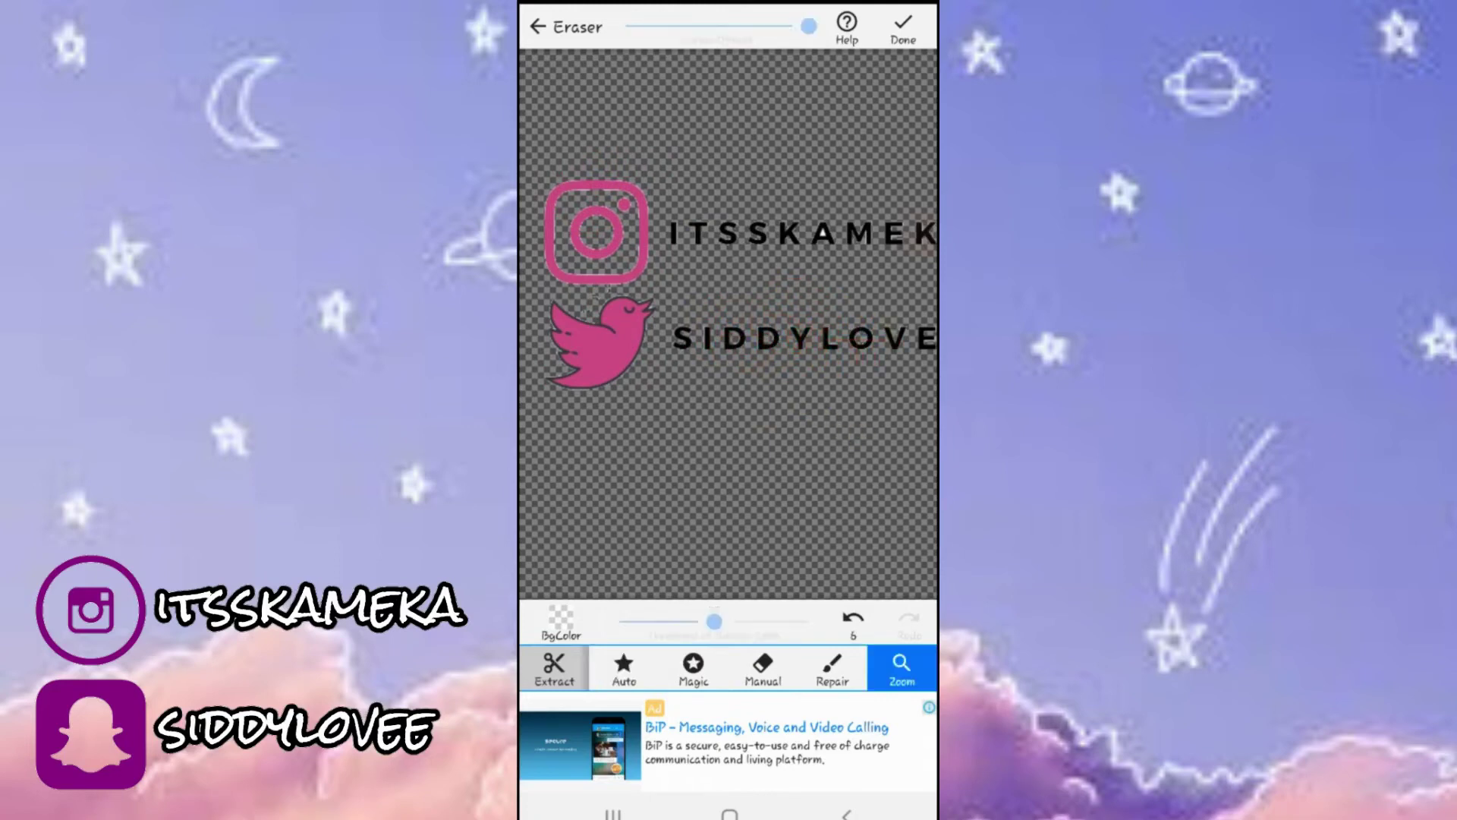
left_click(624, 670)
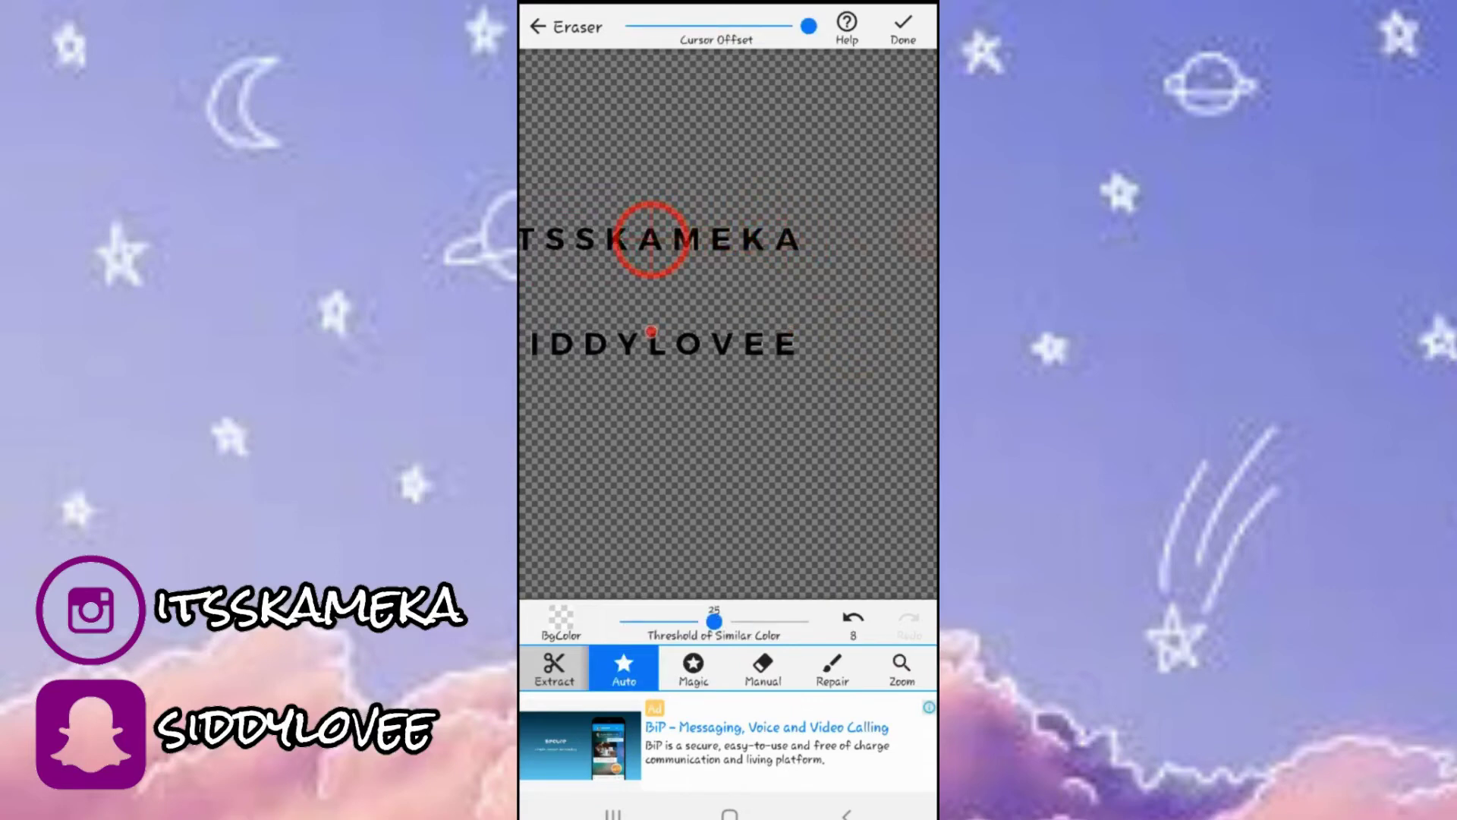
left_click(901, 667)
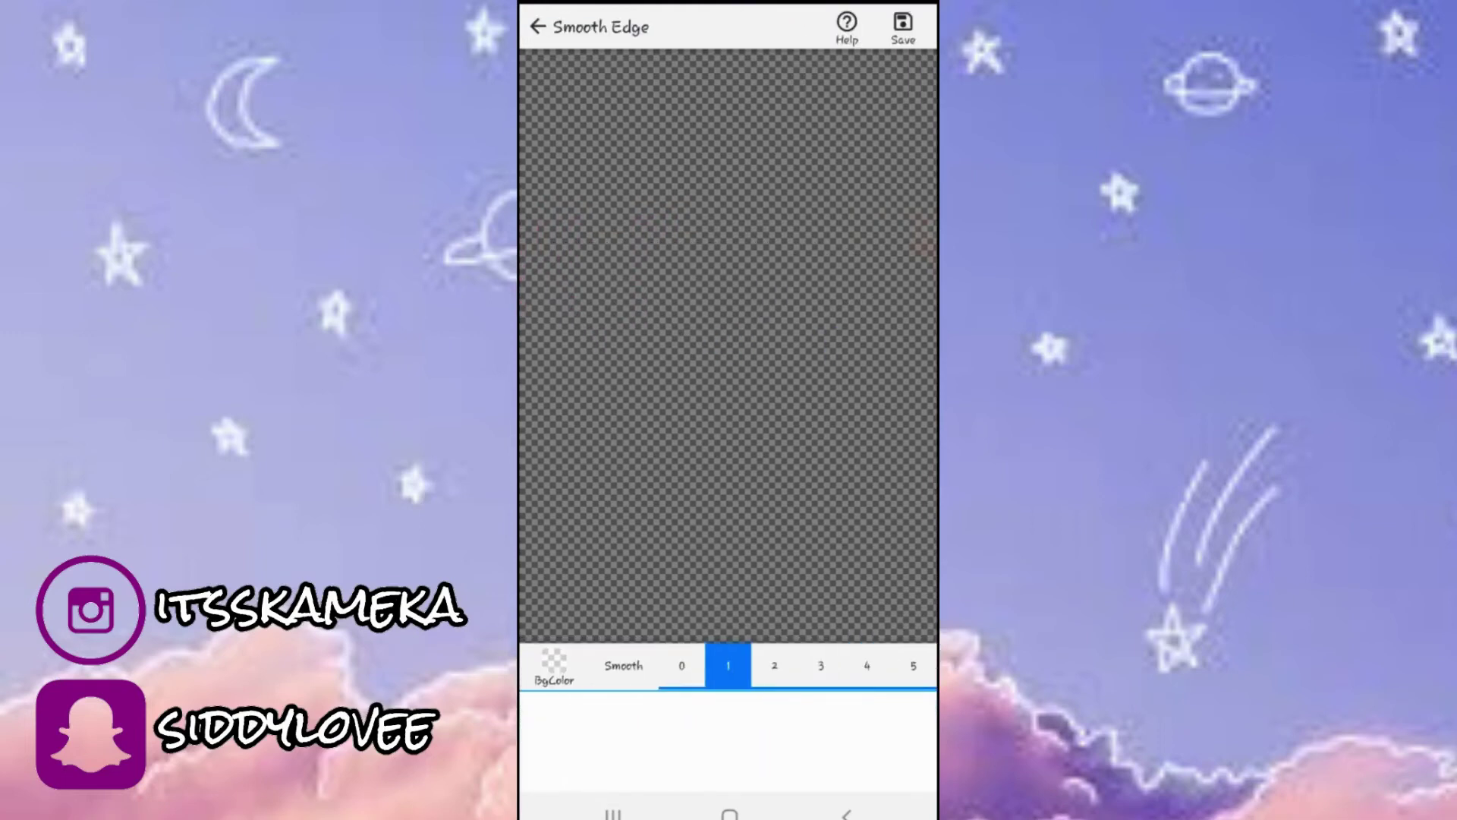
- Confirm Done with Smooth Edge at 1 and save the transparent graphic
left_click(907, 23)
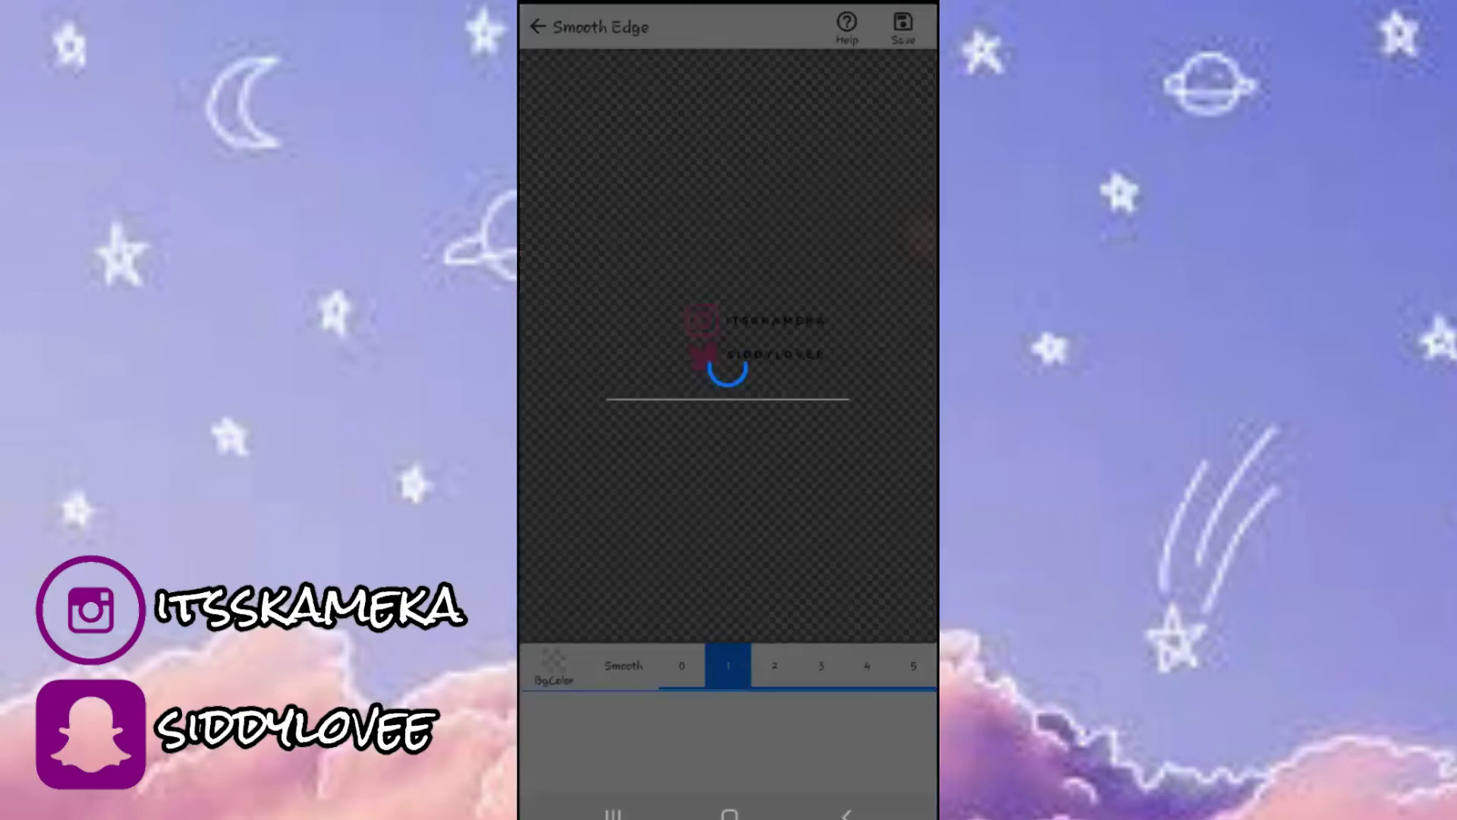
left_click(902, 22)
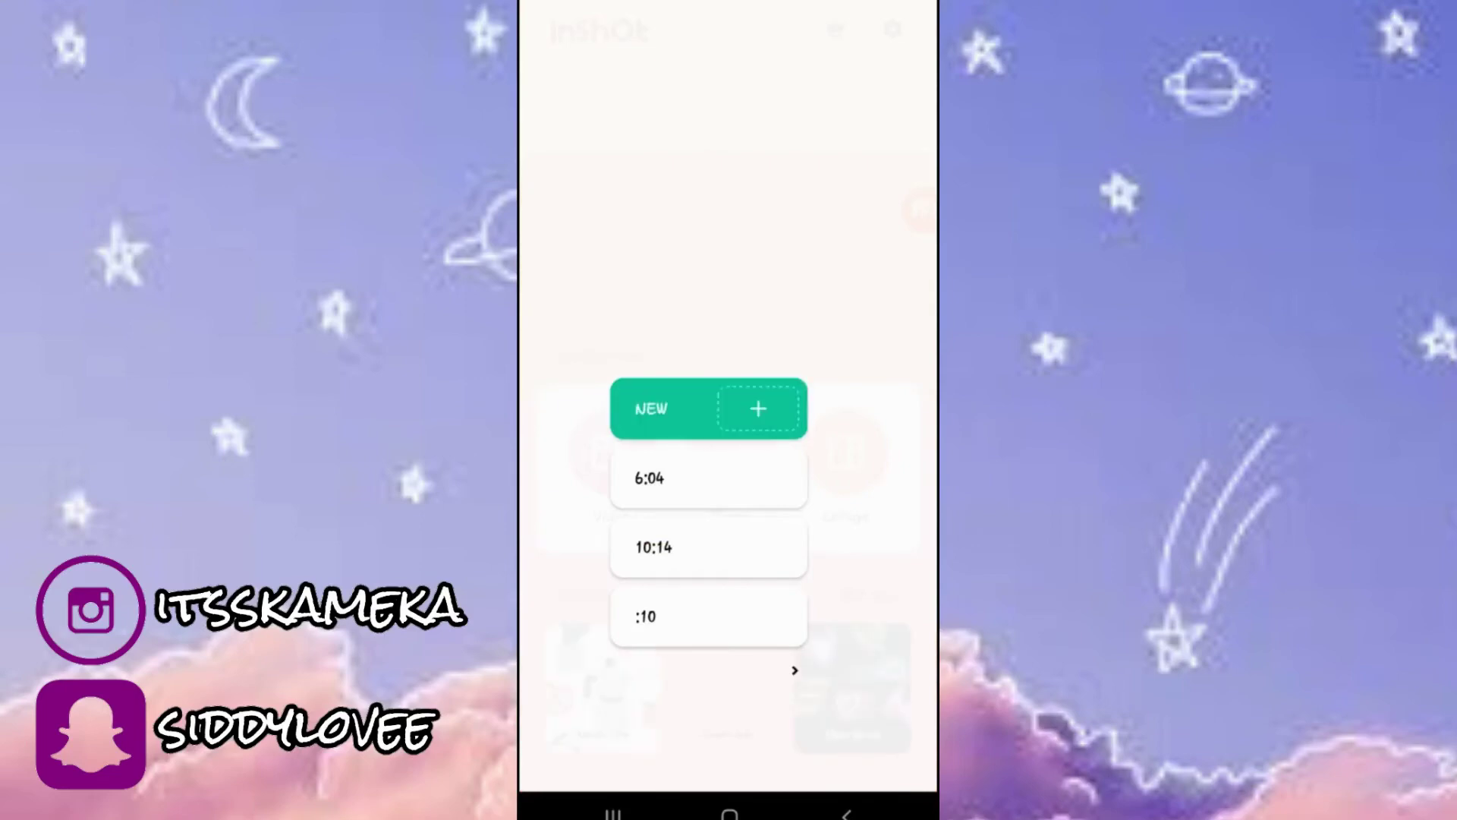
- Create a new InShot project using a video clip picked from the gallery
left_click(654, 408)
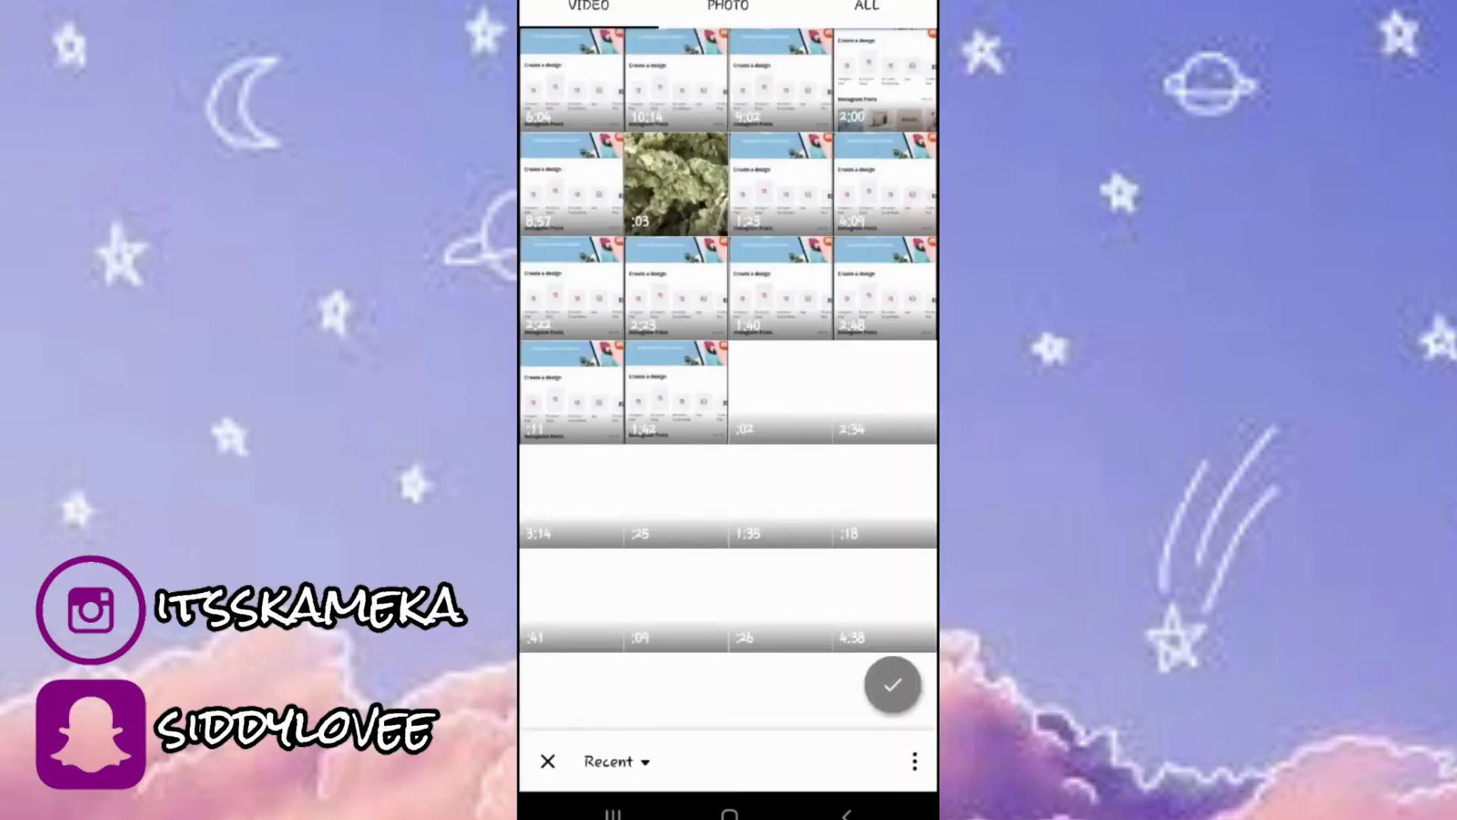
scroll("down", 3)
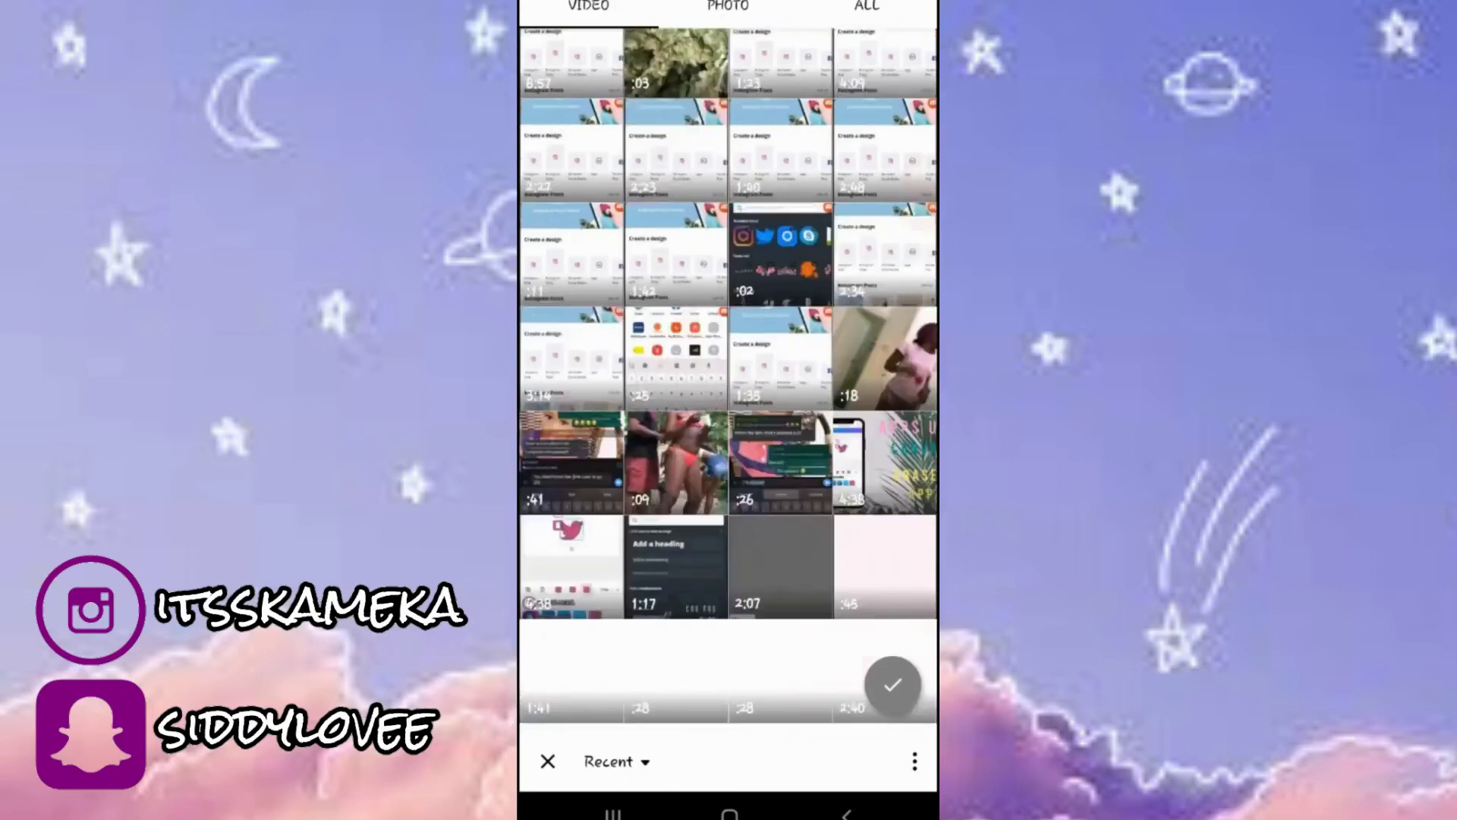
scroll("down", 3)
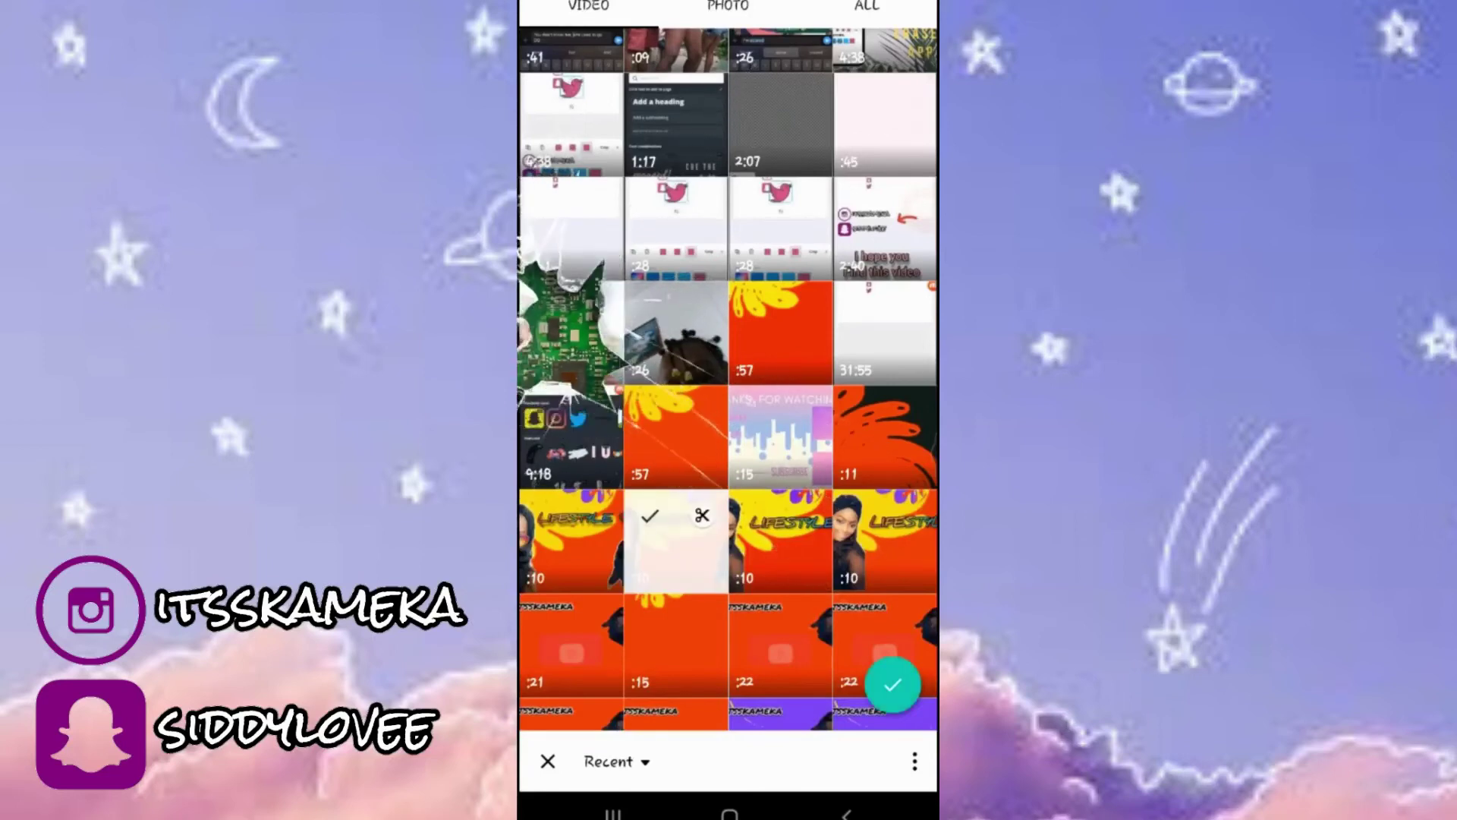
left_click(892, 683)
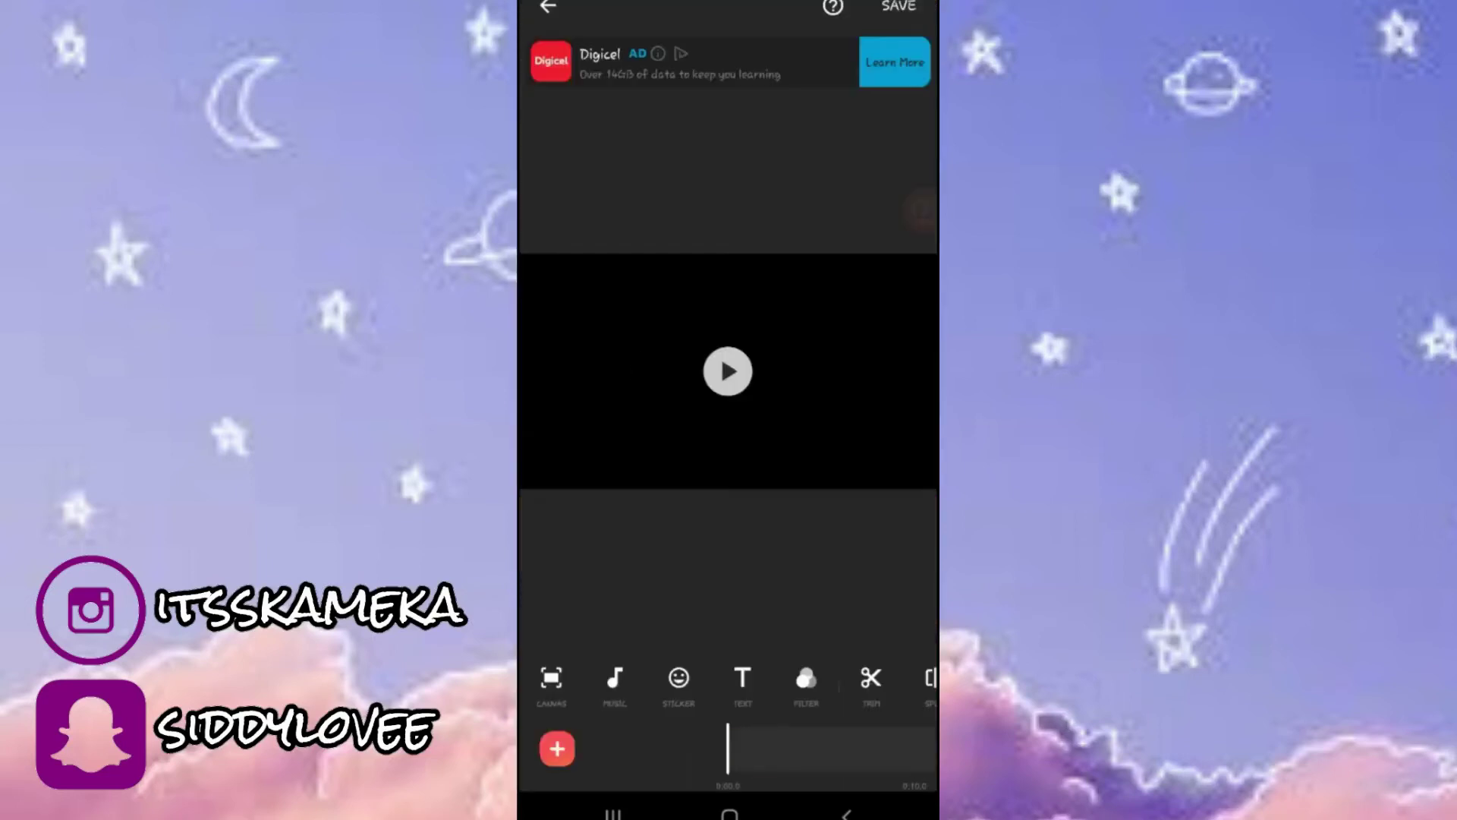
- Add the saved transparent ITSSKAMEKA/SIDDYLOVEE handles PNG as an imported sticker over the orange video
left_click(561, 751)
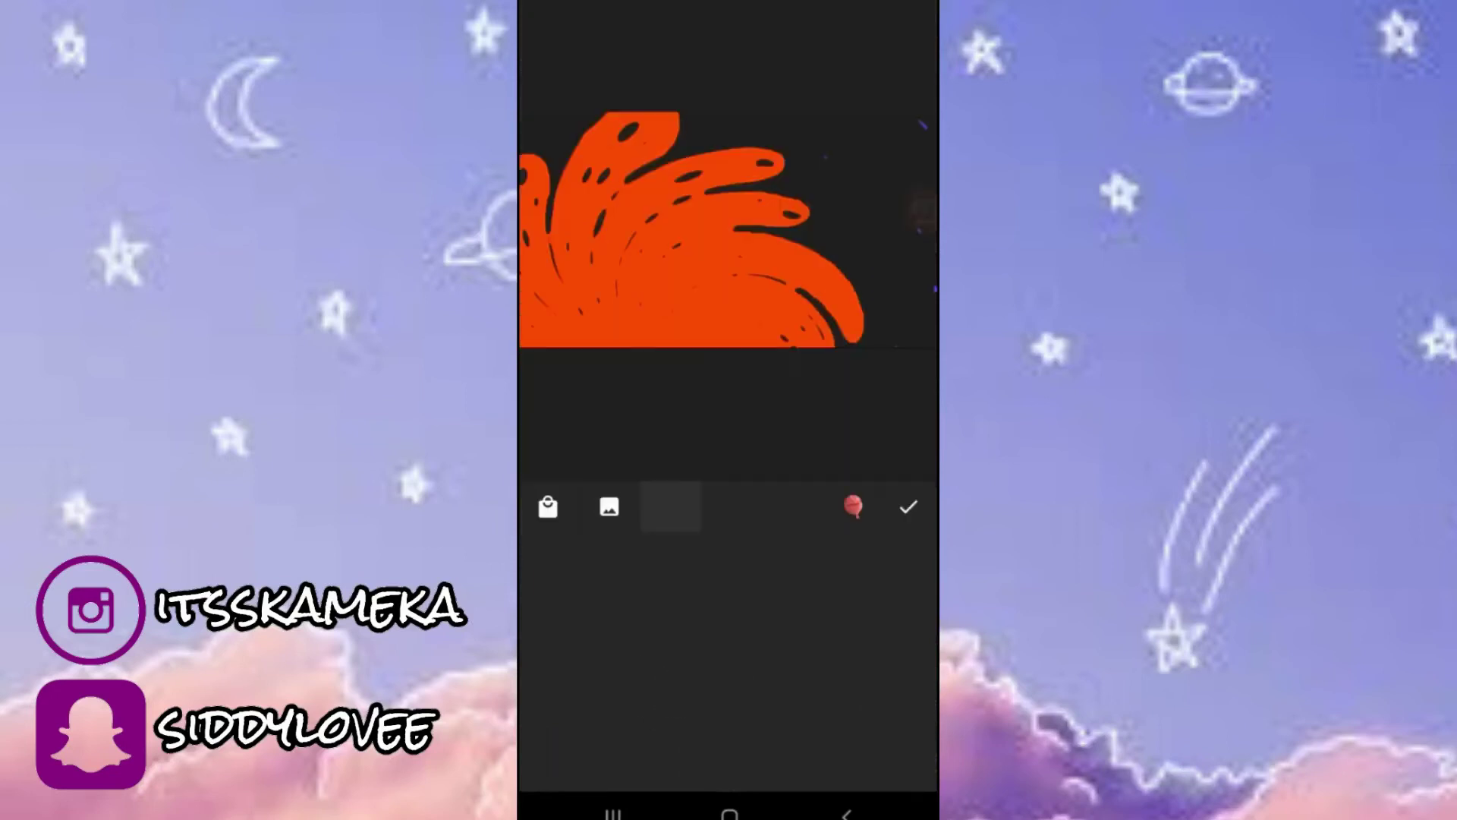
left_click(608, 508)
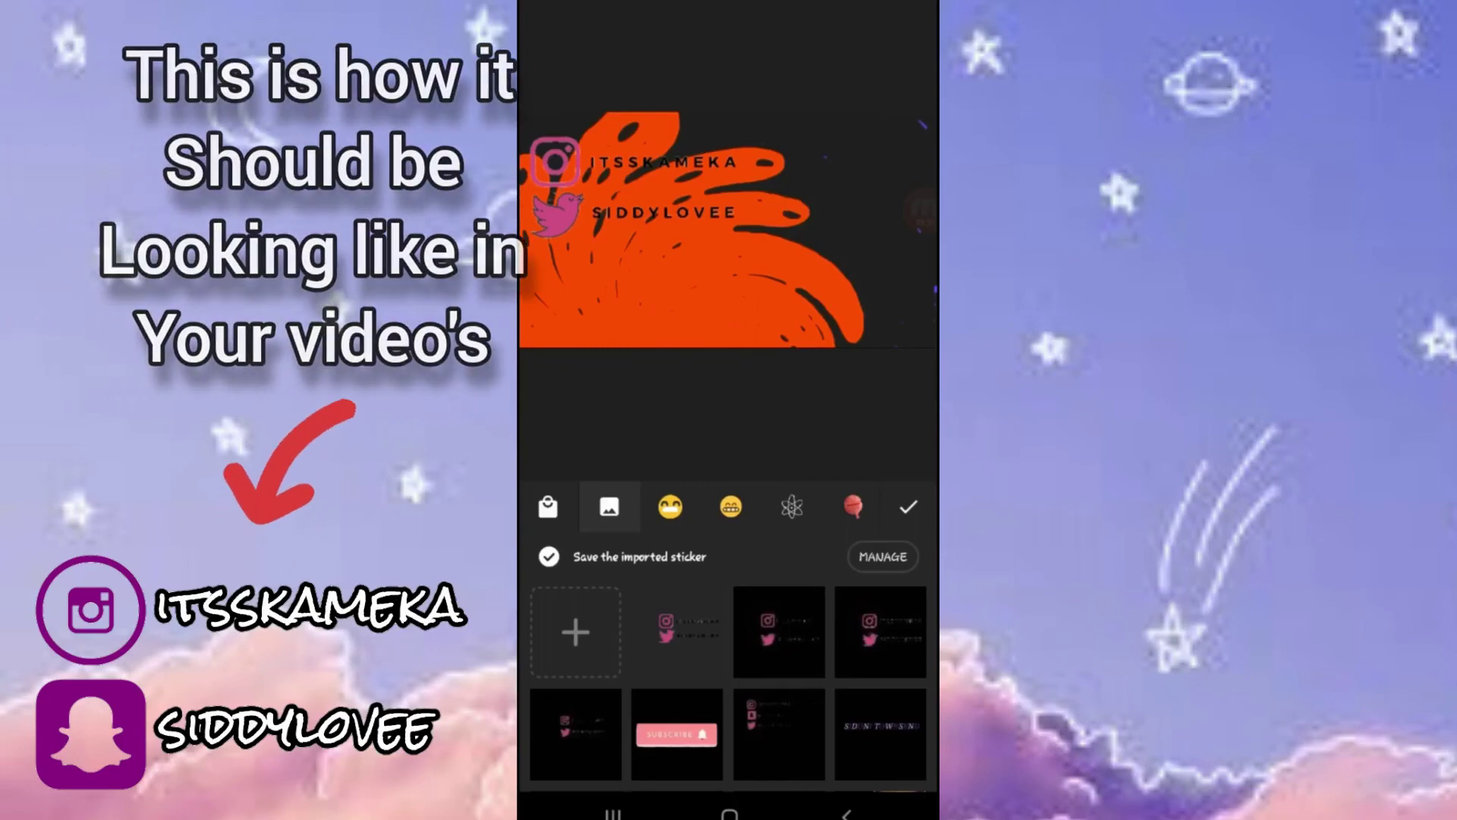
- Confirm the handles sticker, select its timeline track, and play the clip to preview it
left_click(908, 507)
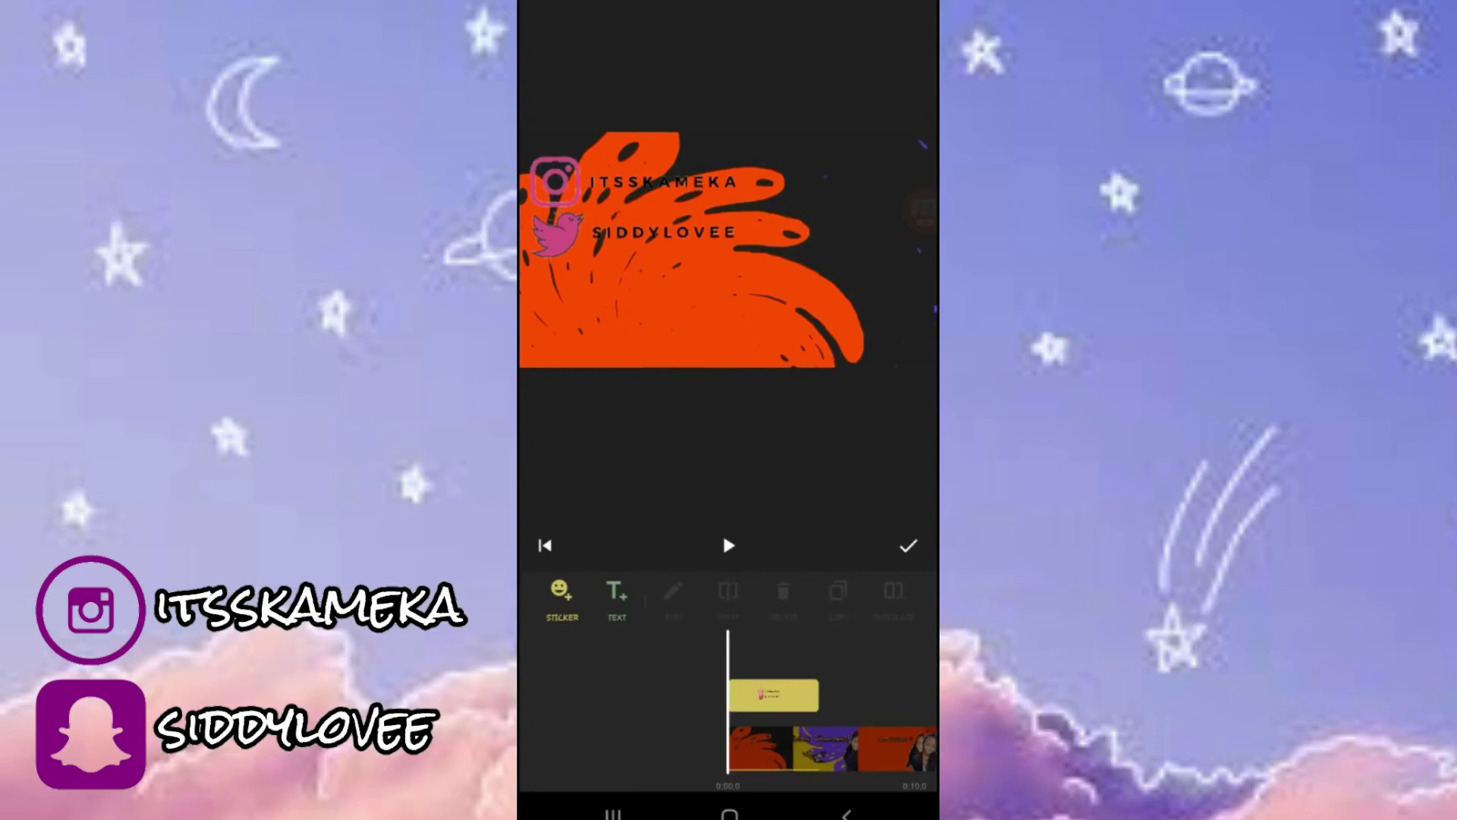
left_click(779, 695)
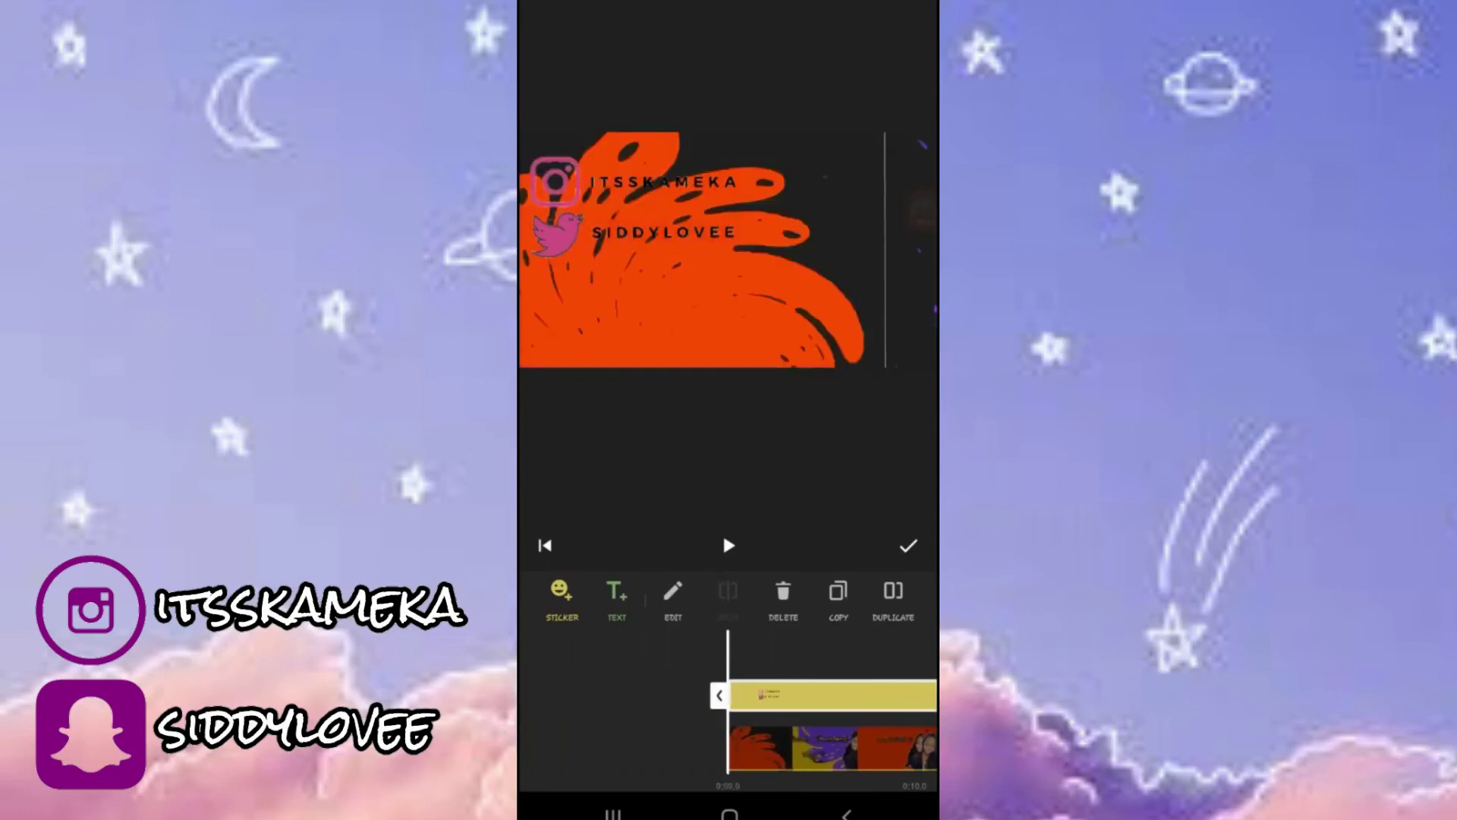
left_click(728, 545)
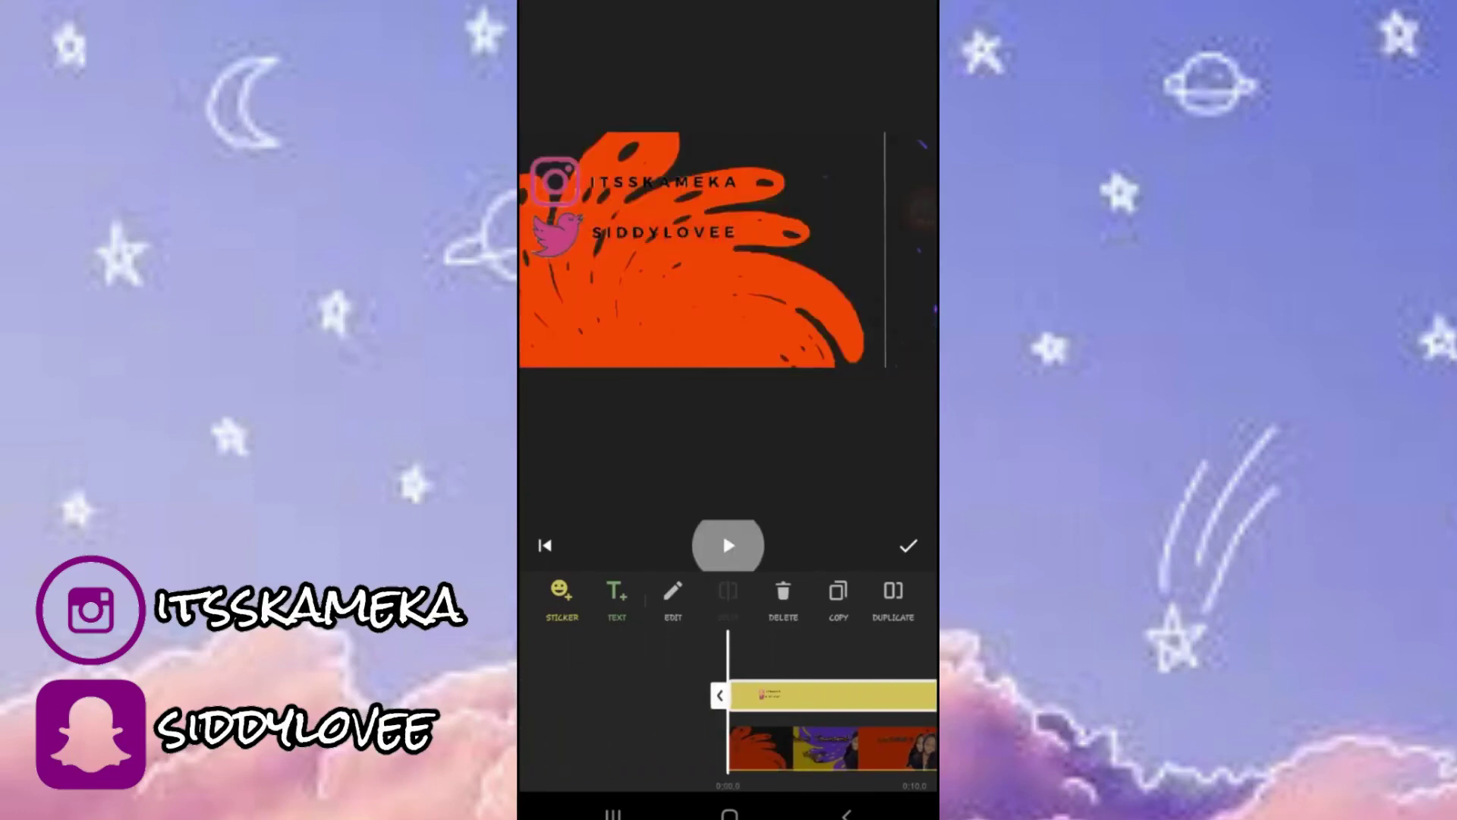
left_click(727, 545)
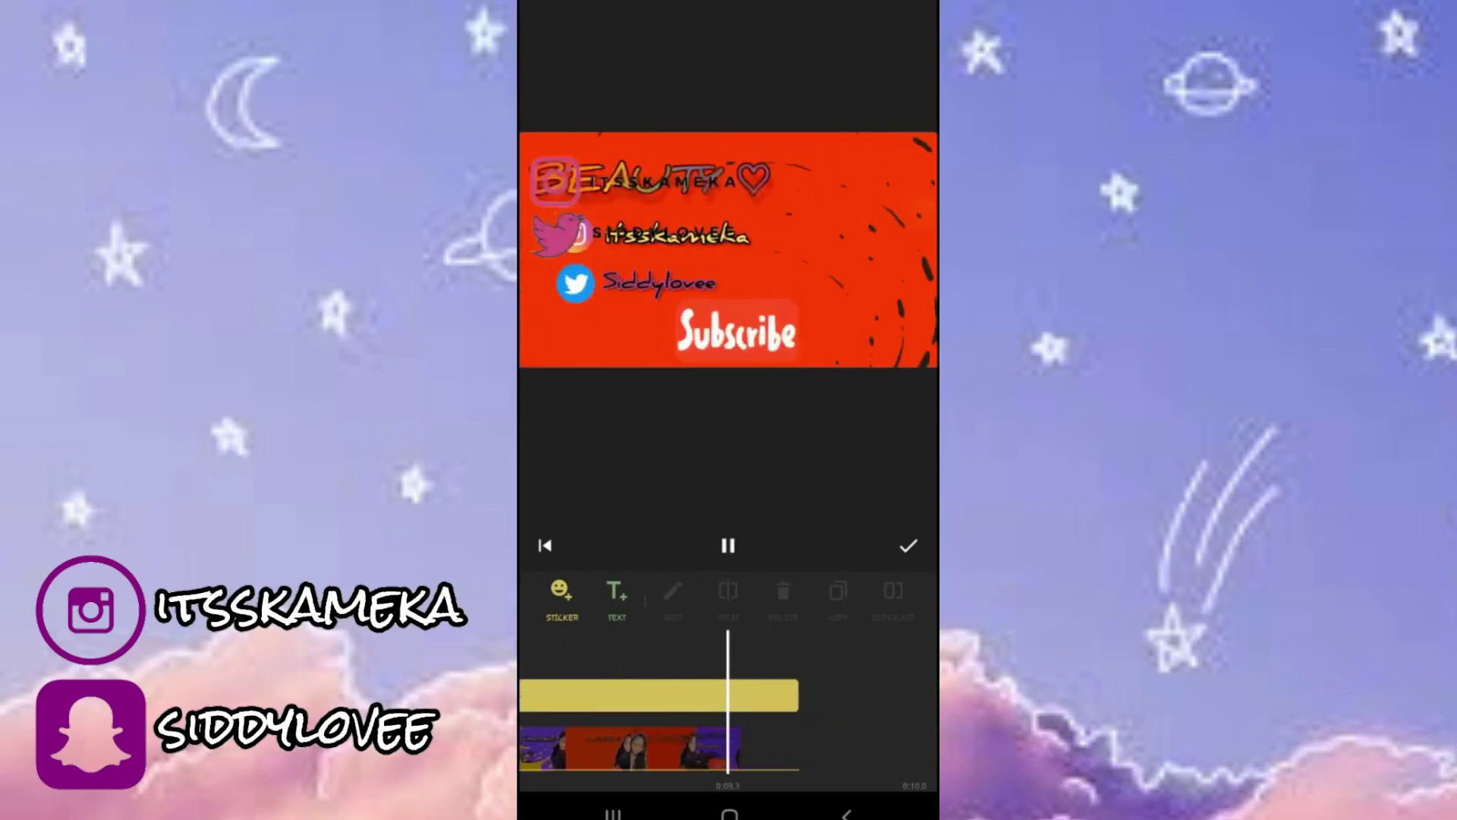
left_click(728, 545)
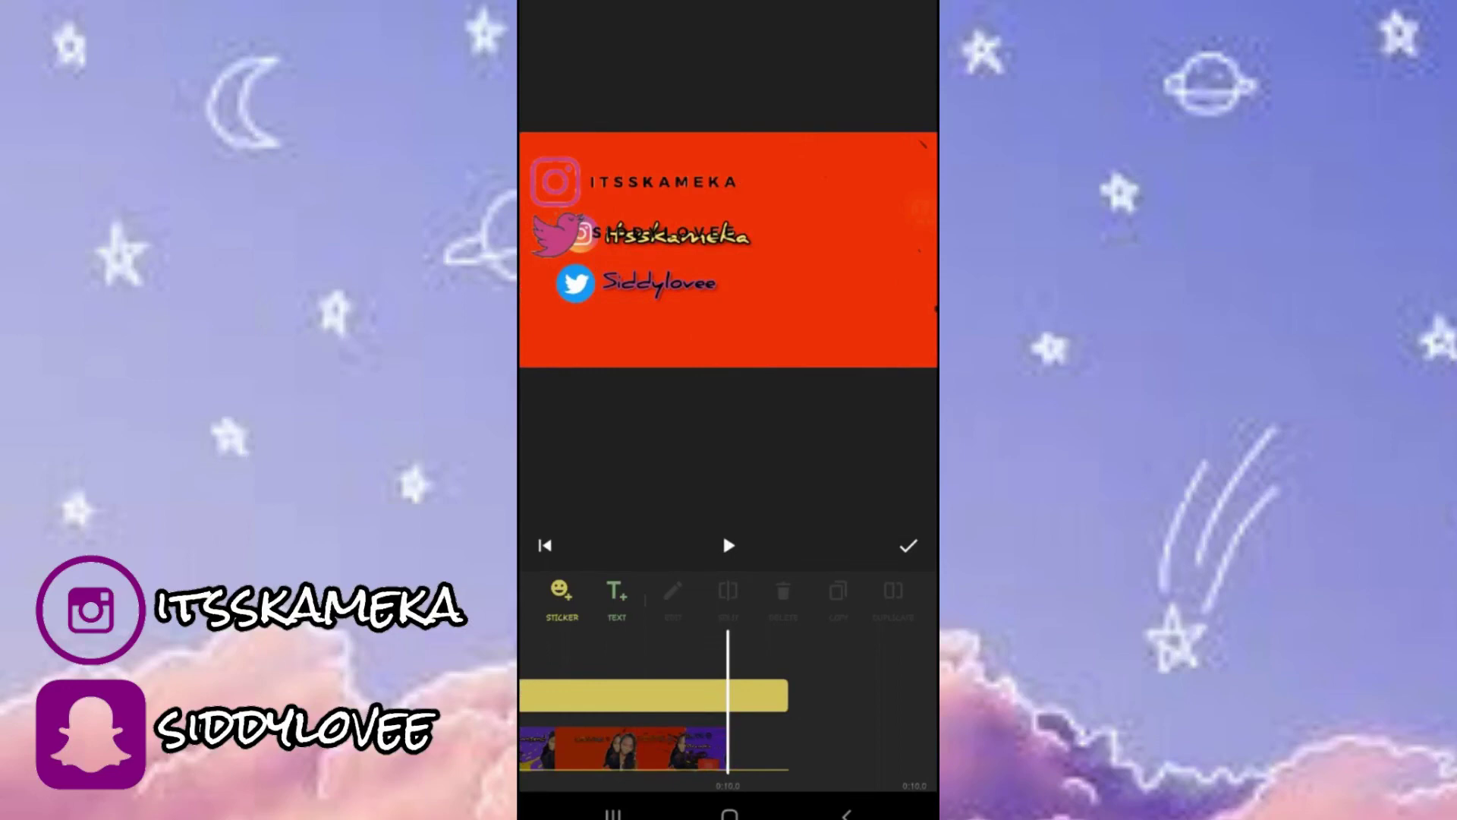
left_click(728, 546)
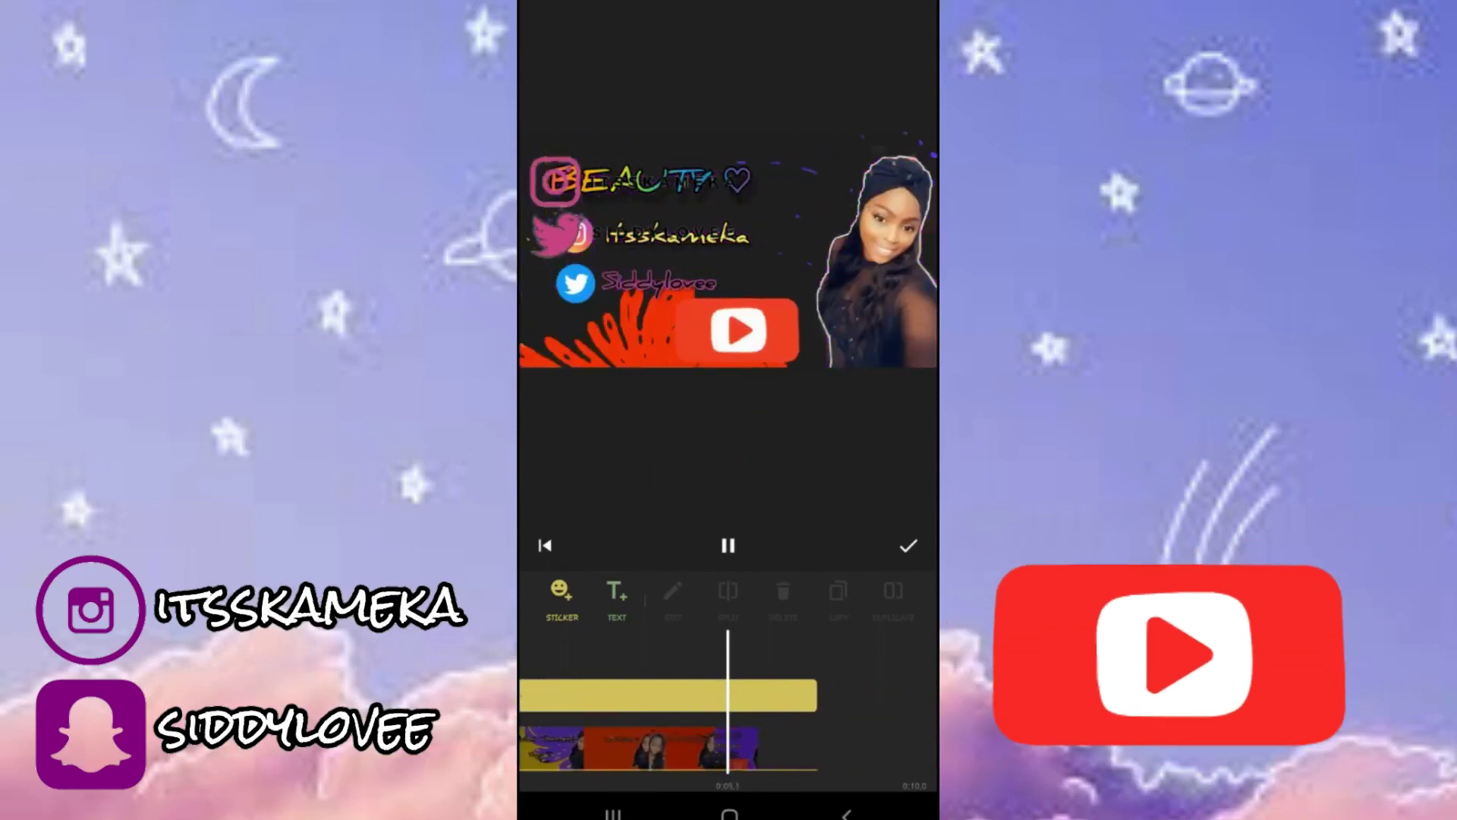
left_click(728, 546)
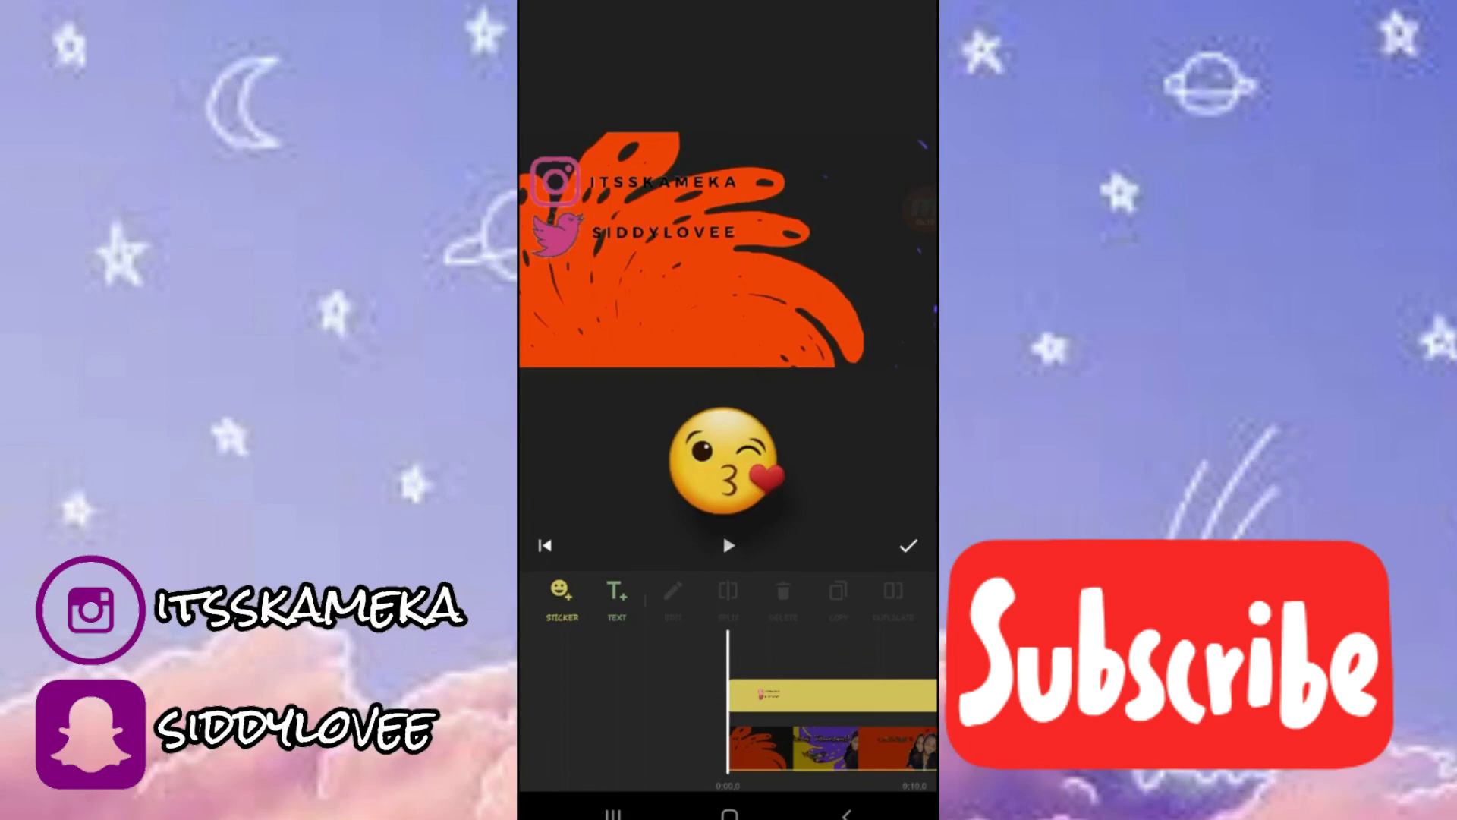
left_click(728, 545)
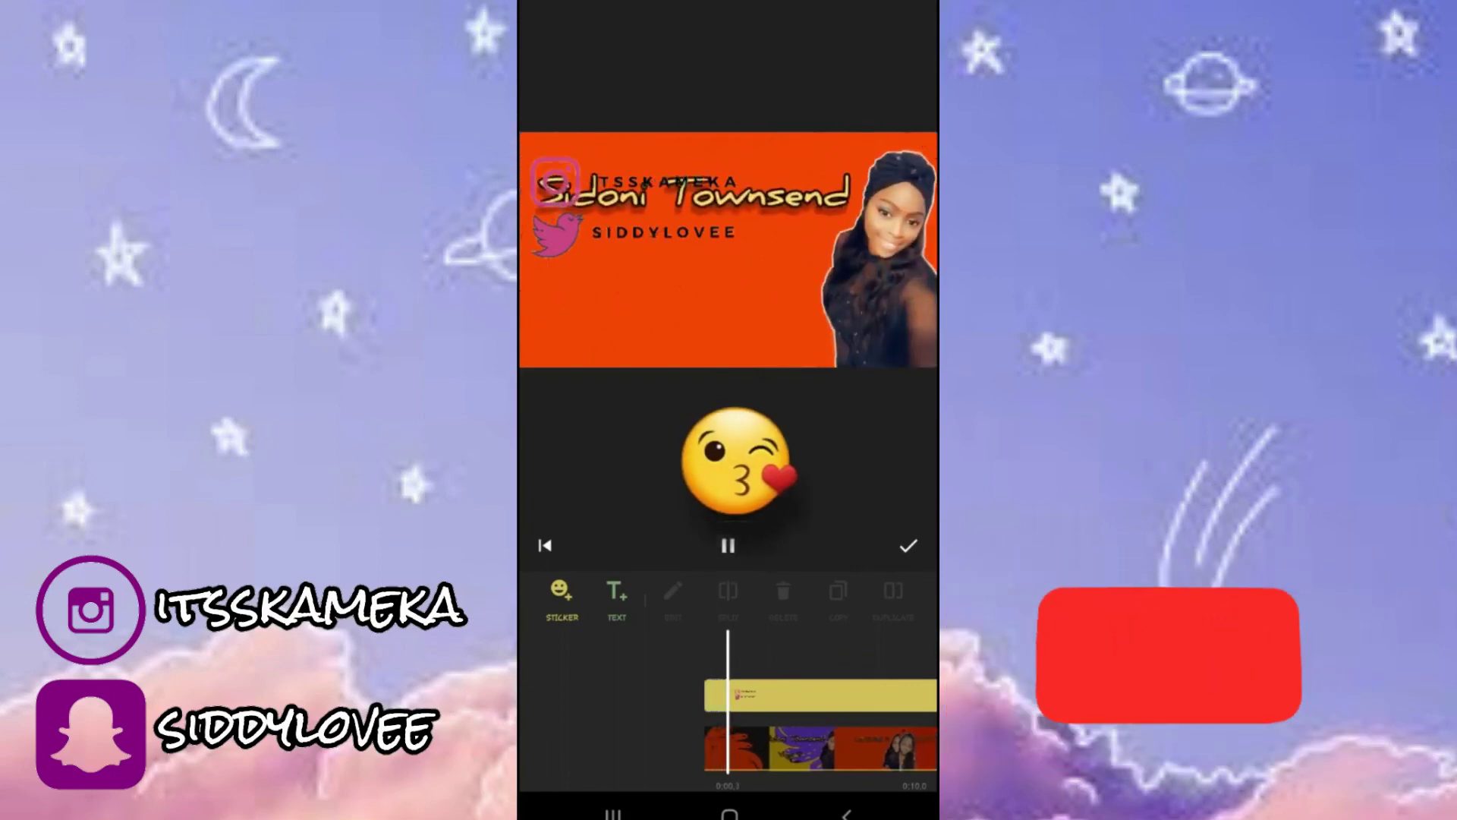